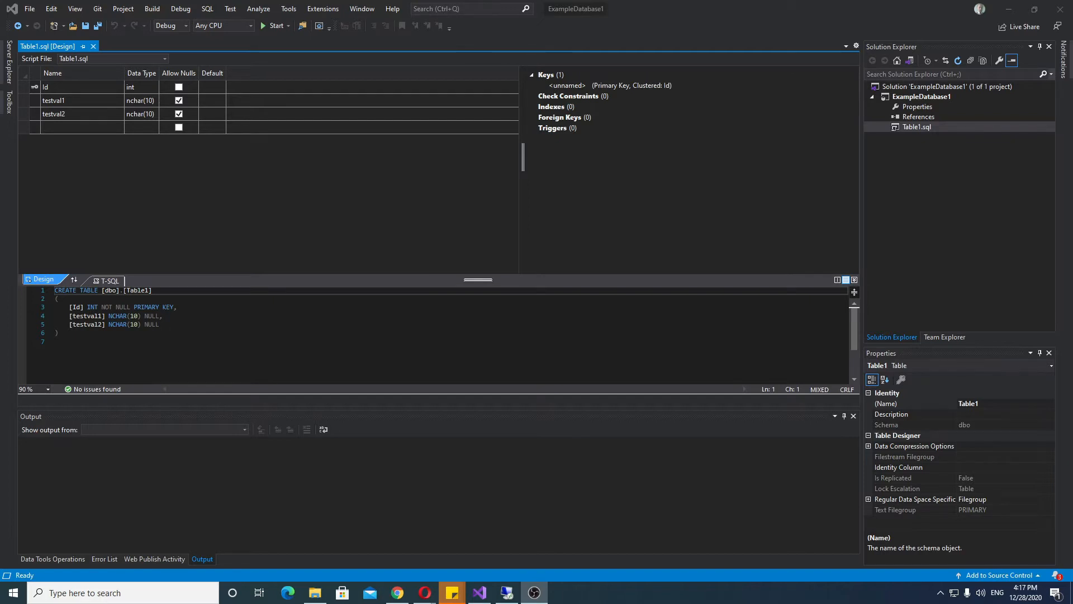
{"action": "mouse_move", "coordinate": [254, 173]}
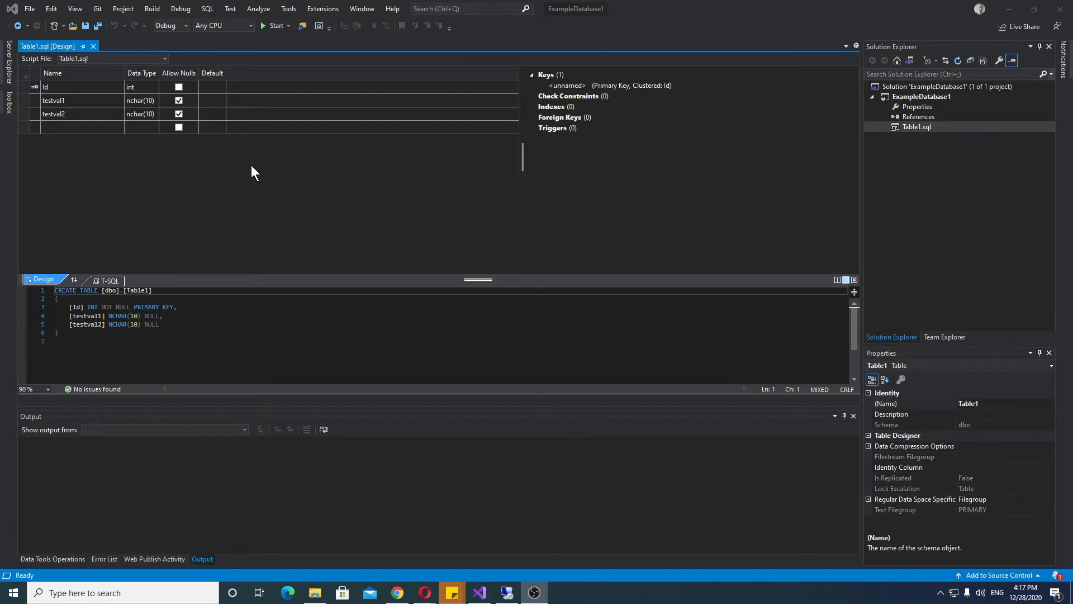
{"action": "mouse_move", "coordinate": [326, 144]}
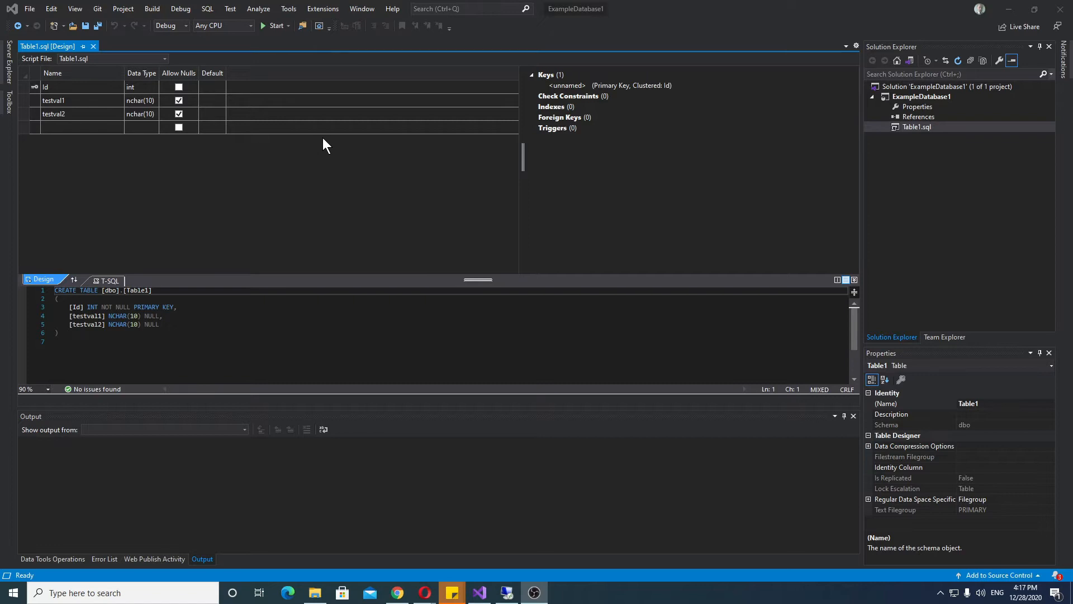
{"action": "mouse_move", "coordinate": [803, 180]}
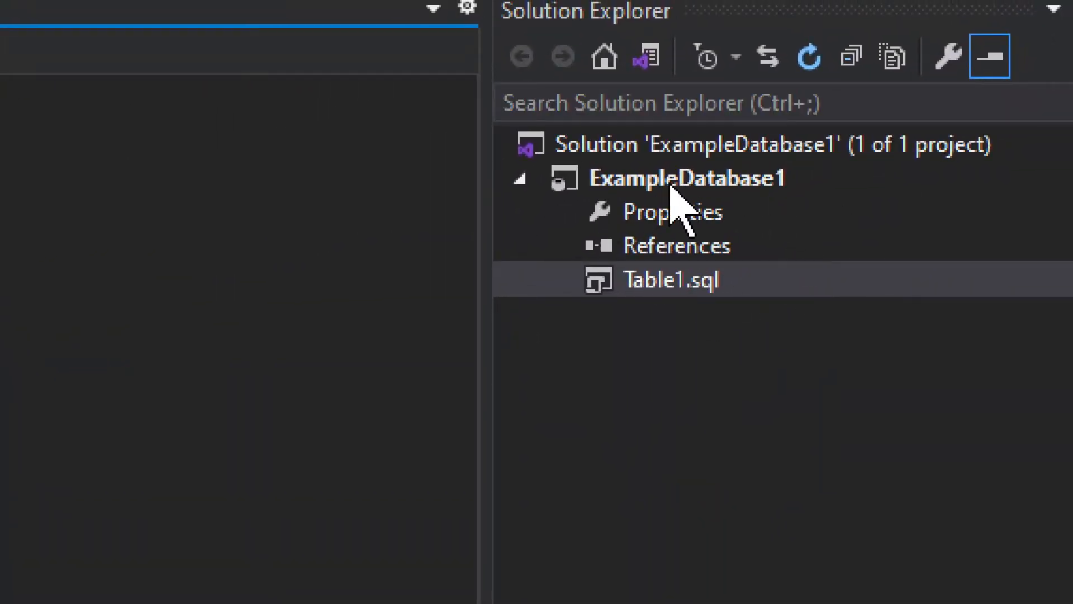
{"action": "mouse_move", "coordinate": [674, 157]}
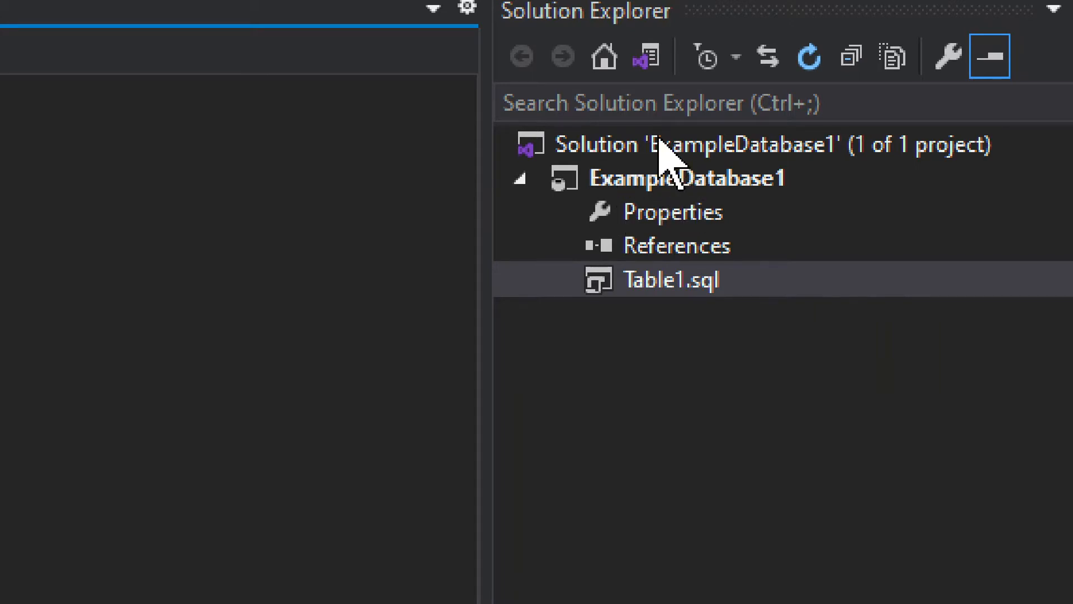
{"action": "mouse_move", "coordinate": [642, 373]}
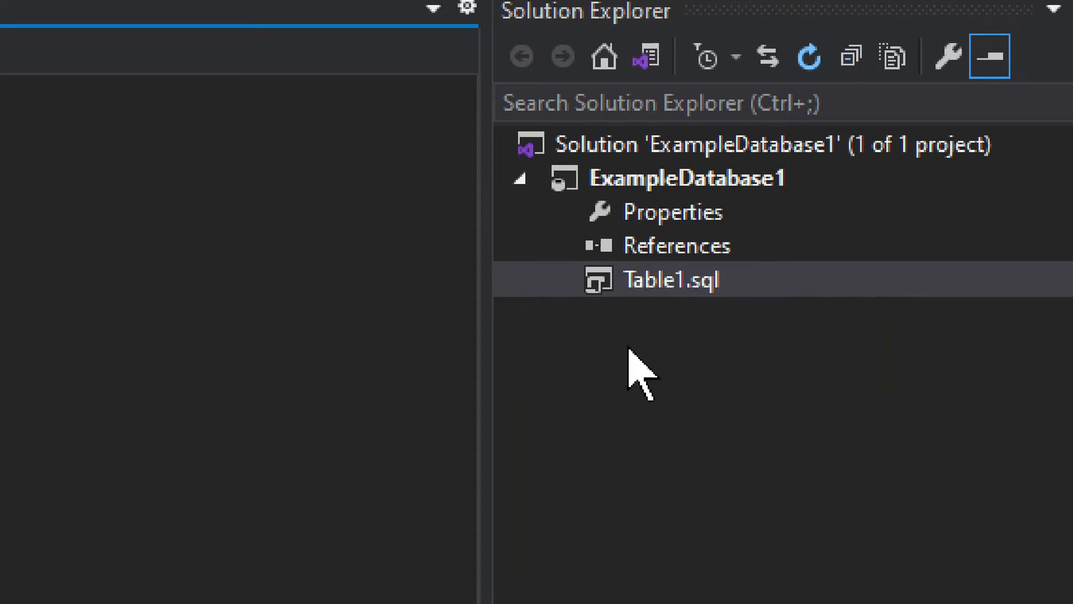
Open the SQLEXPRESS server's context menu in Object Explorer.
{"action": "right_click", "coordinate": [687, 177]}
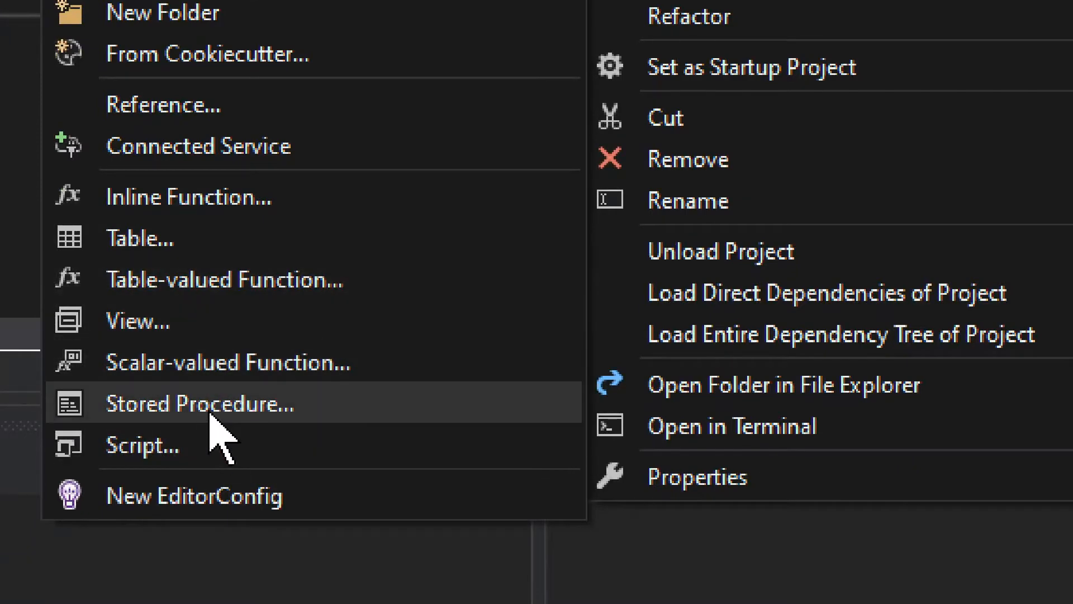
{"action": "mouse_move", "coordinate": [219, 424]}
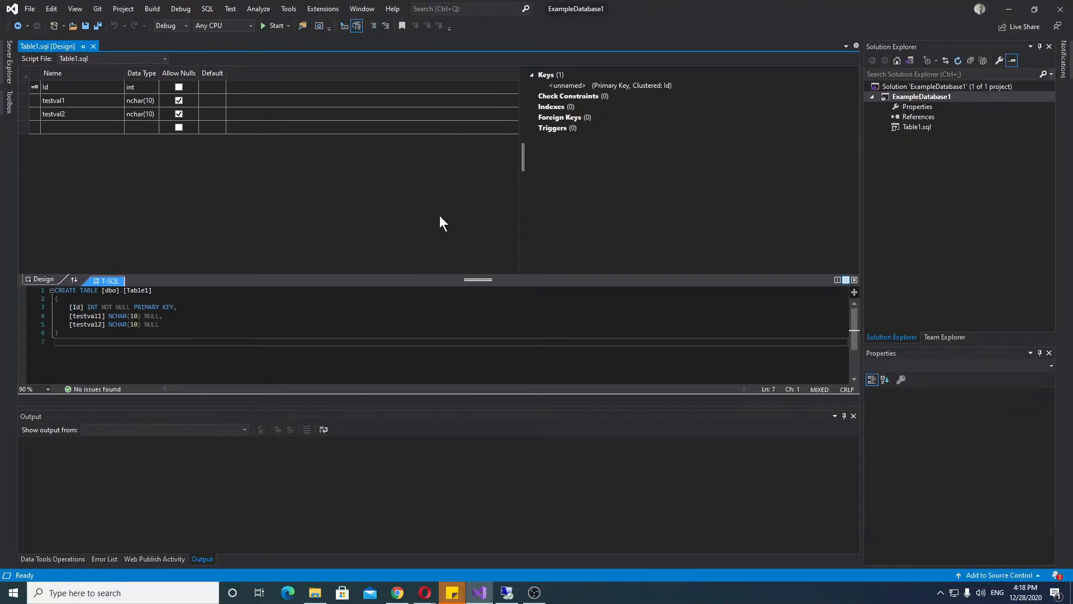
{"action": "mouse_move", "coordinate": [993, 121]}
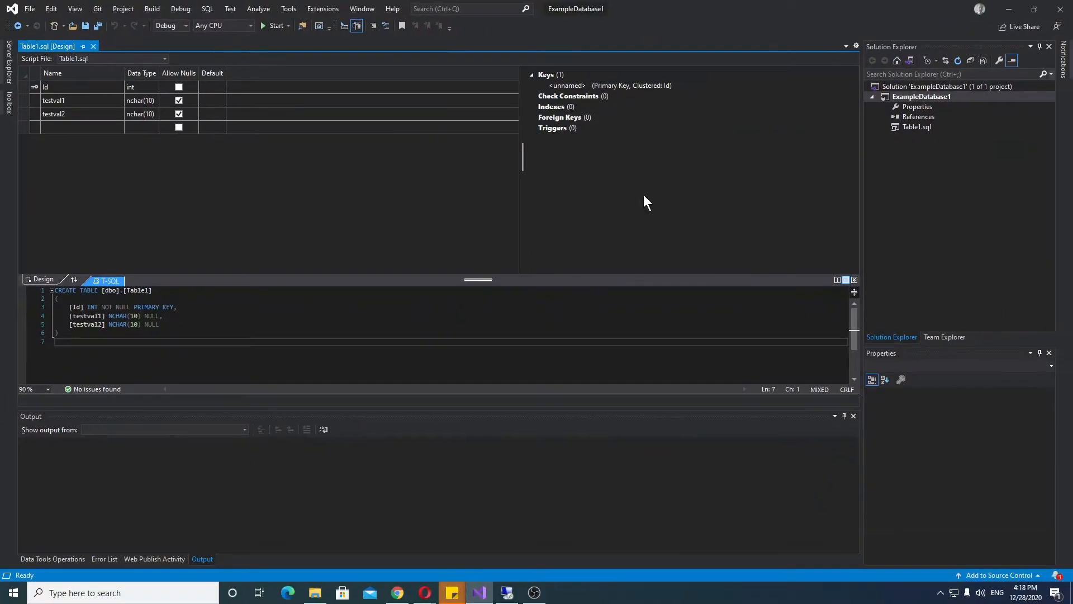
{"action": "mouse_move", "coordinate": [498, 507]}
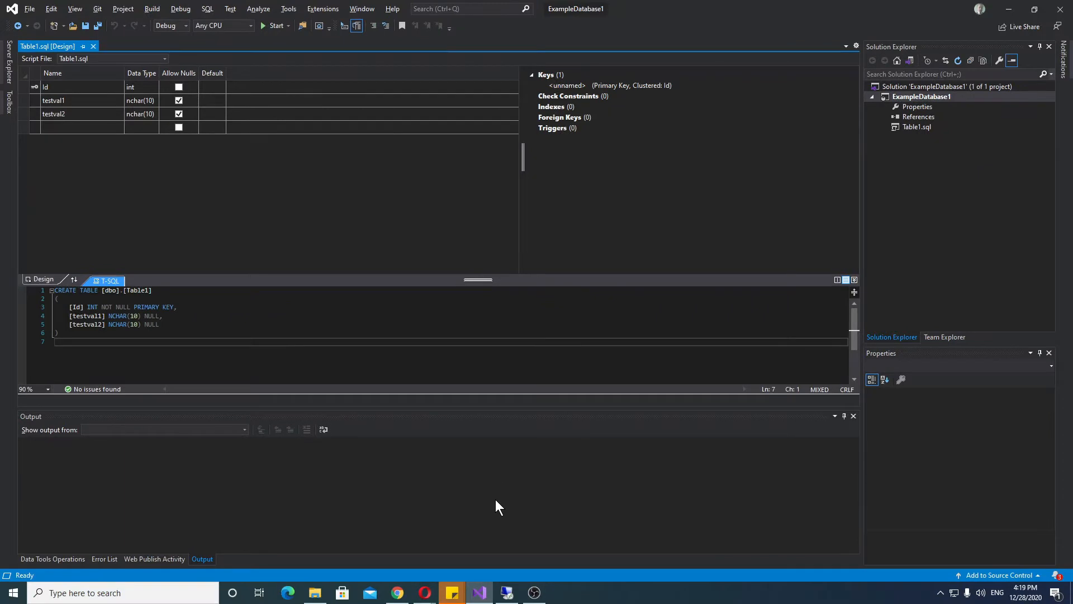
{"action": "mouse_move", "coordinate": [484, 535]}
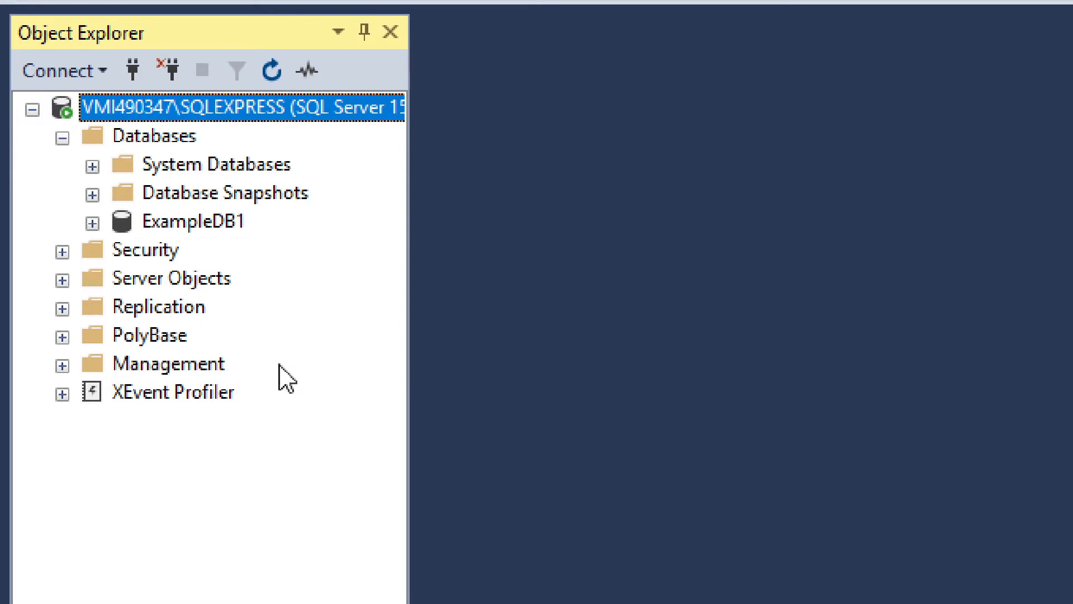
{"action": "mouse_move", "coordinate": [281, 380]}
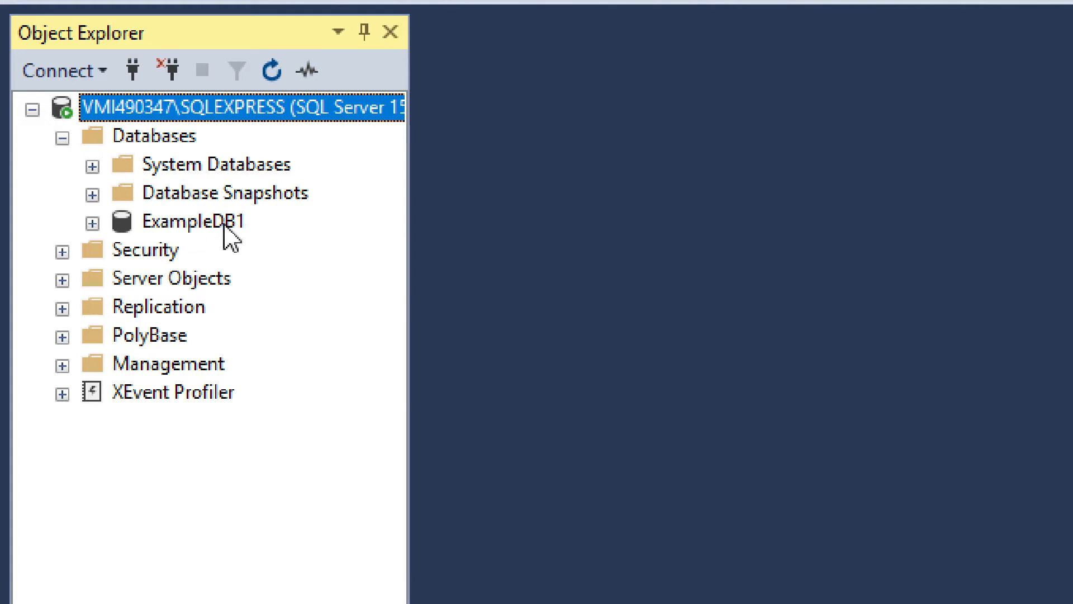
{"action": "mouse_move", "coordinate": [247, 233]}
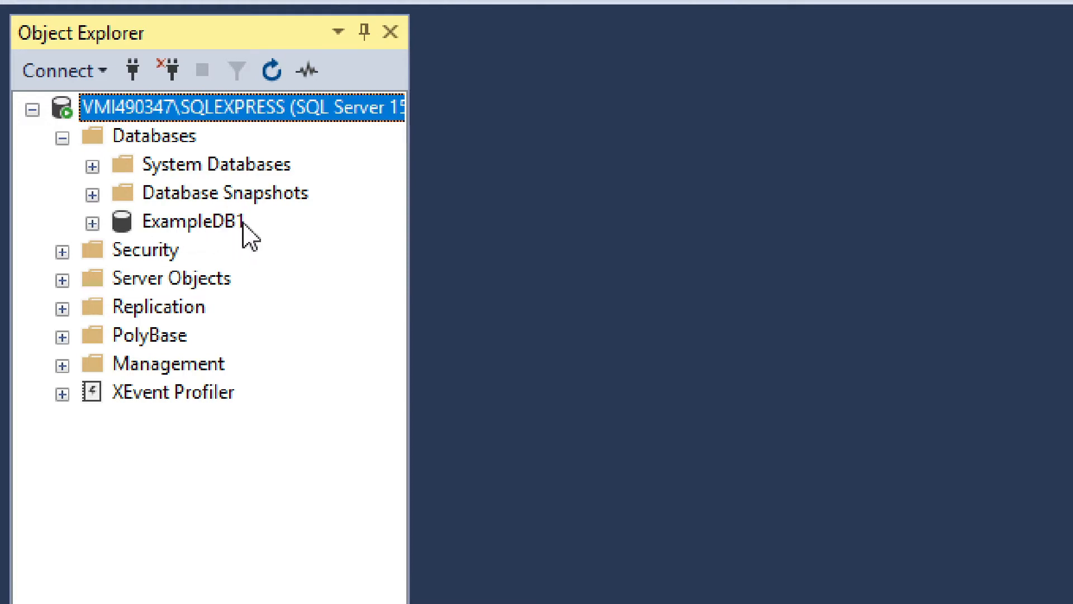
{"action": "mouse_move", "coordinate": [252, 322]}
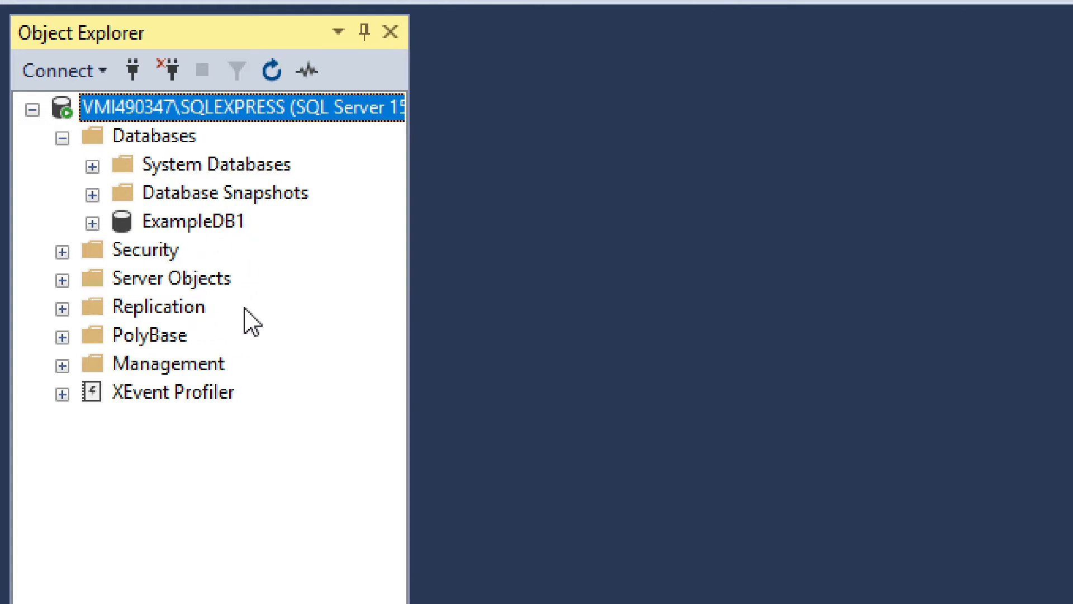
{"action": "mouse_move", "coordinate": [144, 113]}
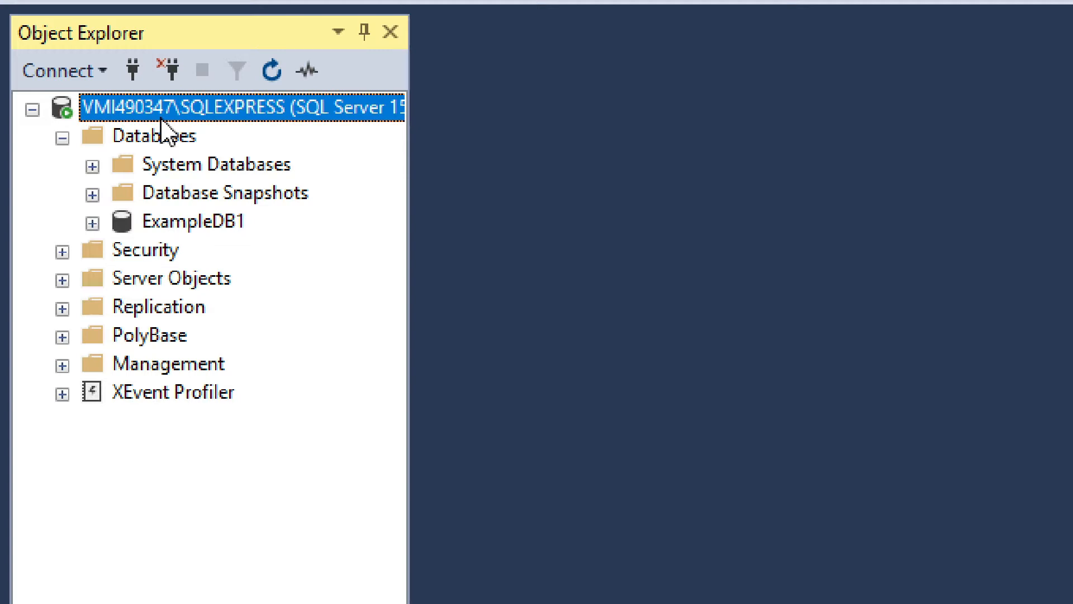
{"action": "mouse_move", "coordinate": [171, 116]}
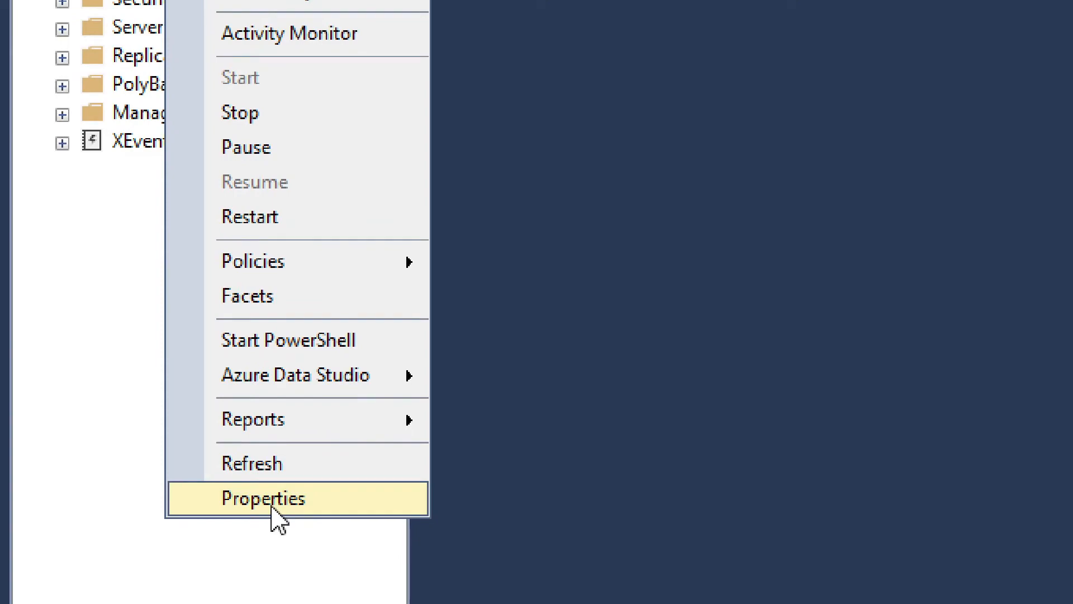
Open SQLEXPRESS Server Properties and browse its Connections, Permissions and General pages.
{"action": "left_click", "coordinate": [262, 498]}
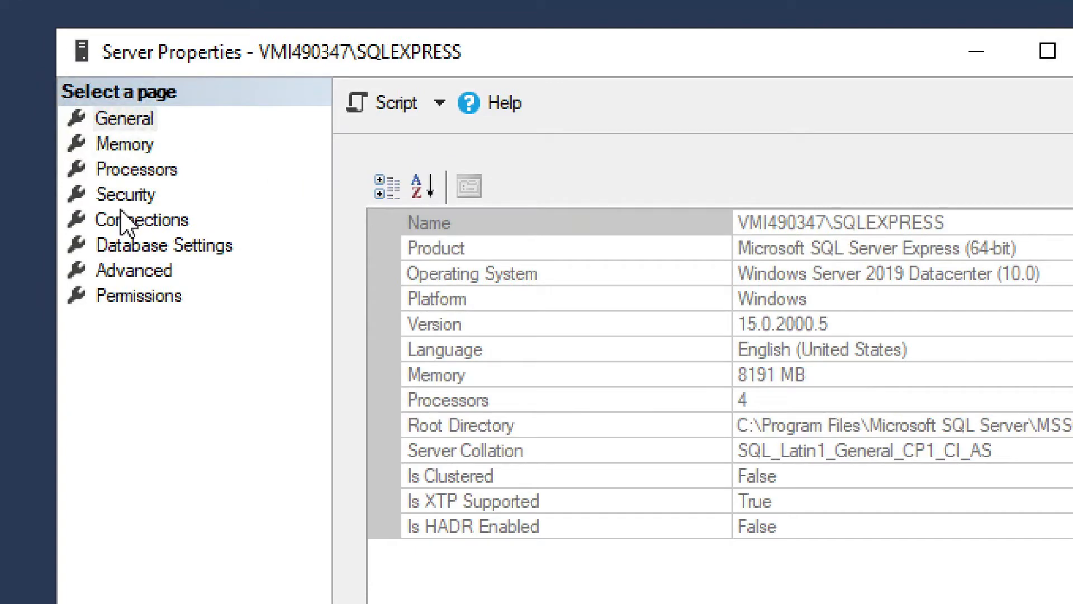
{"action": "mouse_move", "coordinate": [106, 232]}
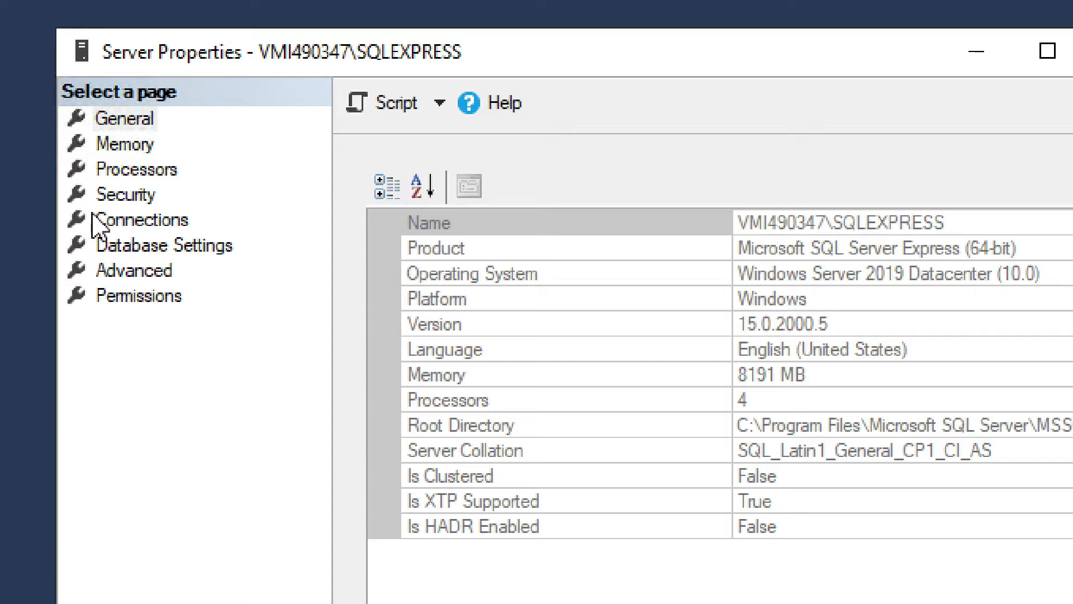
{"action": "mouse_move", "coordinate": [168, 251]}
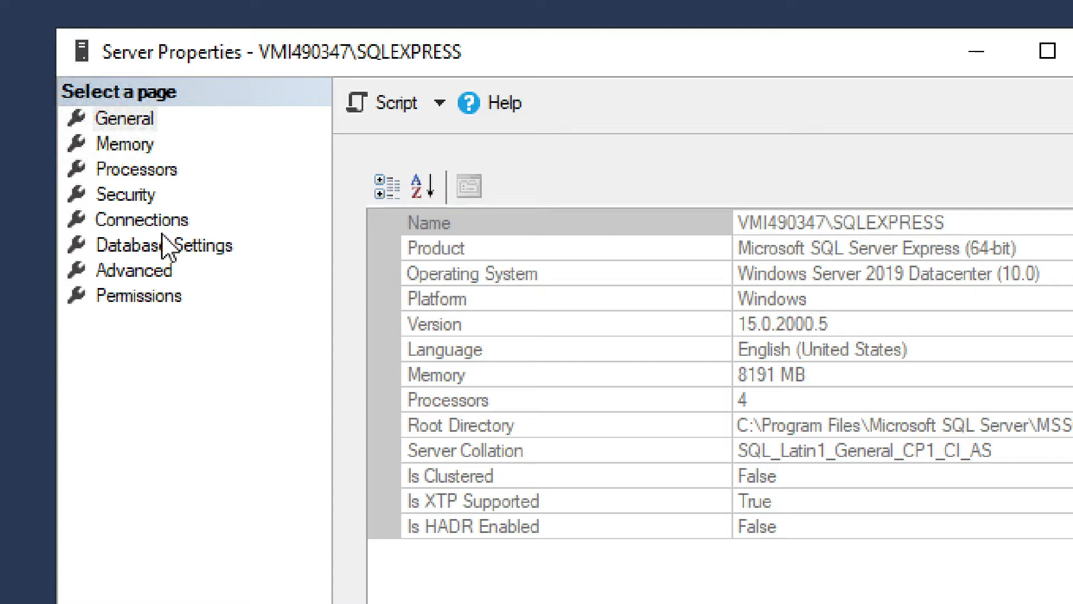
{"action": "mouse_move", "coordinate": [157, 247]}
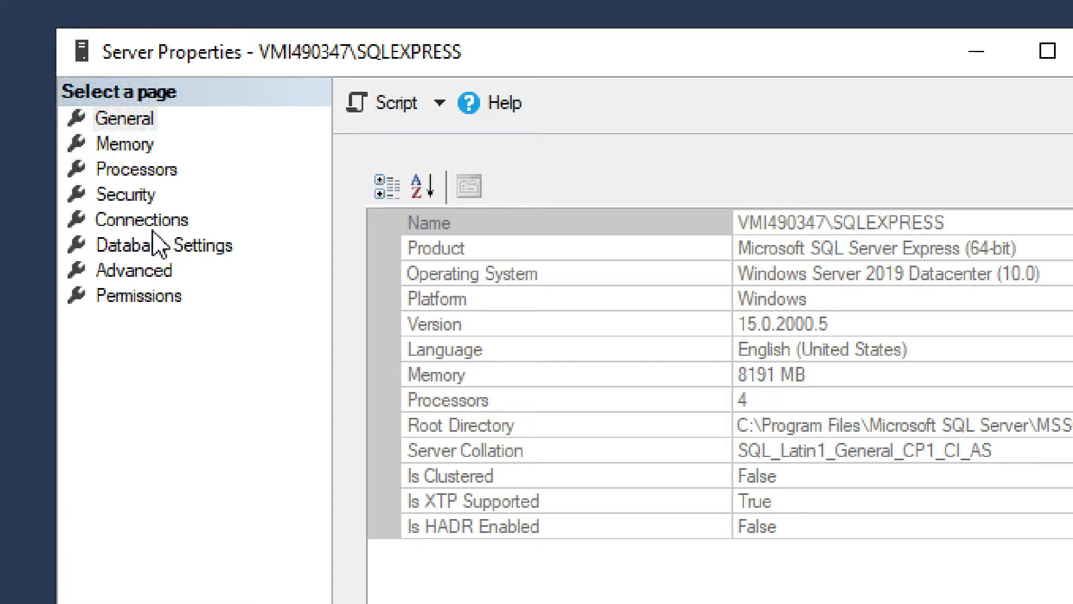
{"action": "left_click", "coordinate": [143, 220]}
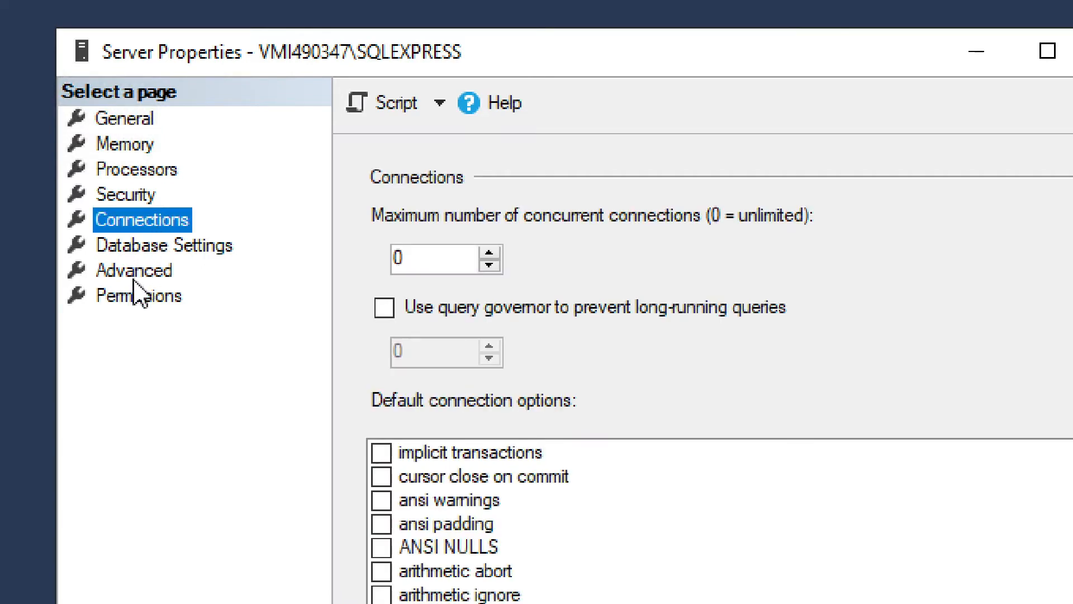
{"action": "left_click", "coordinate": [139, 295]}
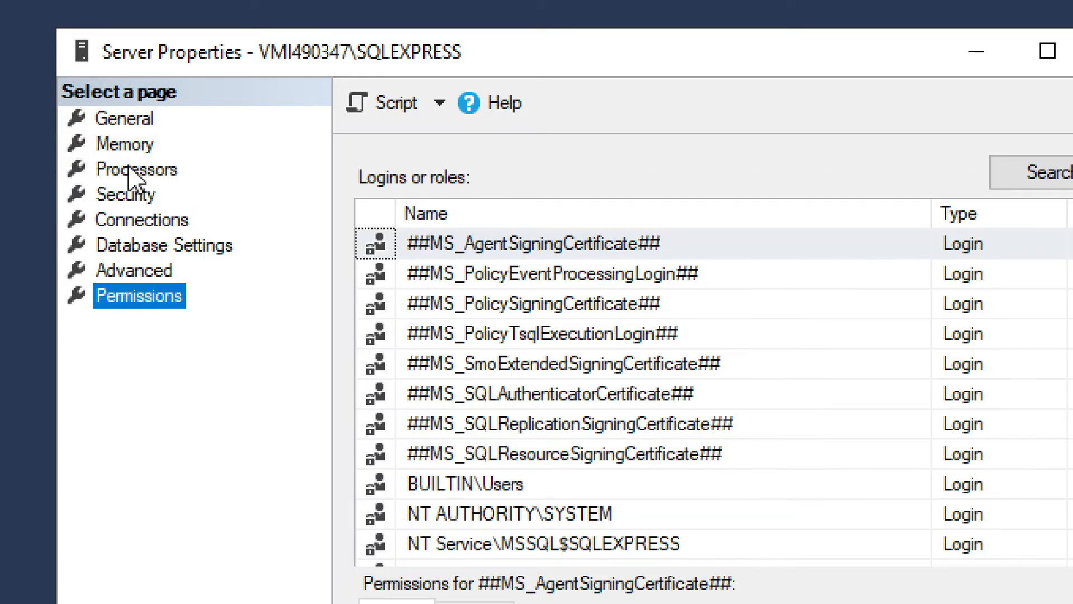
{"action": "left_click", "coordinate": [125, 118]}
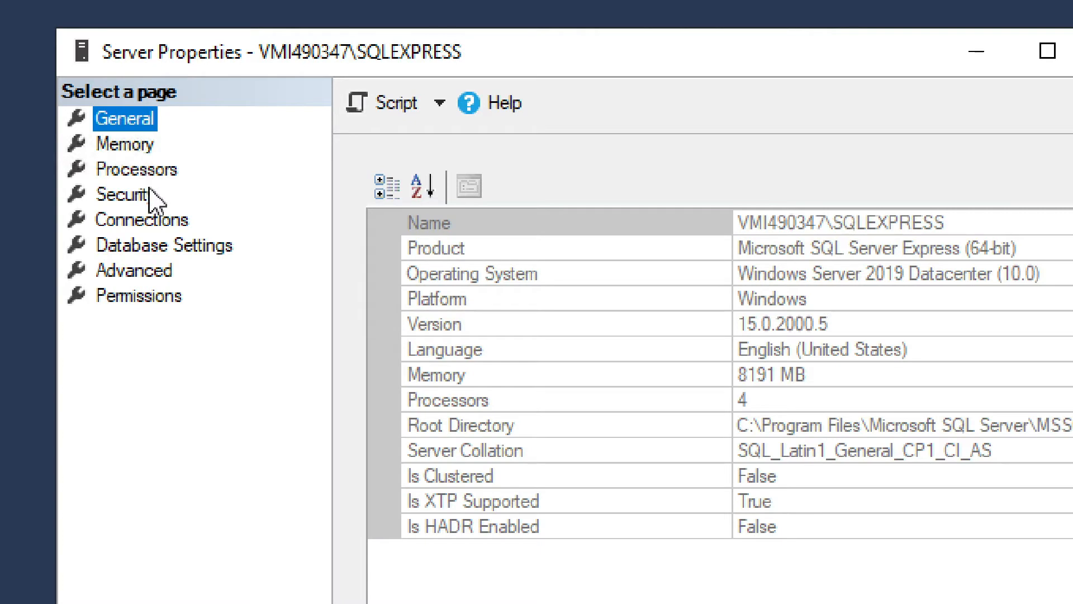
On the Security page, choose SQL Server and Windows Authentication mode.
{"action": "left_click", "coordinate": [125, 195]}
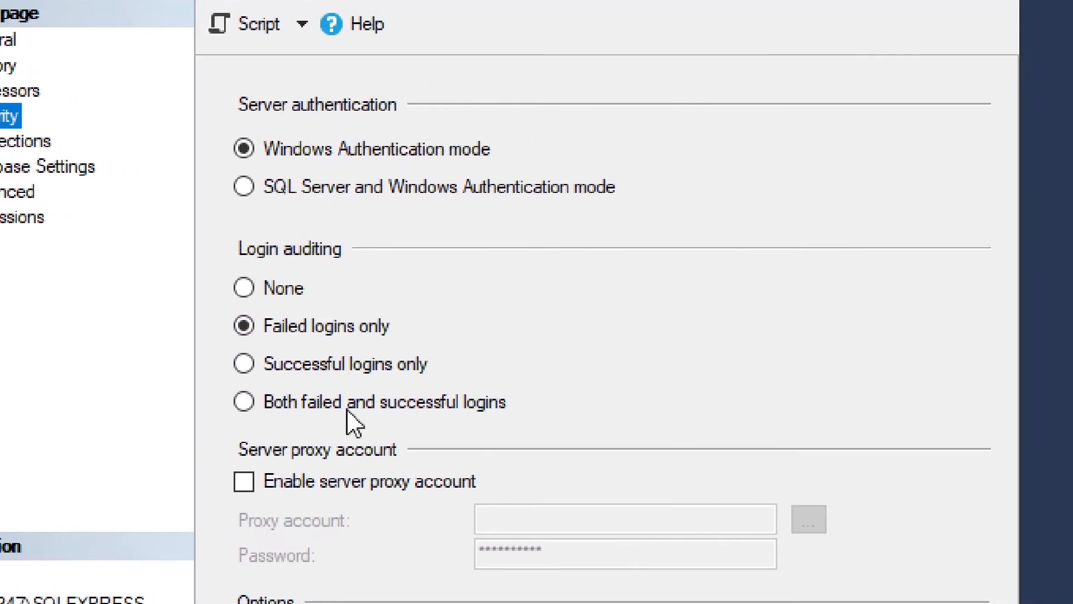
{"action": "mouse_move", "coordinate": [295, 173]}
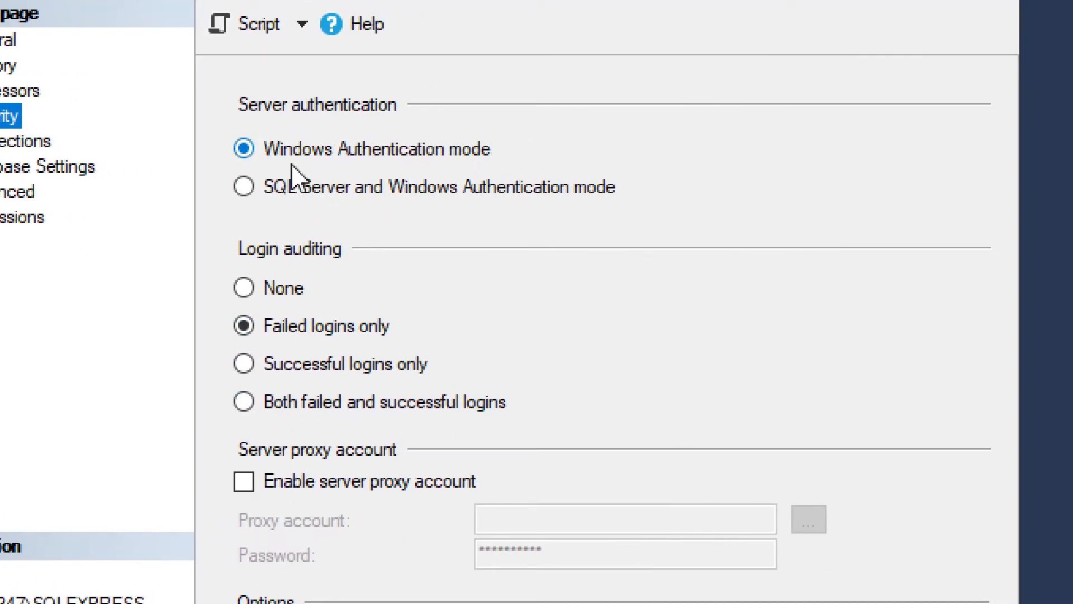
{"action": "mouse_move", "coordinate": [387, 174]}
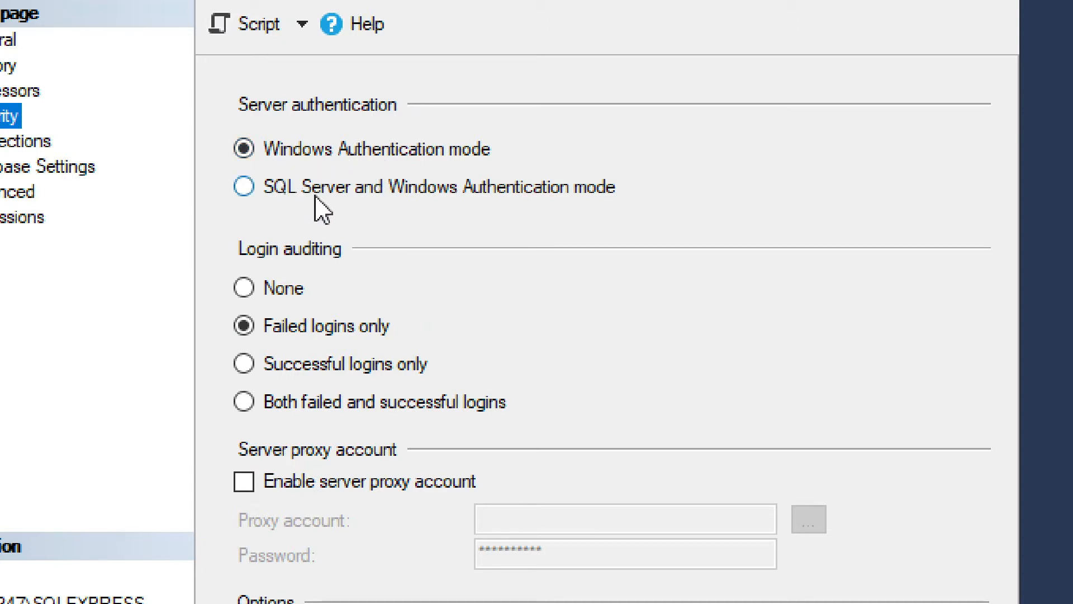
{"action": "mouse_move", "coordinate": [362, 201]}
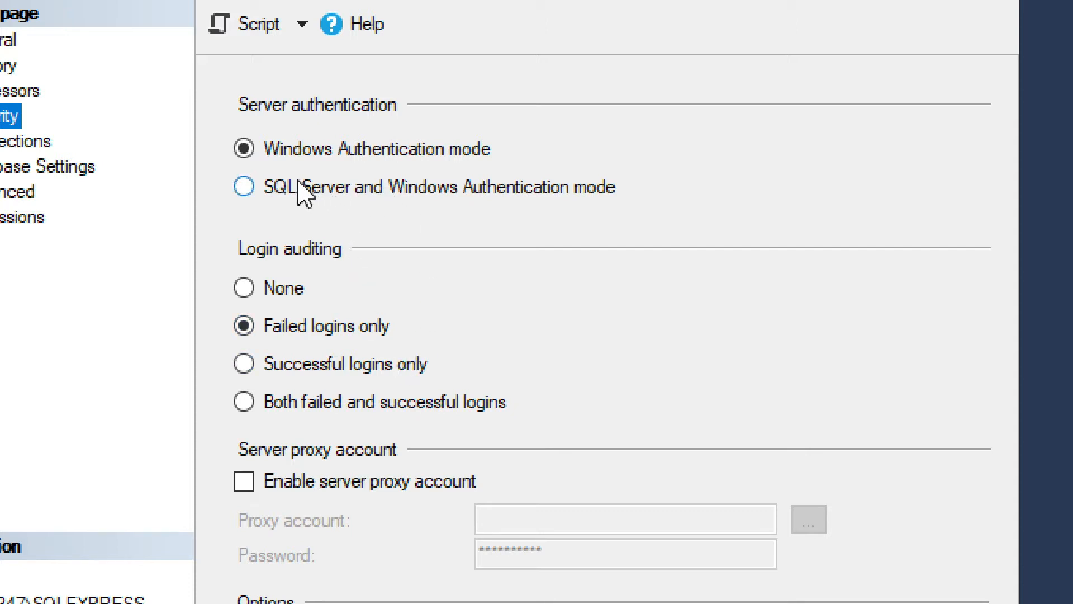
{"action": "mouse_move", "coordinate": [499, 174]}
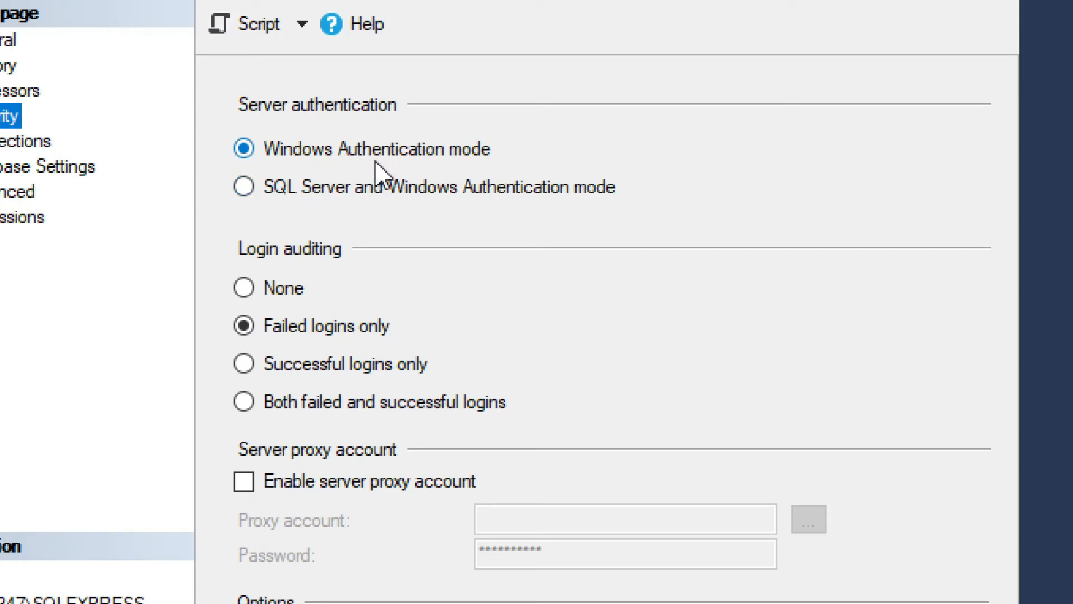
{"action": "mouse_move", "coordinate": [421, 163]}
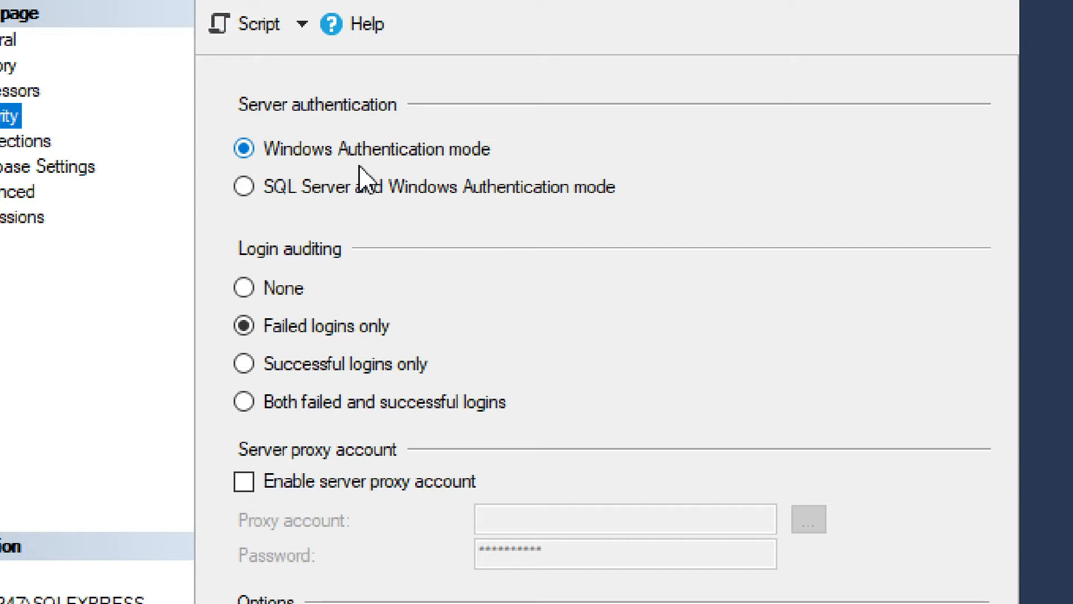
{"action": "mouse_move", "coordinate": [366, 179]}
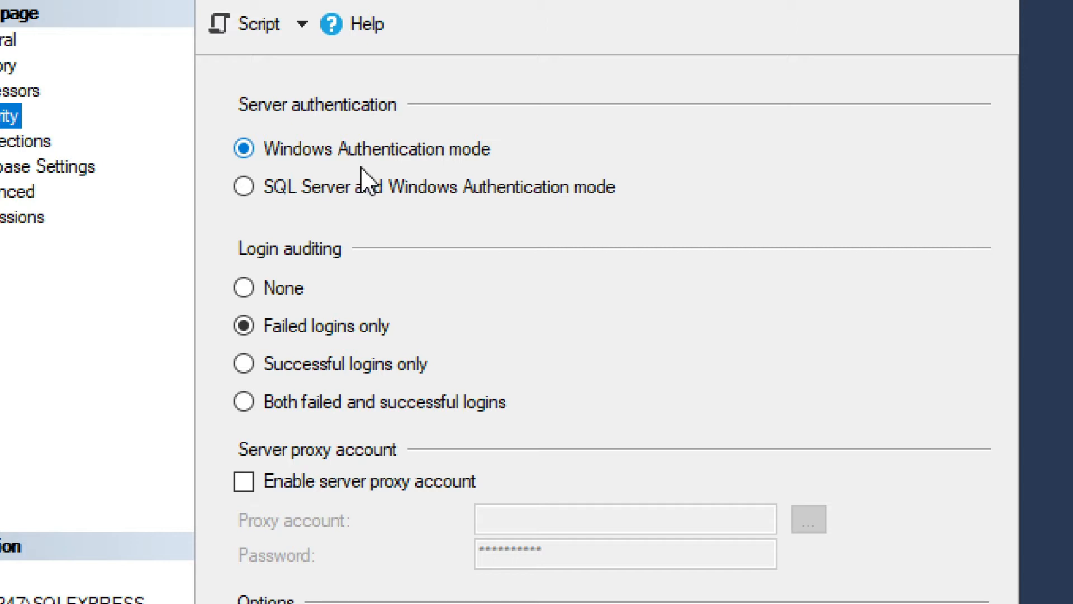
{"action": "left_click", "coordinate": [244, 187]}
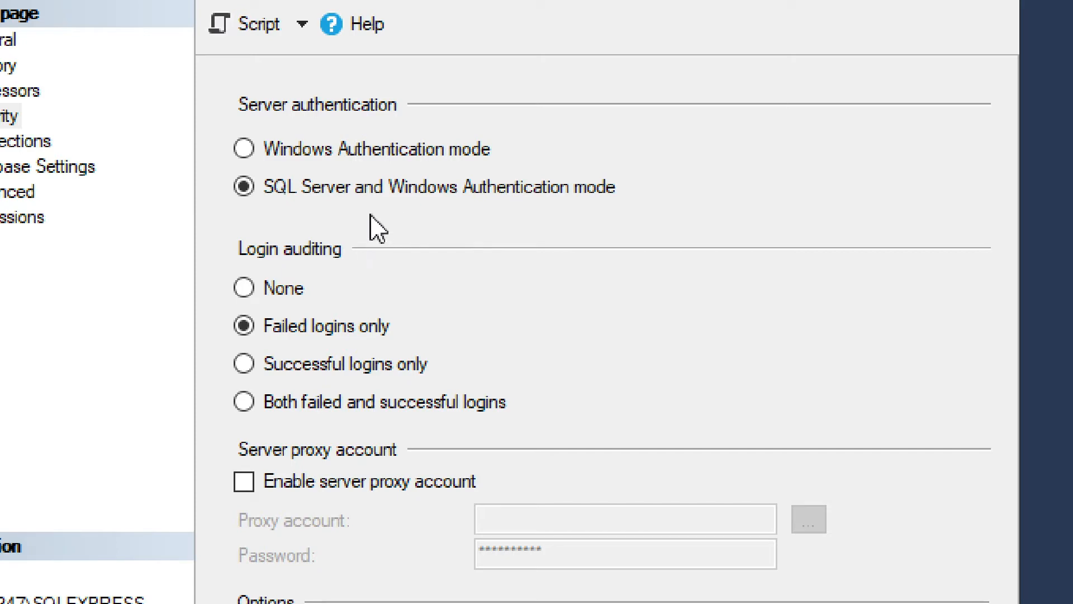
{"action": "mouse_move", "coordinate": [418, 599]}
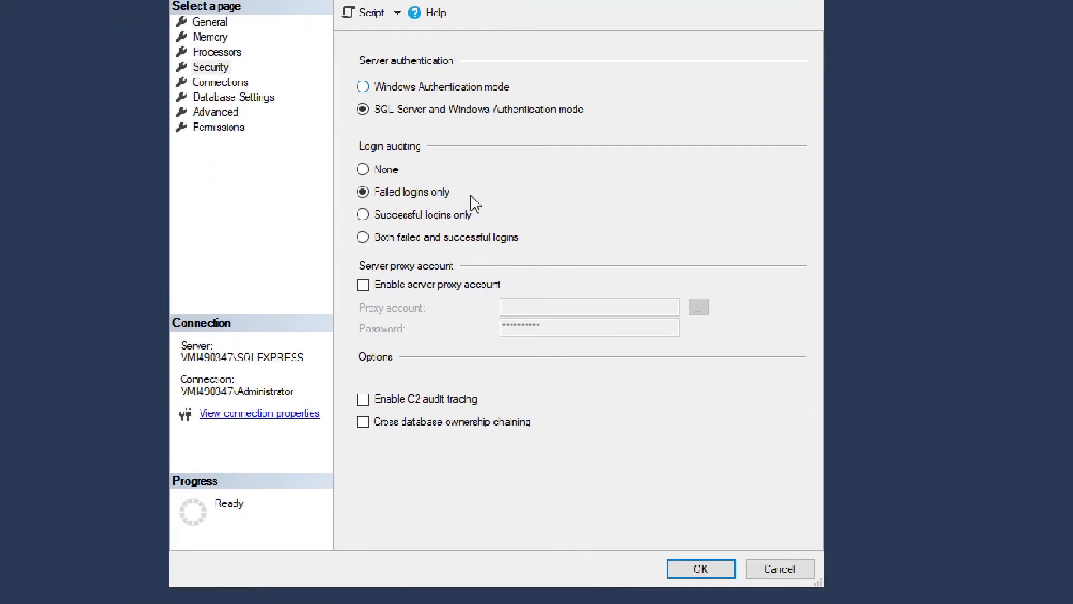
Confirm the mixed authentication change and dismiss the restart-required notice.
{"action": "left_click", "coordinate": [701, 568]}
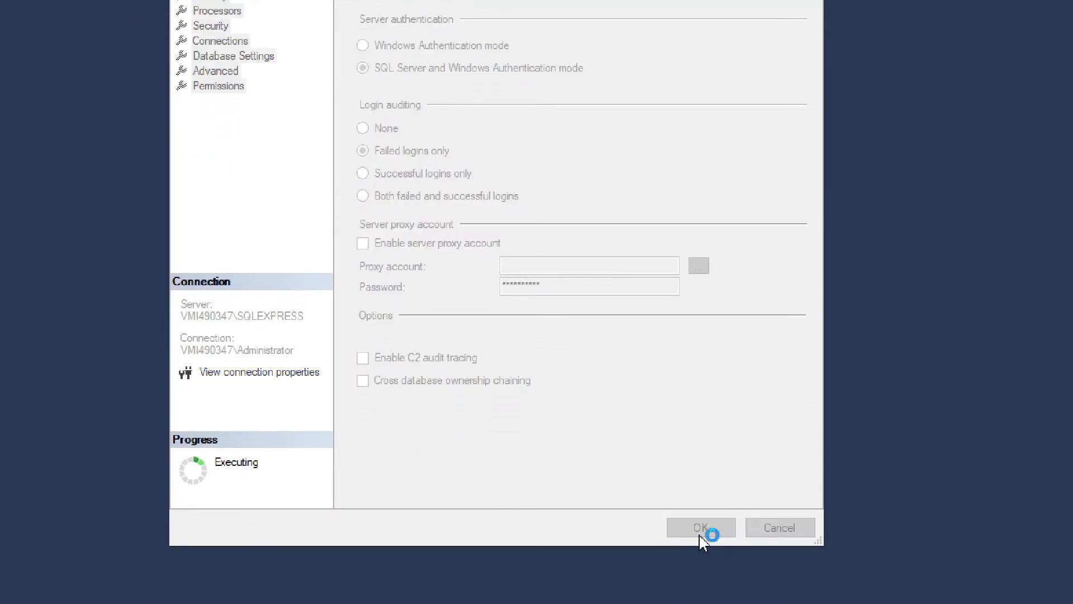
{"action": "left_click", "coordinate": [699, 528]}
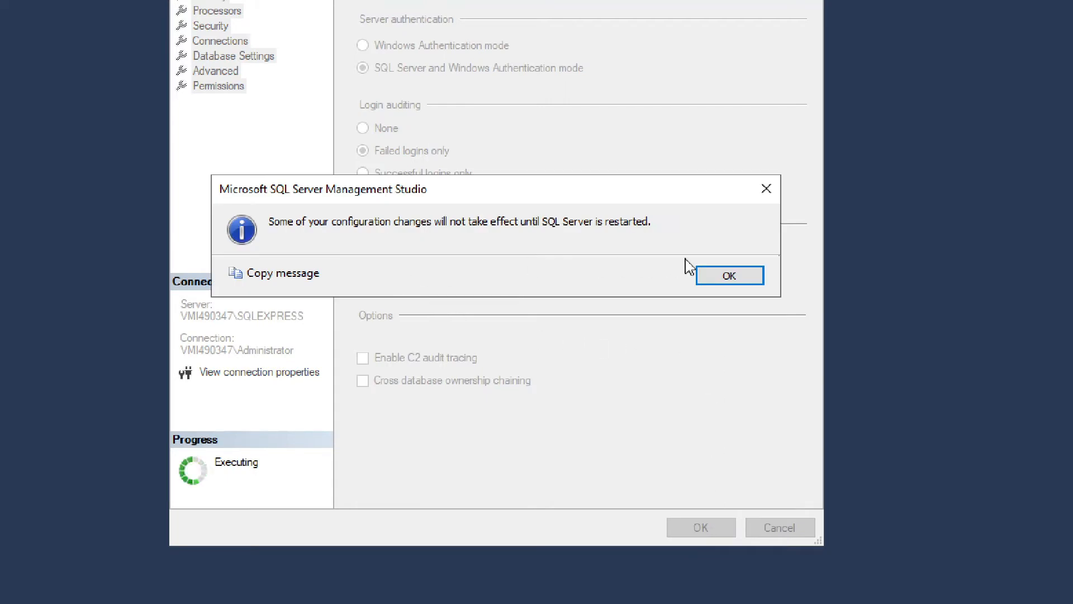
{"action": "mouse_move", "coordinate": [611, 235]}
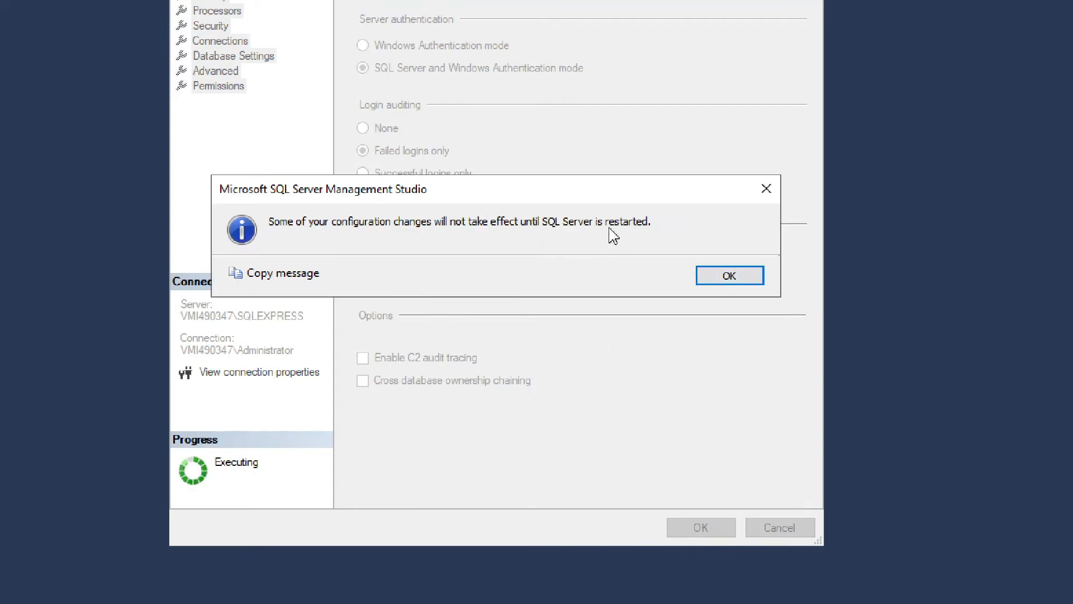
{"action": "left_click", "coordinate": [729, 275]}
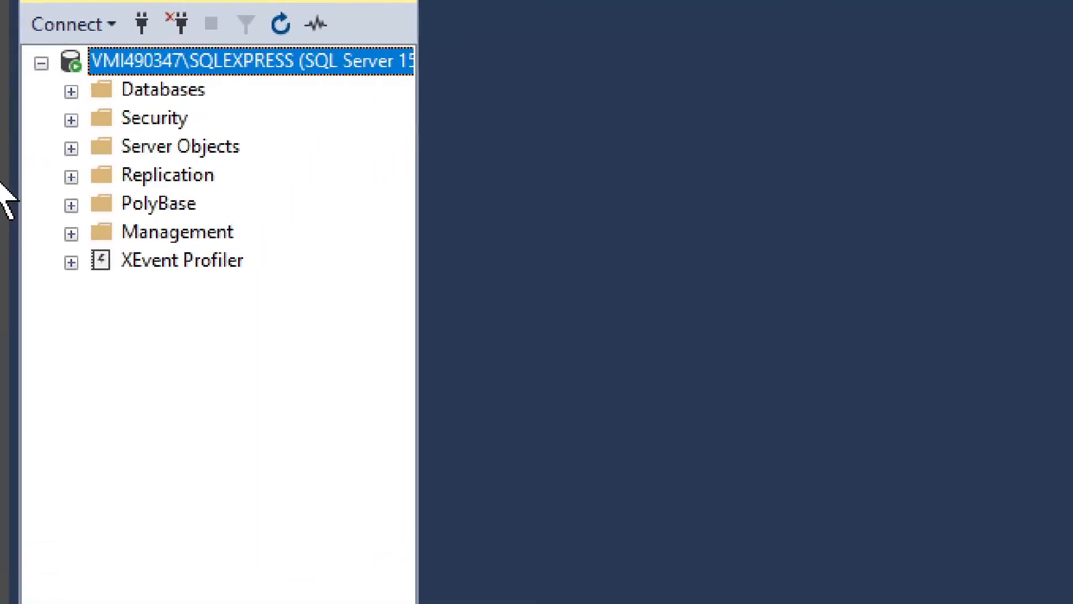
Restart the SQLEXPRESS service, also stopping Launchpad, and close the progress window.
{"action": "right_click", "coordinate": [246, 58]}
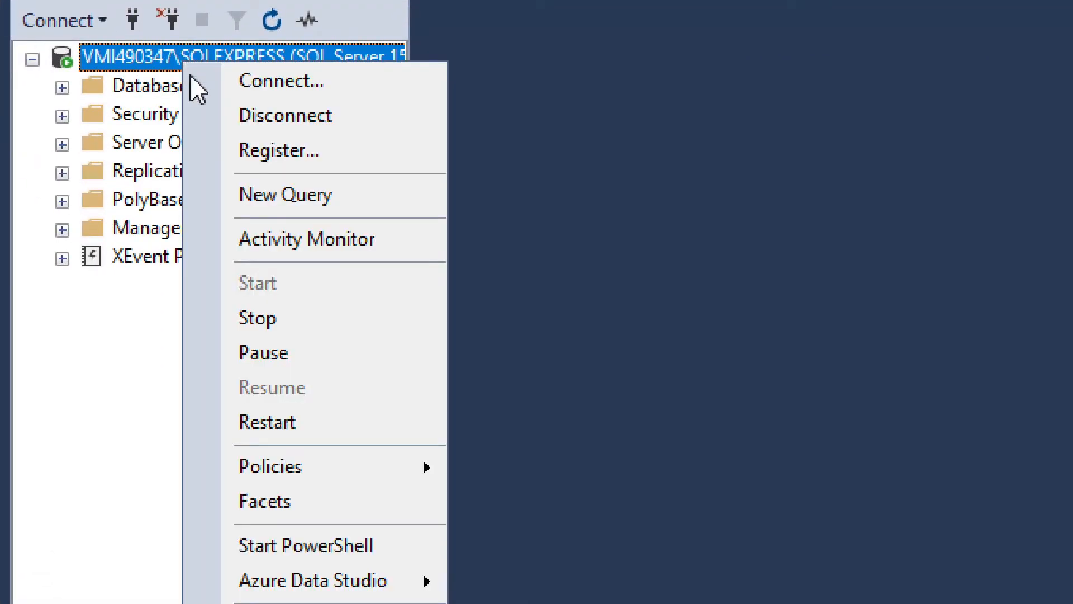
{"action": "mouse_move", "coordinate": [274, 421]}
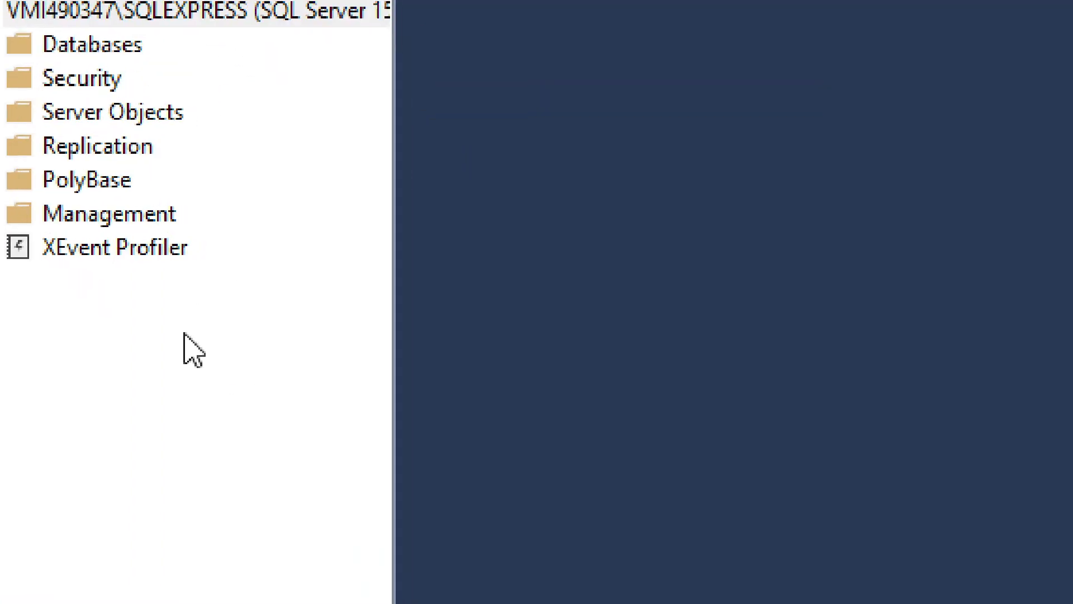
{"action": "mouse_move", "coordinate": [934, 459]}
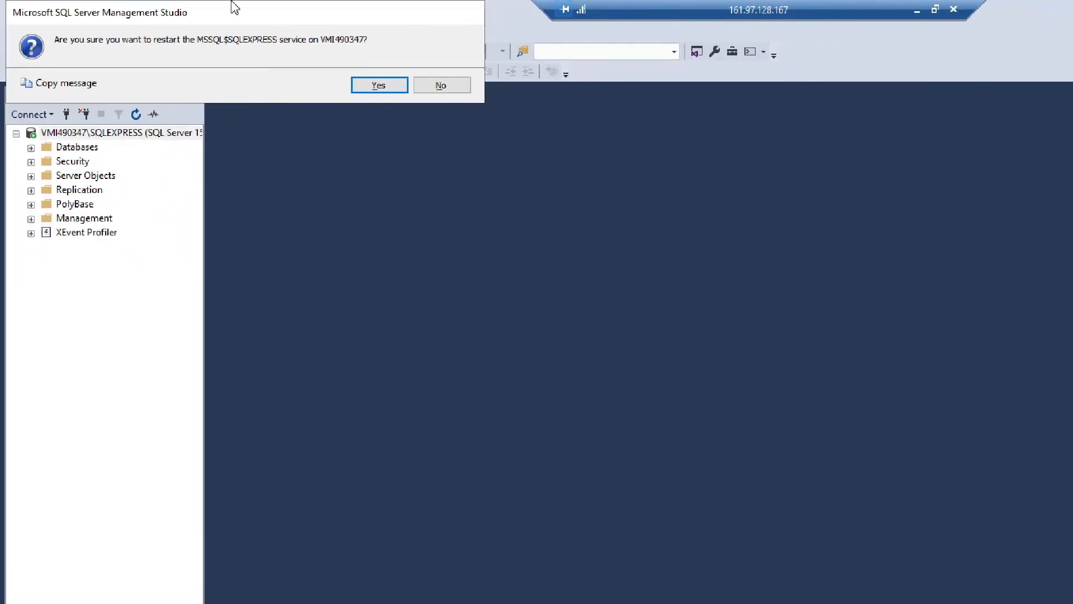
{"action": "left_click", "coordinate": [378, 85]}
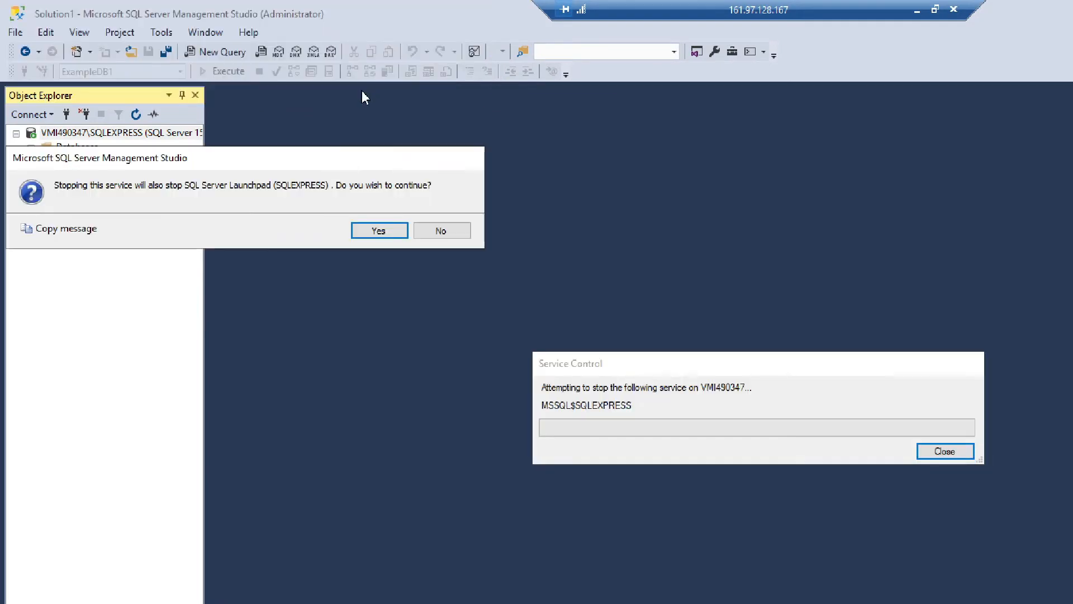
{"action": "left_click", "coordinate": [378, 230]}
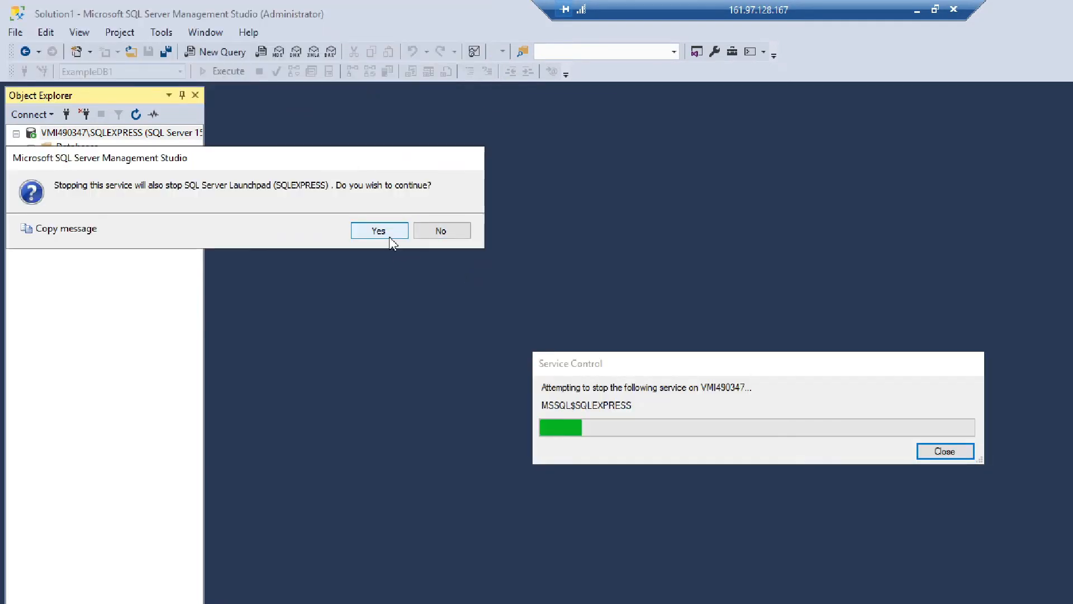
{"action": "left_click", "coordinate": [379, 230]}
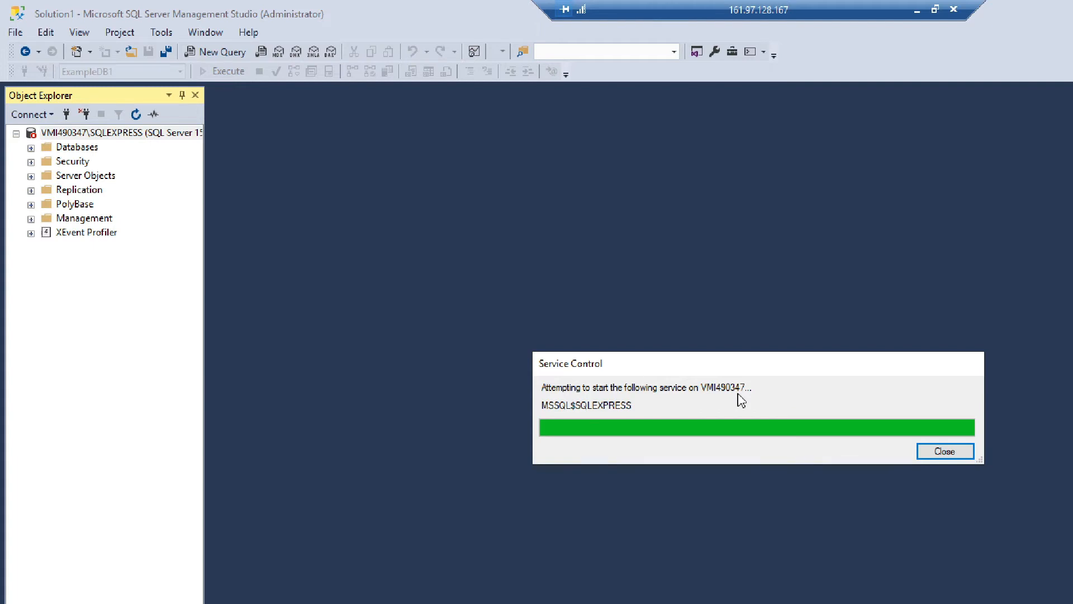
{"action": "left_click", "coordinate": [944, 451]}
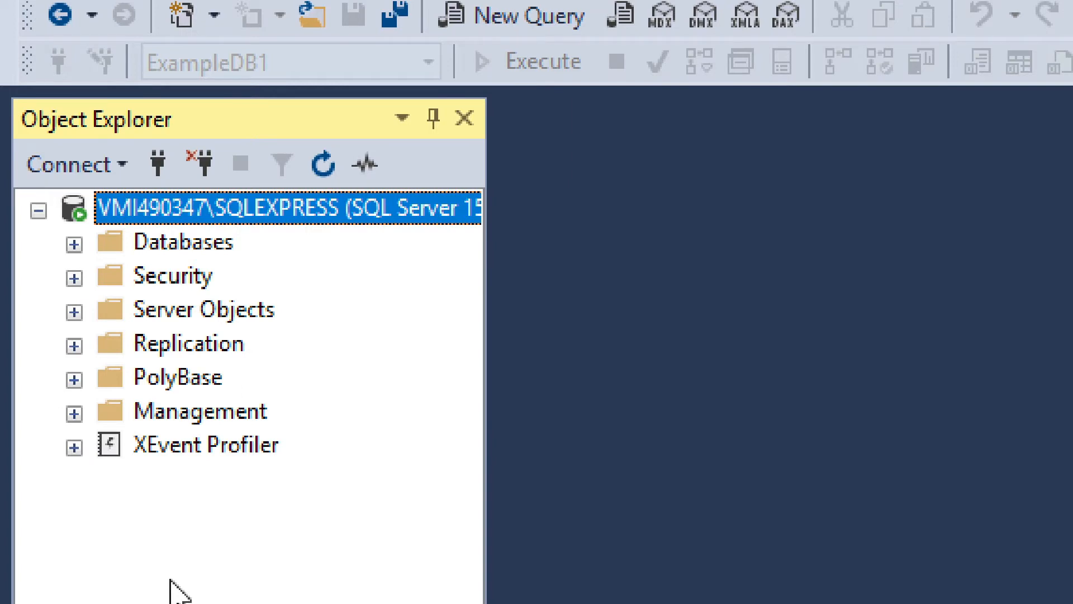
{"action": "mouse_move", "coordinate": [165, 445]}
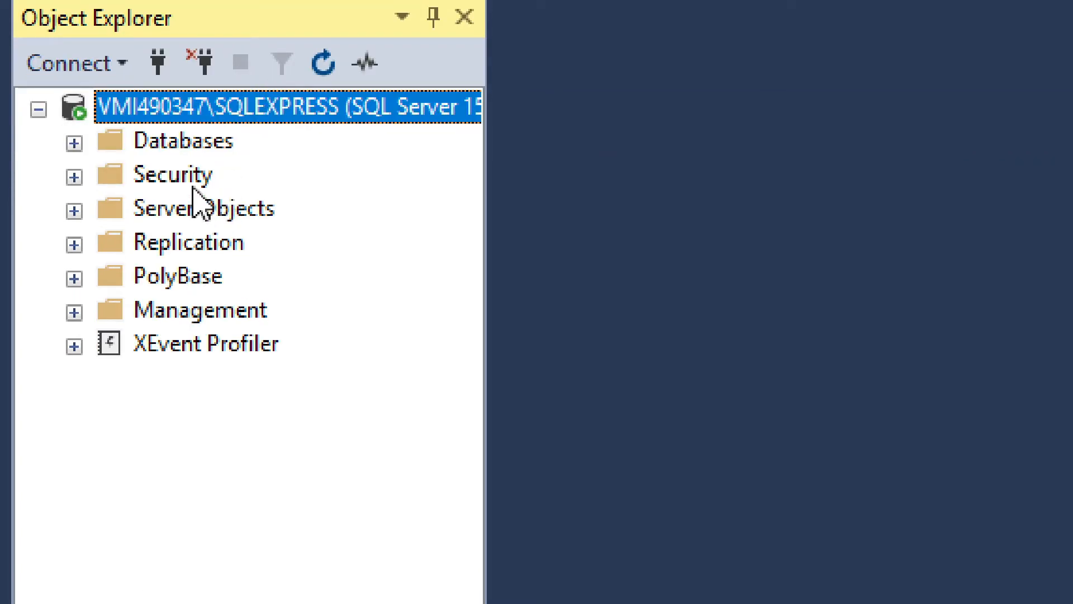
{"action": "mouse_move", "coordinate": [166, 188]}
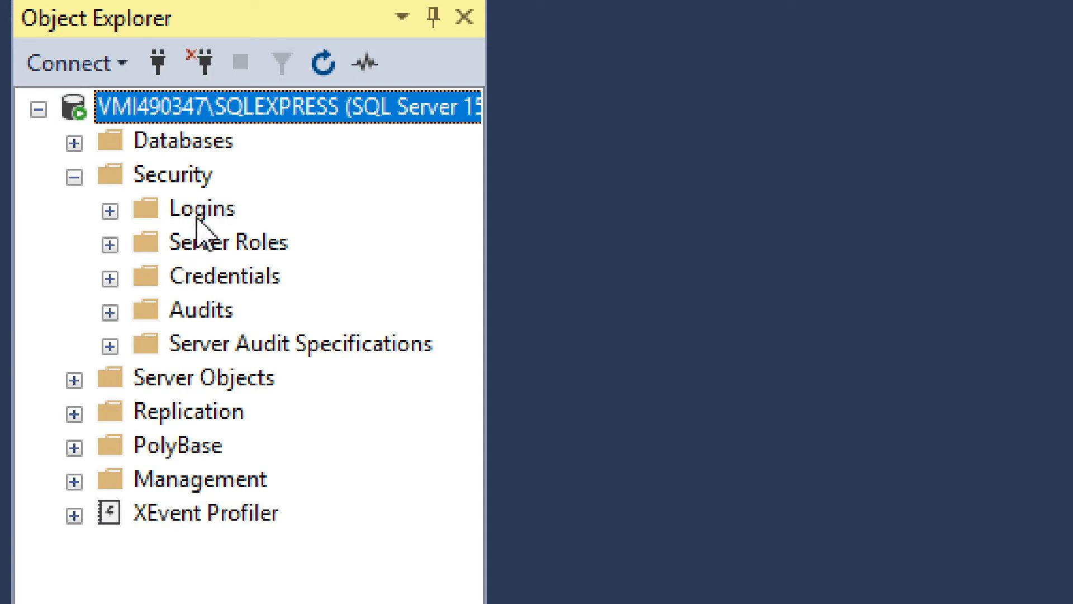
Start a new login from the Security folder's New > Login menu.
{"action": "right_click", "coordinate": [201, 208]}
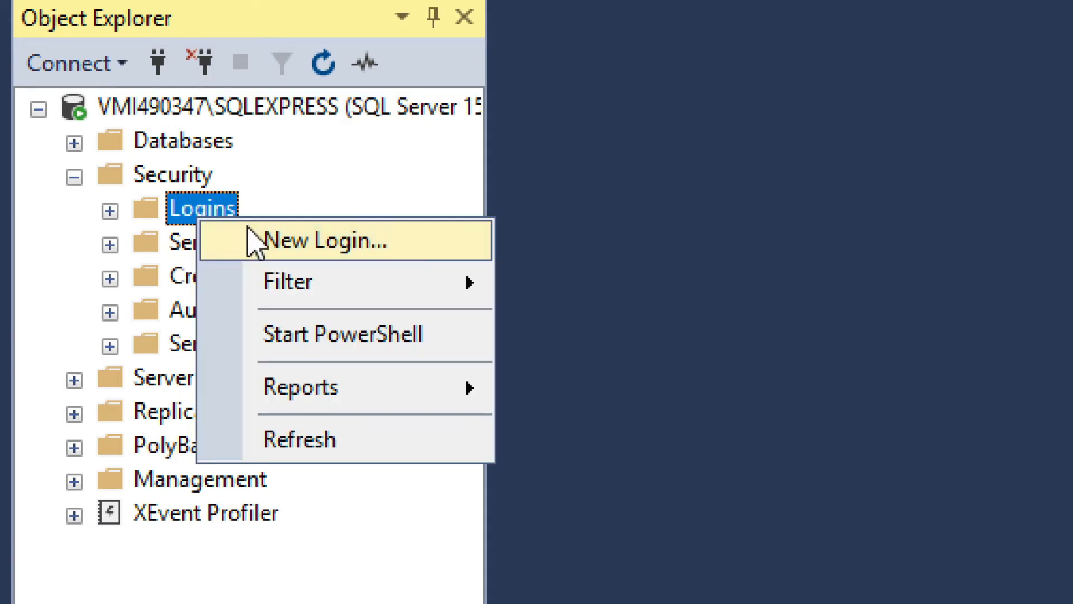
{"action": "right_click", "coordinate": [174, 173]}
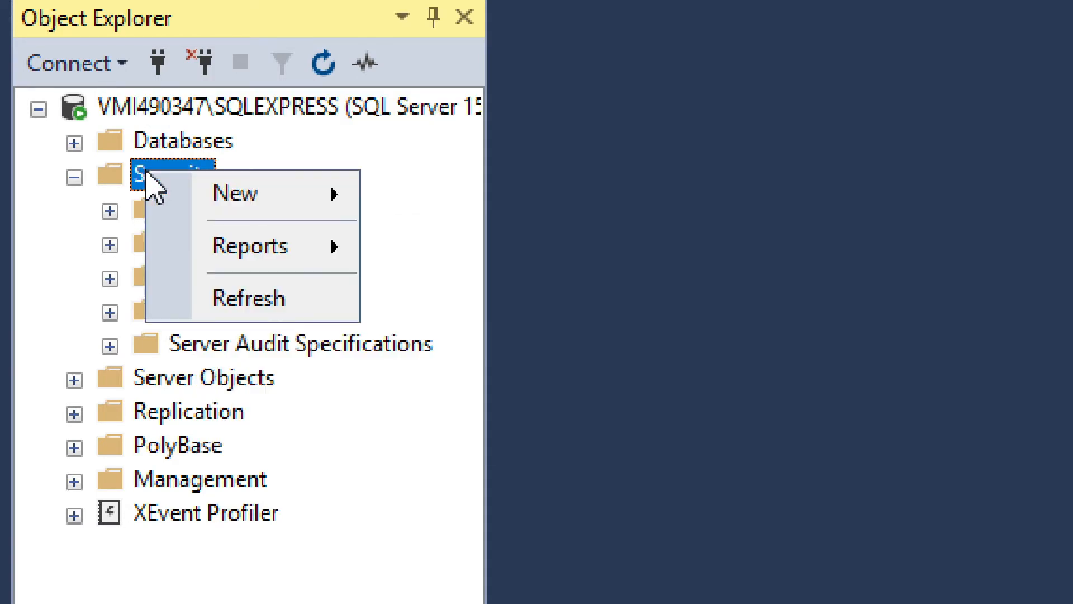
{"action": "mouse_move", "coordinate": [253, 192]}
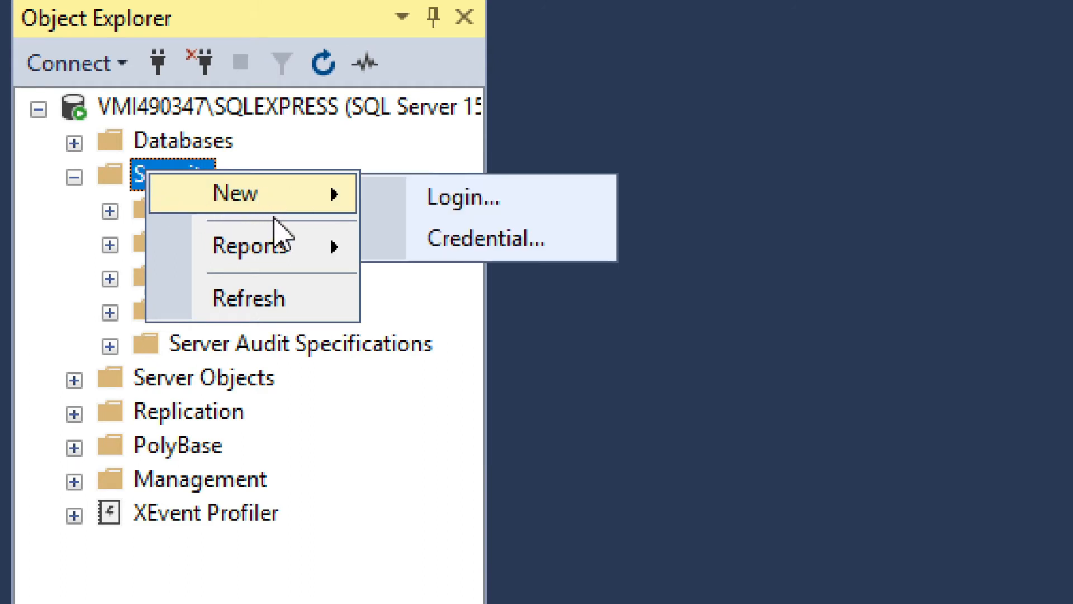
{"action": "mouse_move", "coordinate": [489, 238]}
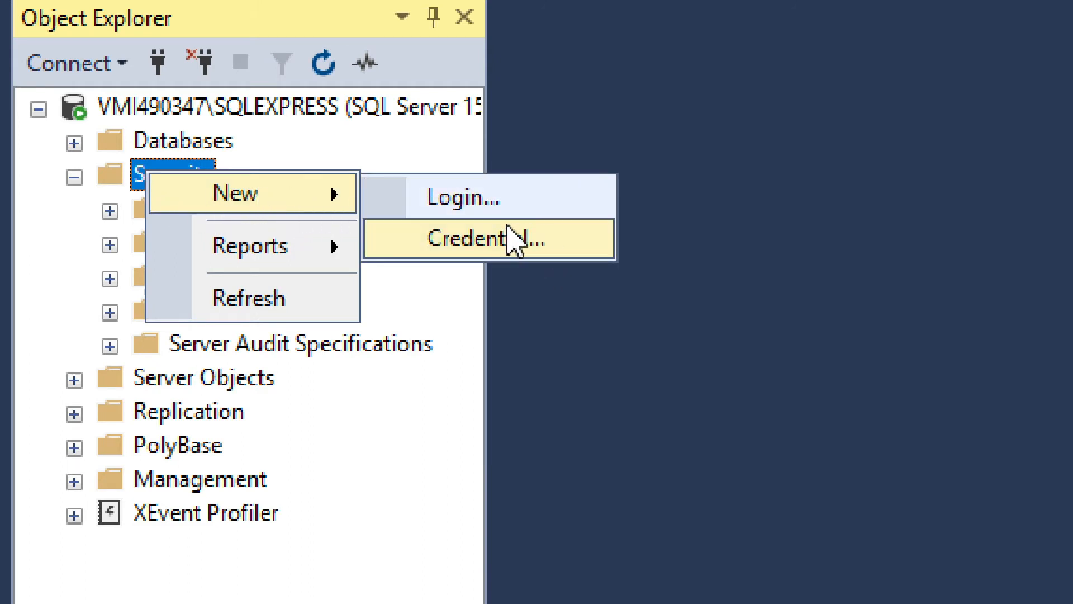
{"action": "left_click", "coordinate": [471, 238]}
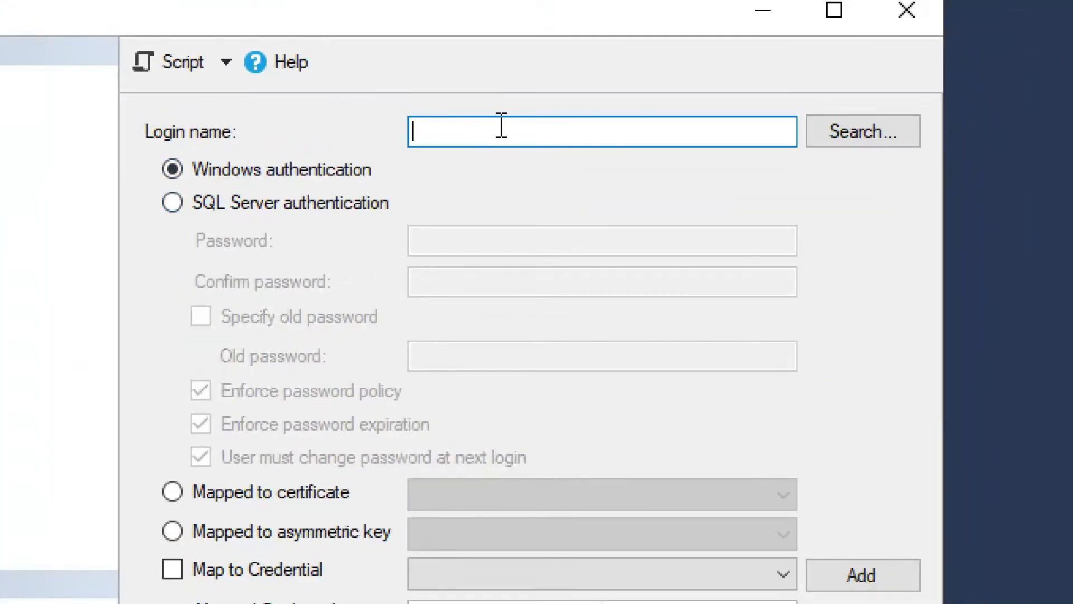
Create login testloginmaster with SQL Server authentication, confirmed password, and no password policy.
{"action": "type", "text": "test"}
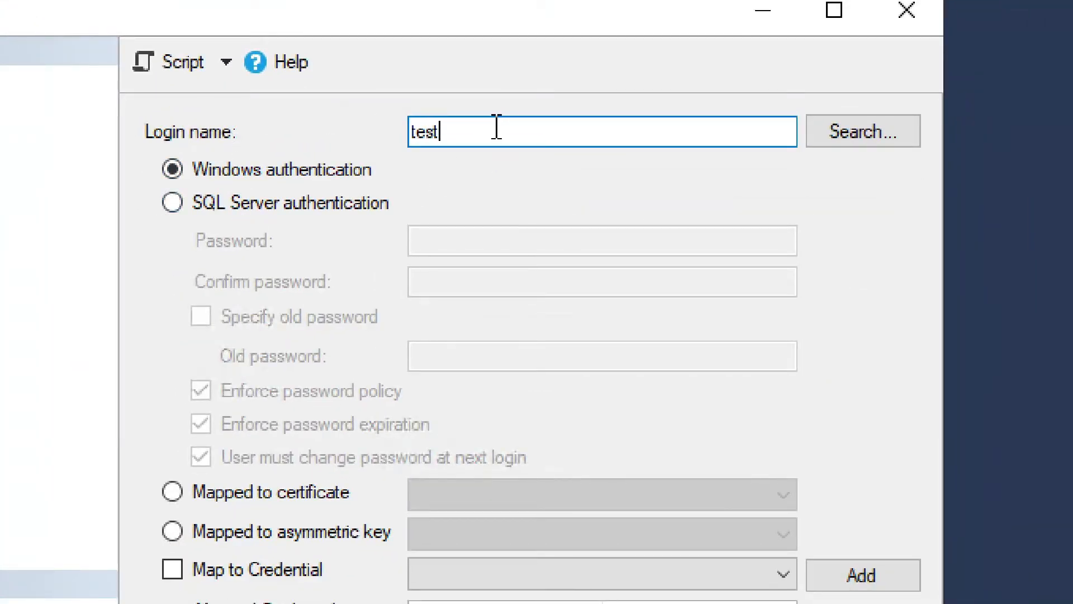
{"action": "type", "text": "loginmaste"}
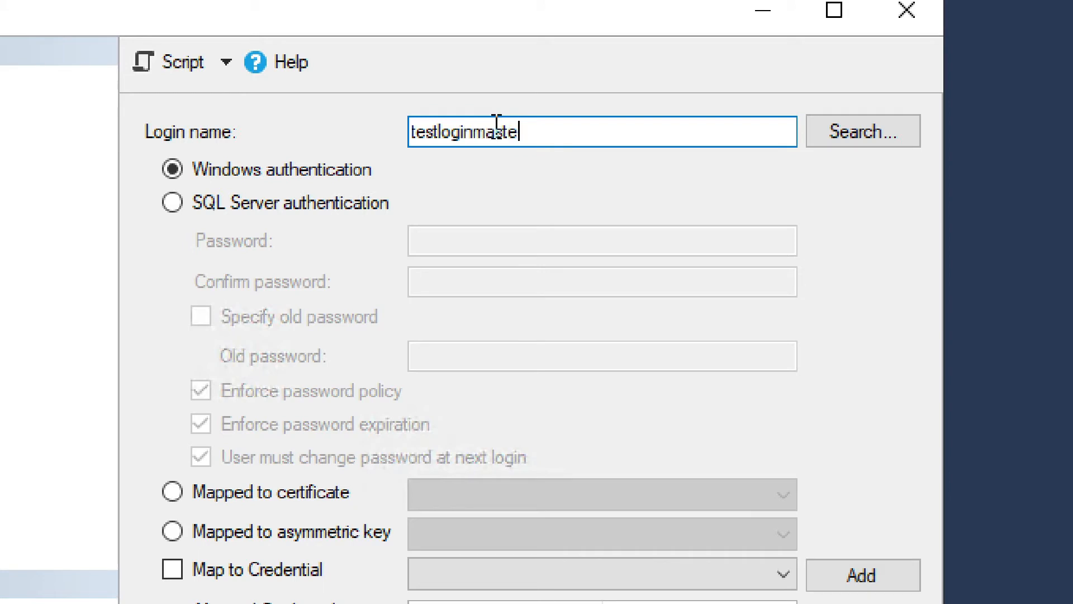
{"action": "type", "text": "r"}
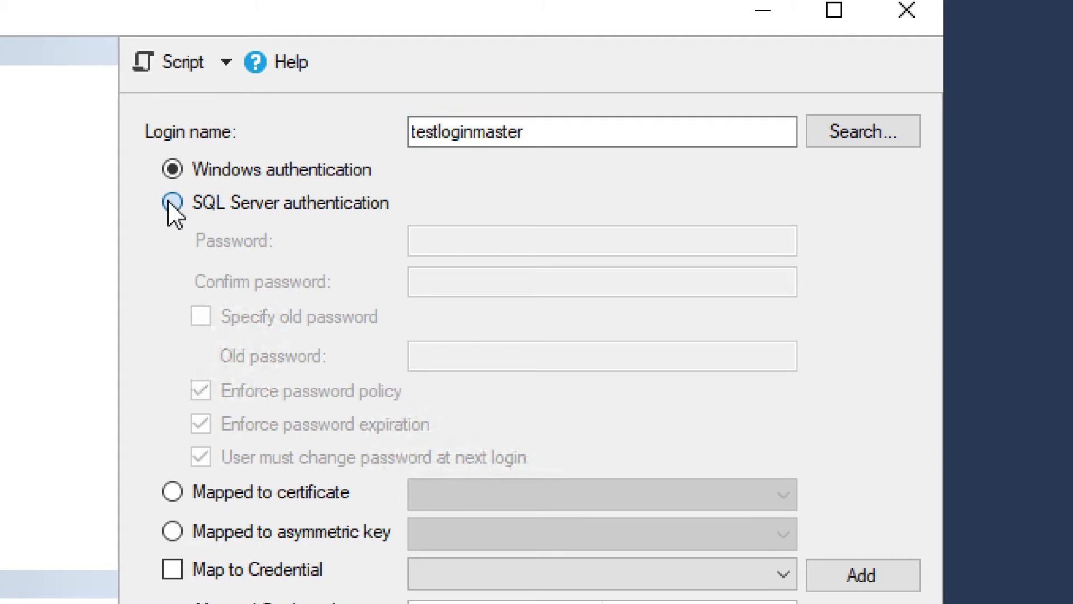
{"action": "left_click", "coordinate": [171, 202]}
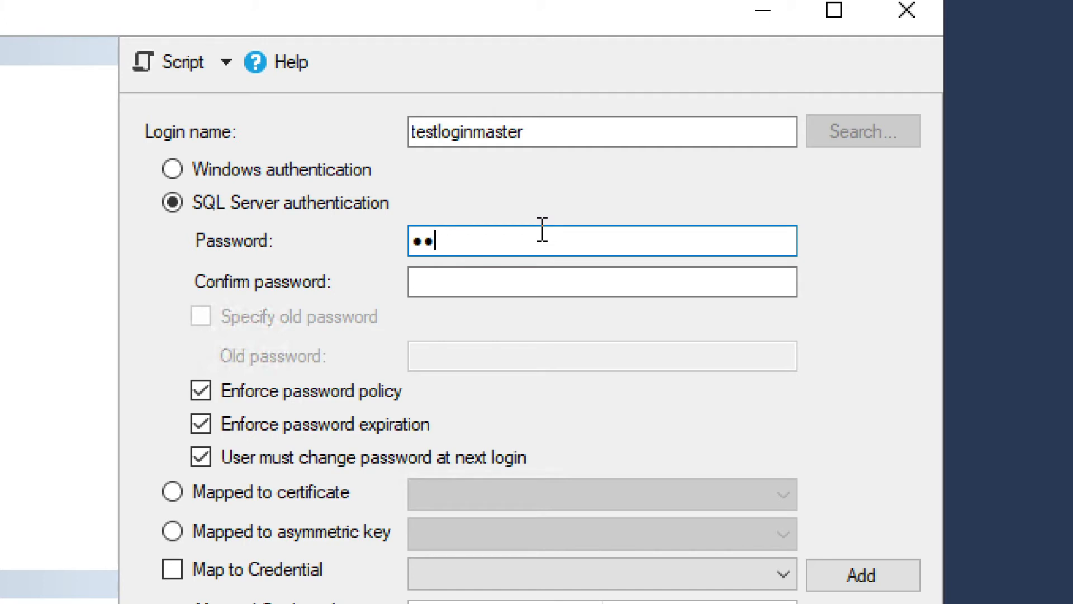
{"action": "type", "text": "•"}
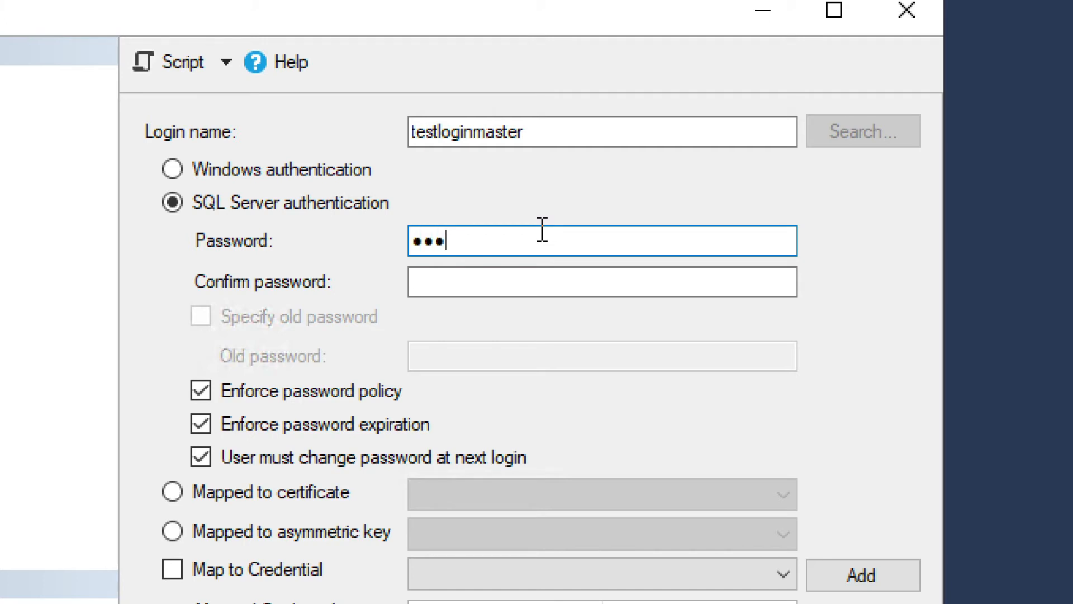
{"action": "type", "text": "••"}
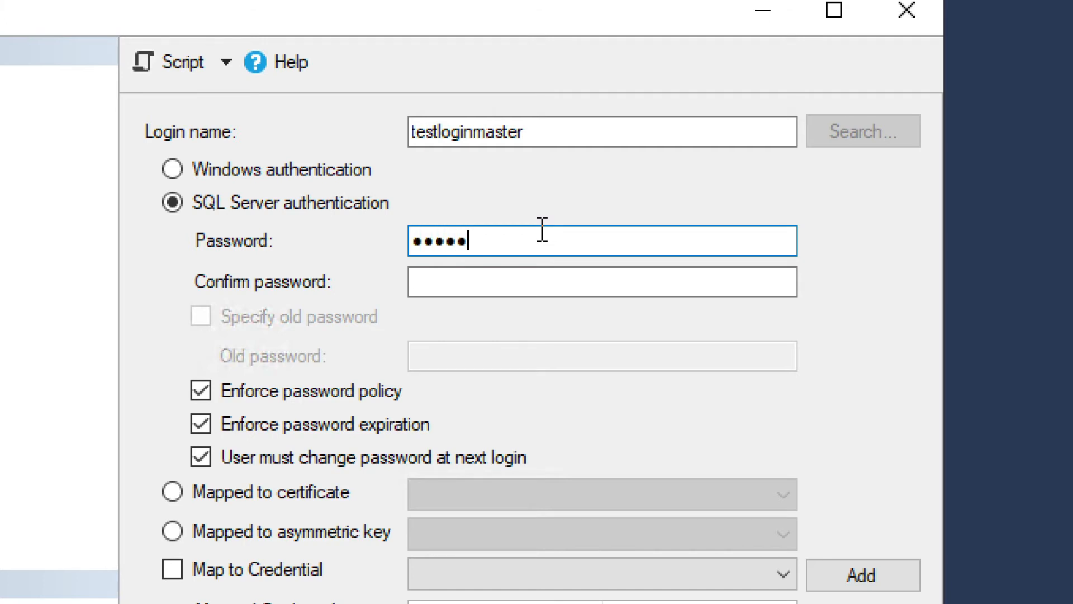
{"action": "type", "text": "•"}
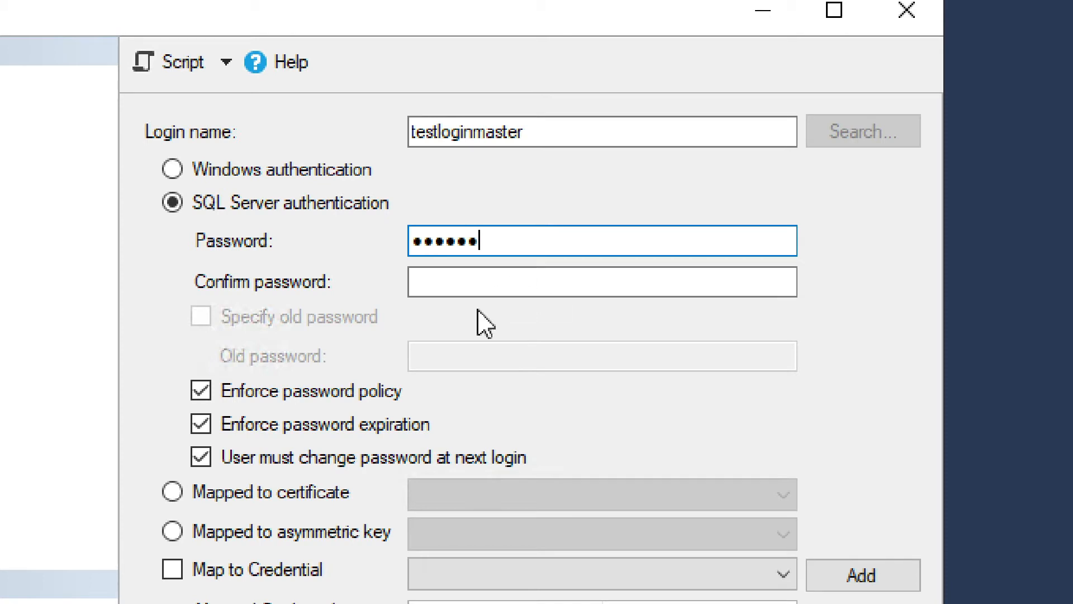
{"action": "left_click", "coordinate": [600, 281]}
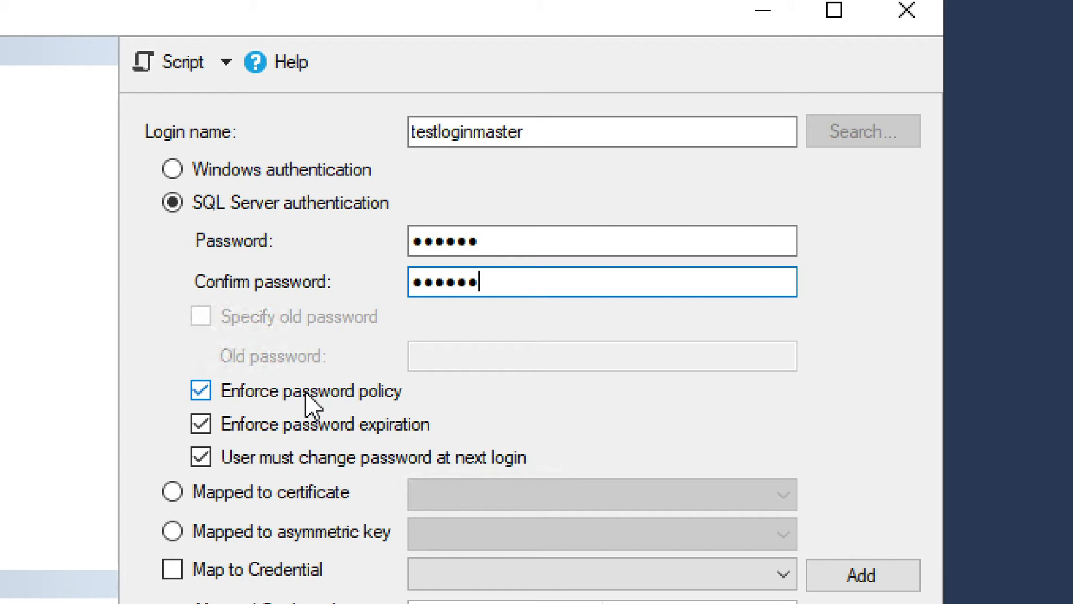
{"action": "left_click", "coordinate": [200, 391]}
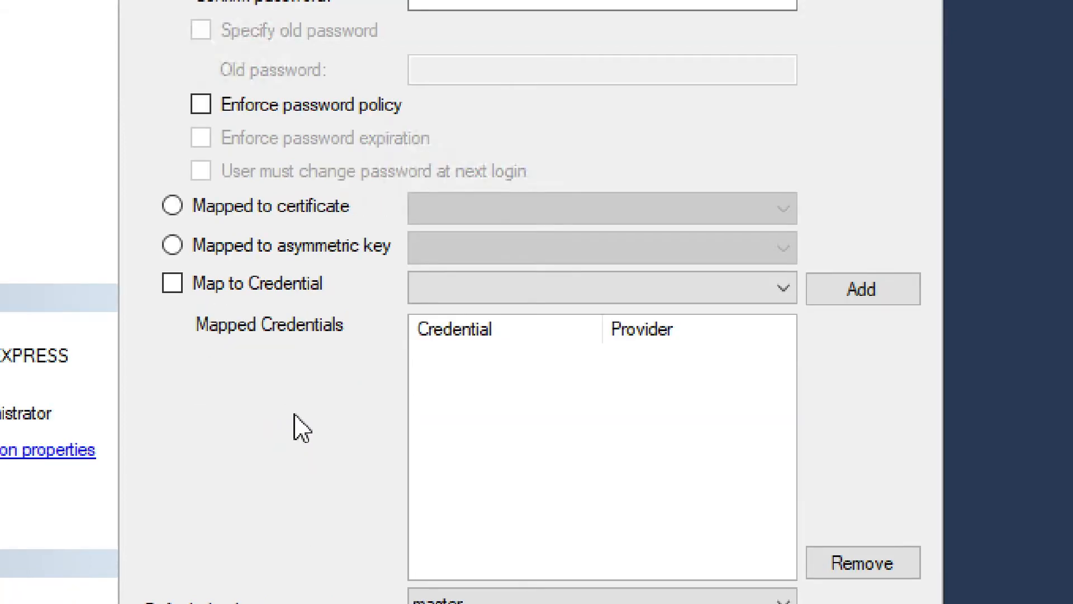
{"action": "scroll", "scroll_direction": "down", "scroll_amount": 3}
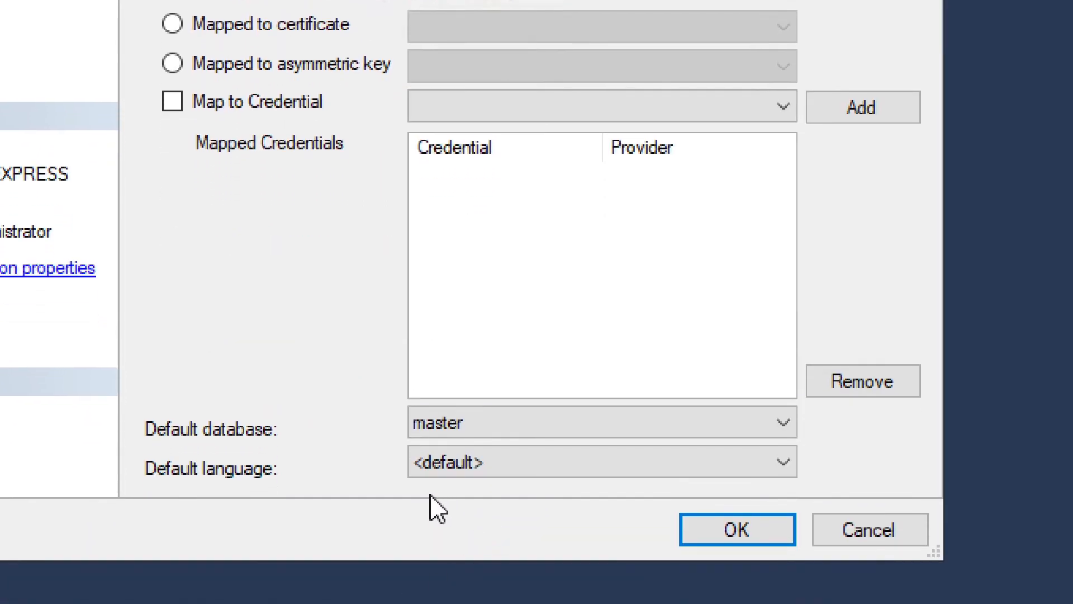
{"action": "mouse_move", "coordinate": [407, 430]}
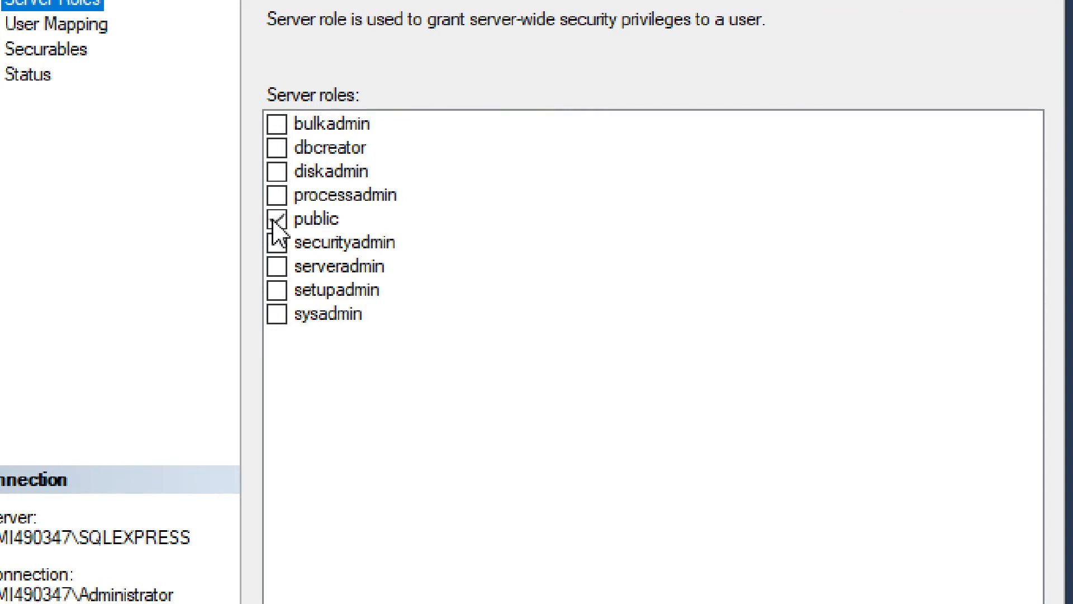
Tick the sysadmin, setupadmin, serveradmin and dbcreator server roles for testloginmaster.
{"action": "left_click", "coordinate": [276, 219]}
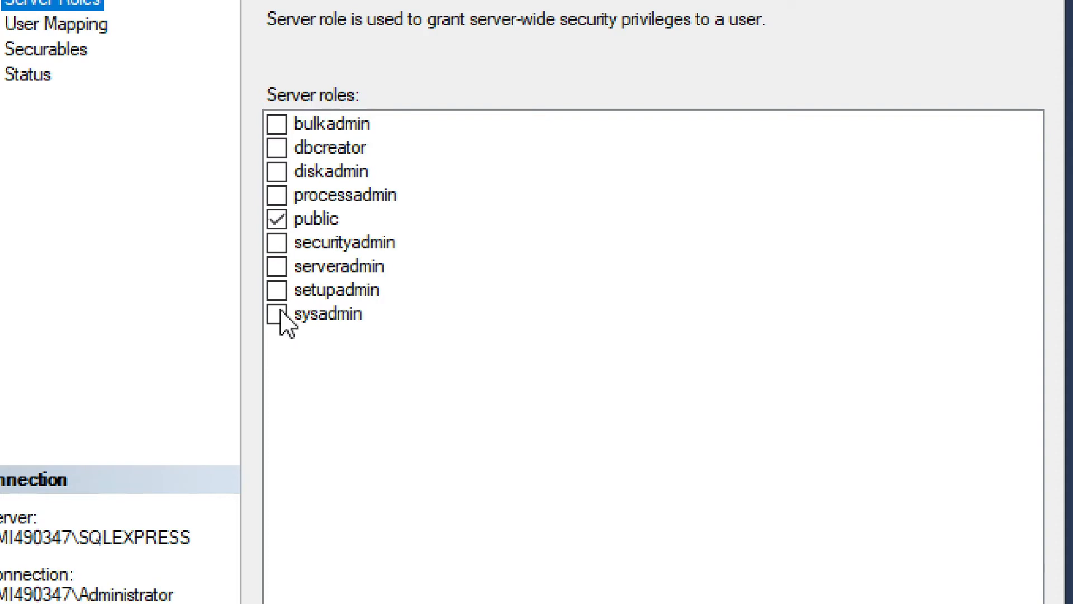
{"action": "left_click", "coordinate": [277, 314]}
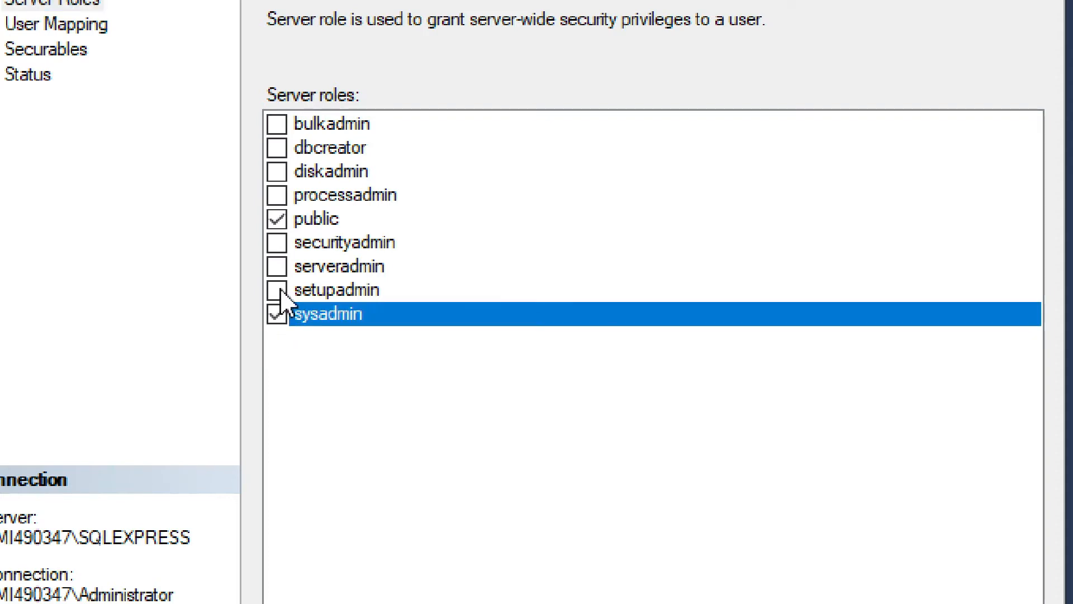
{"action": "left_click", "coordinate": [276, 290]}
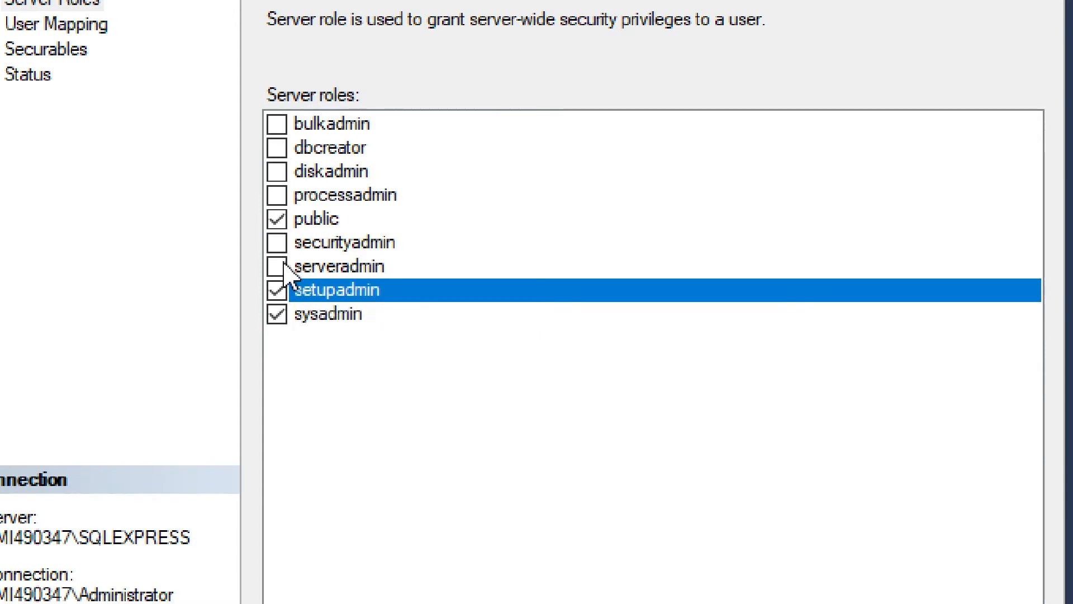
{"action": "left_click", "coordinate": [276, 170]}
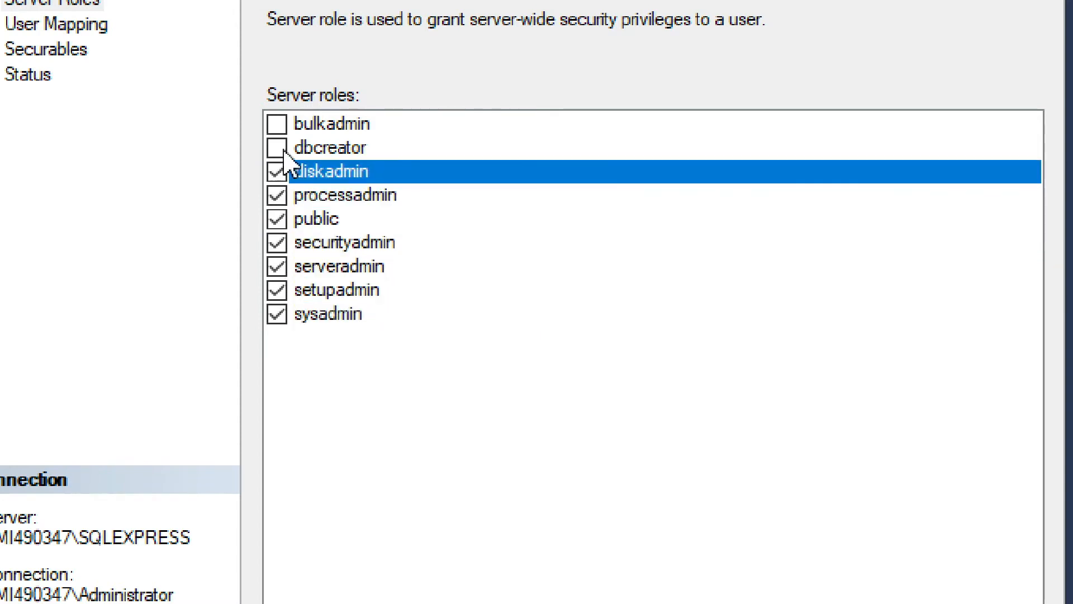
{"action": "left_click", "coordinate": [275, 125]}
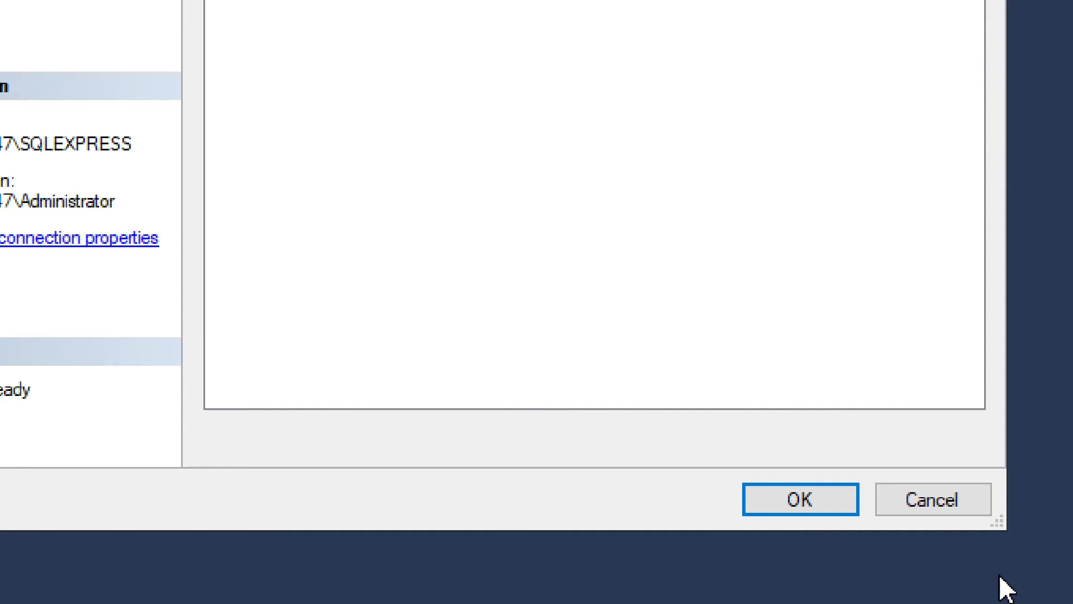
Add bulkadmin, review the Securables and User Mapping pages, and confirm the login.
{"action": "left_click", "coordinate": [123, 26]}
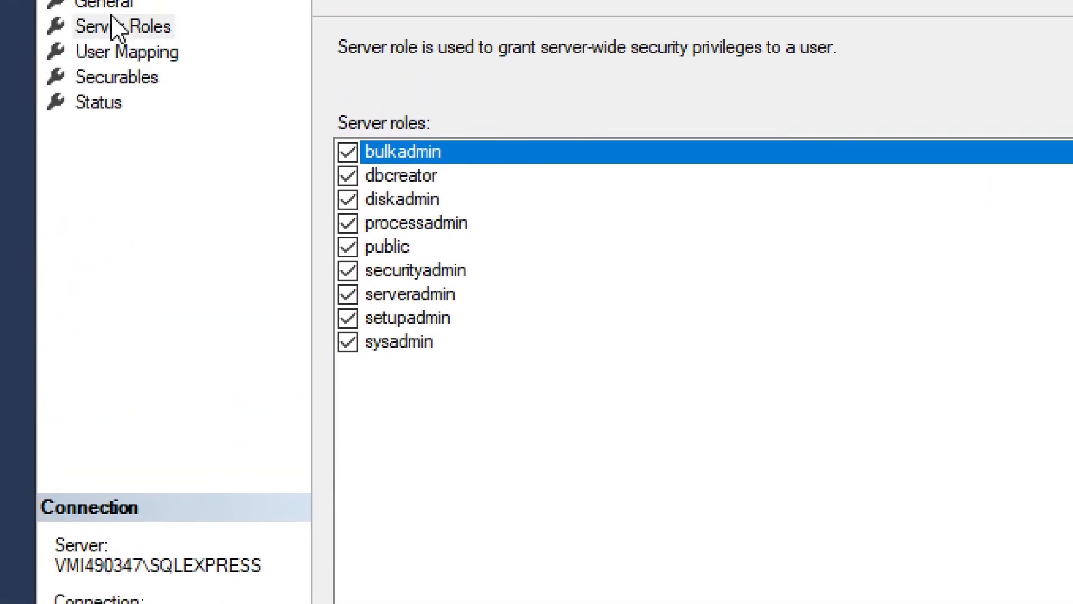
{"action": "left_click", "coordinate": [117, 92]}
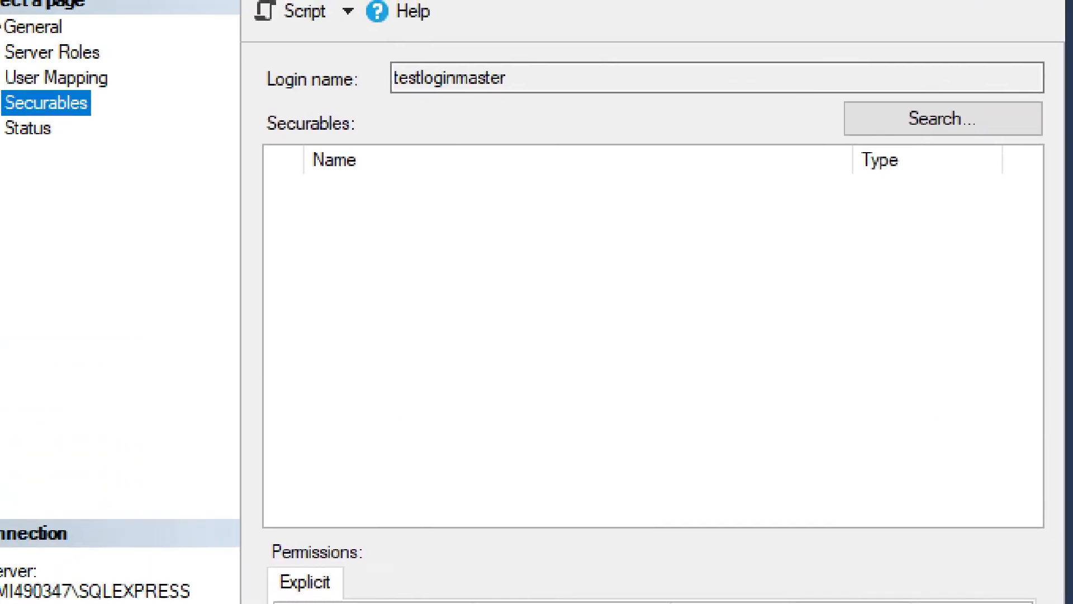
{"action": "left_click", "coordinate": [174, 88]}
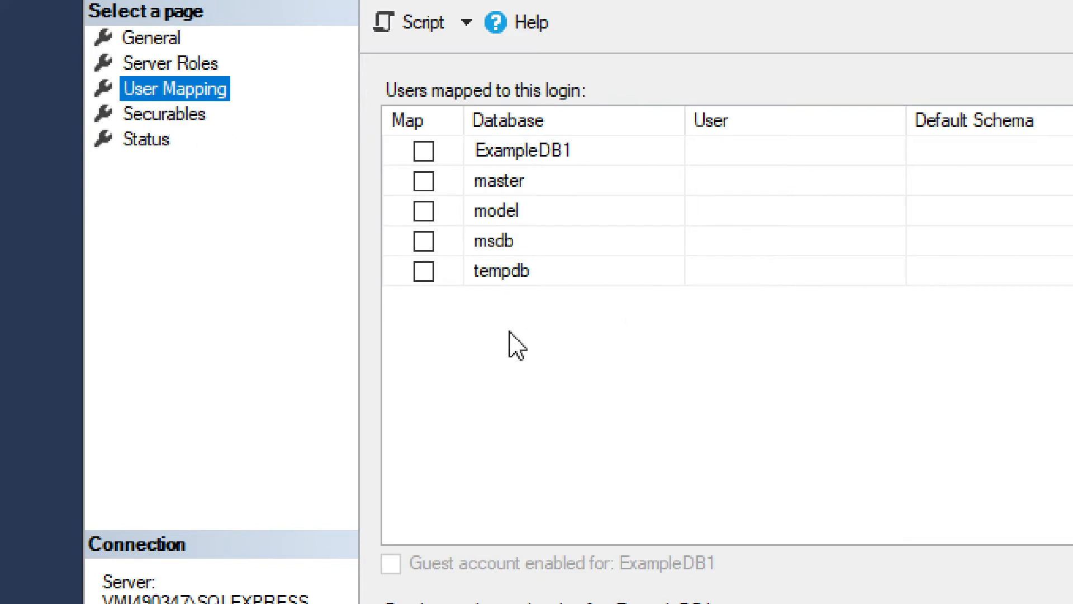
{"action": "mouse_move", "coordinate": [926, 452]}
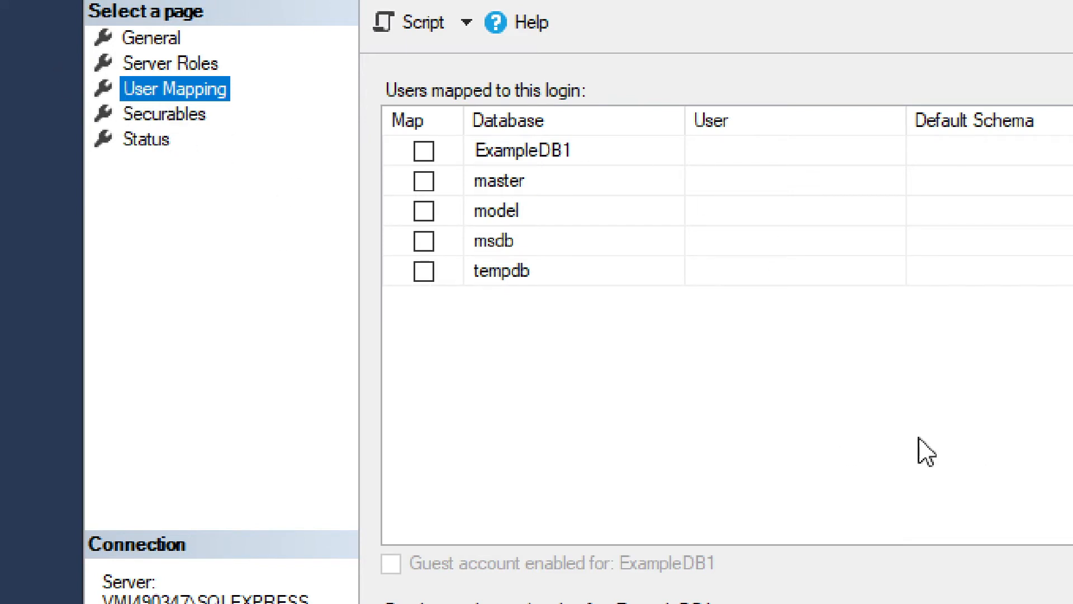
{"action": "mouse_move", "coordinate": [808, 422]}
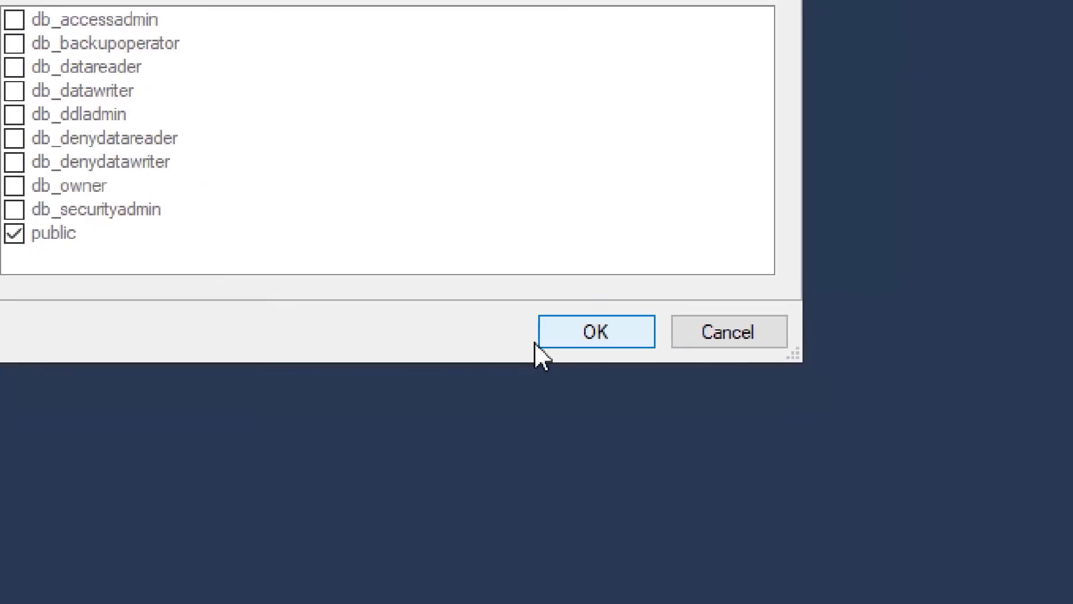
{"action": "left_click", "coordinate": [595, 332]}
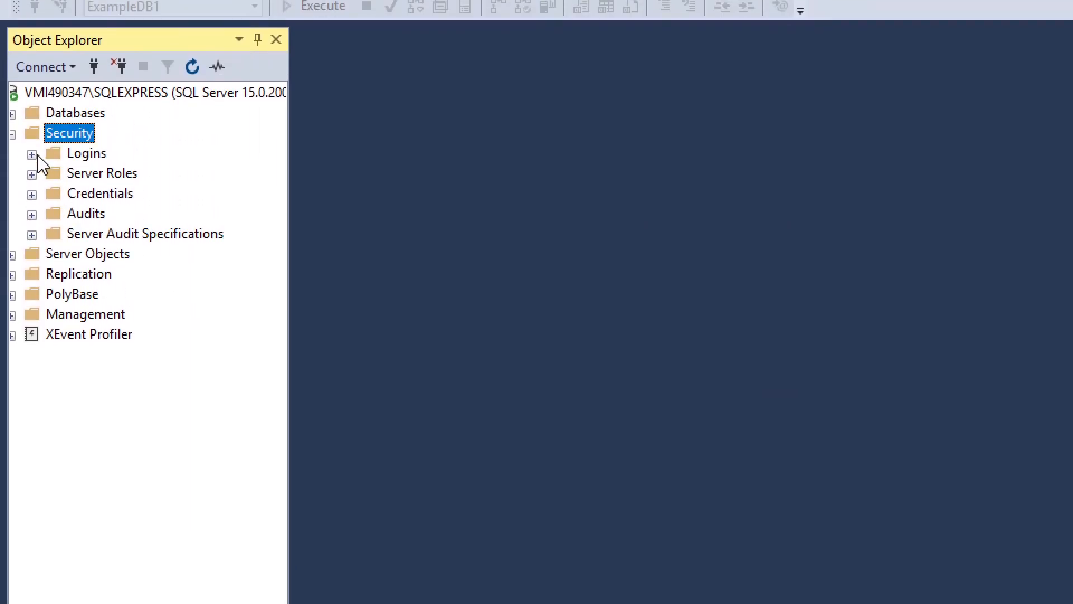
Expand Security > Logins and scroll to locate testloginmaster.
{"action": "left_click", "coordinate": [31, 152]}
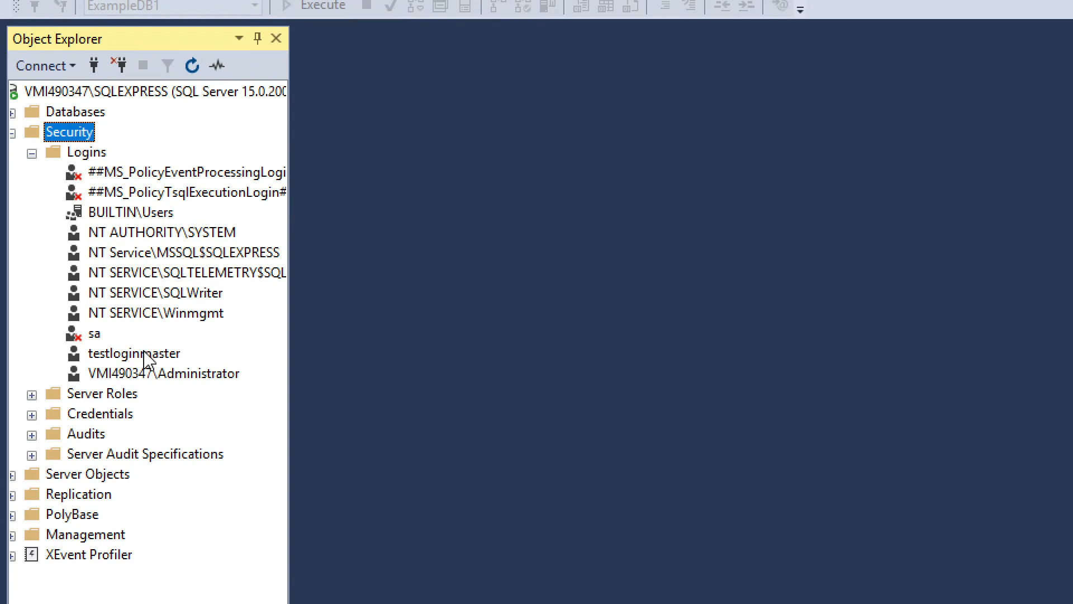
{"action": "scroll", "scroll_direction": "down", "scroll_amount": 3}
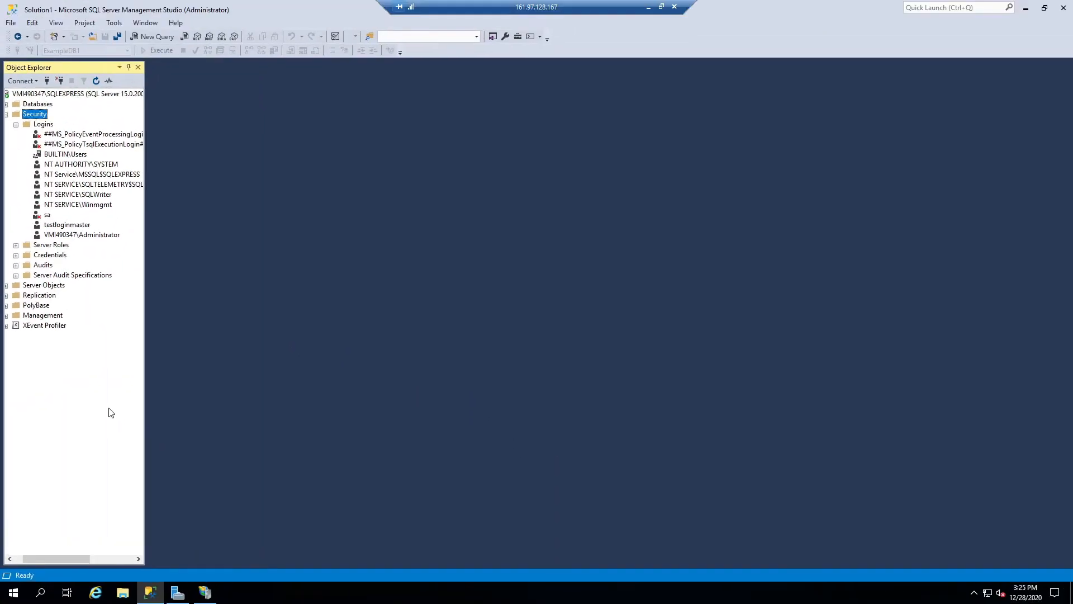
{"action": "mouse_move", "coordinate": [632, 77]}
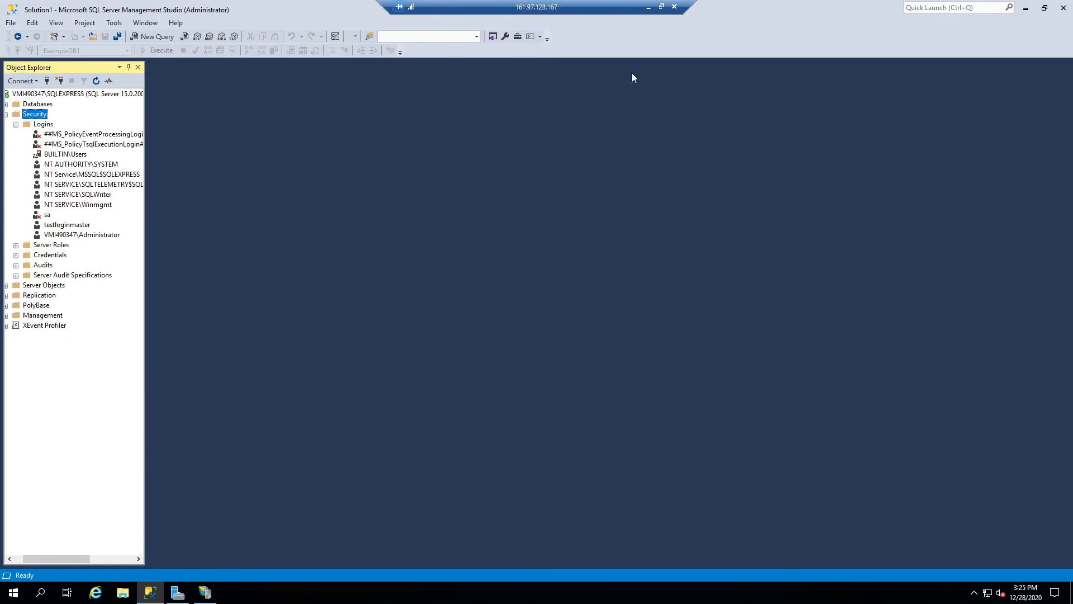
{"action": "mouse_move", "coordinate": [643, 36]}
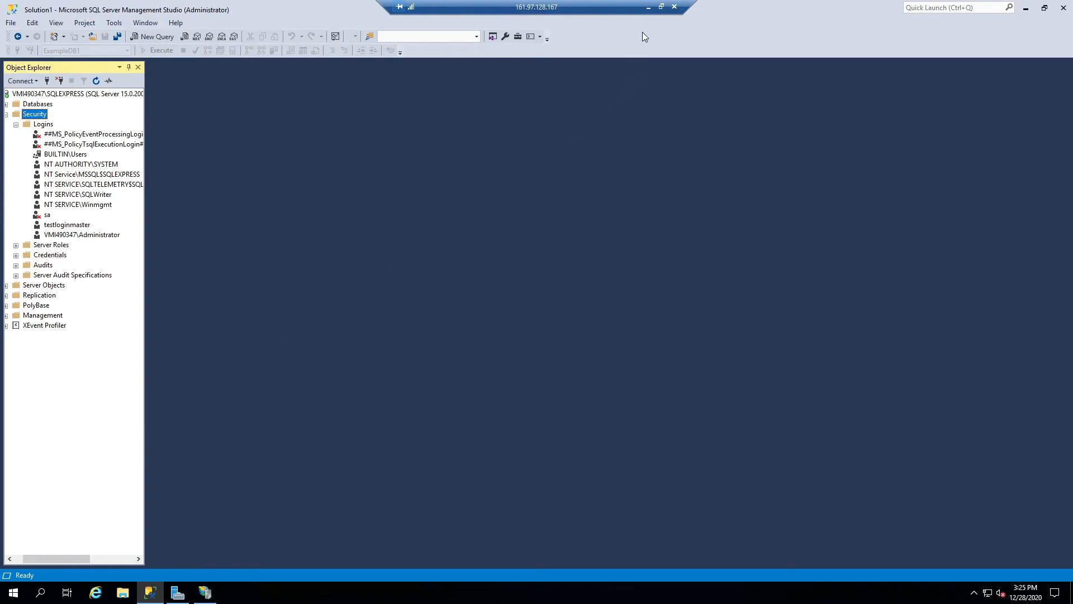
{"action": "mouse_move", "coordinate": [649, 8]}
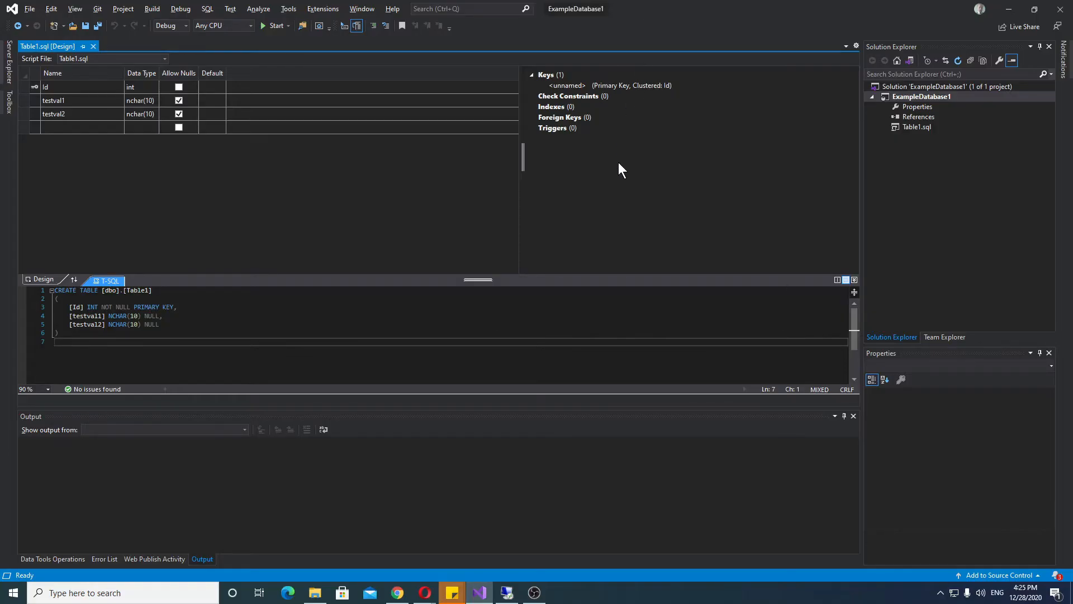
{"action": "mouse_move", "coordinate": [621, 164]}
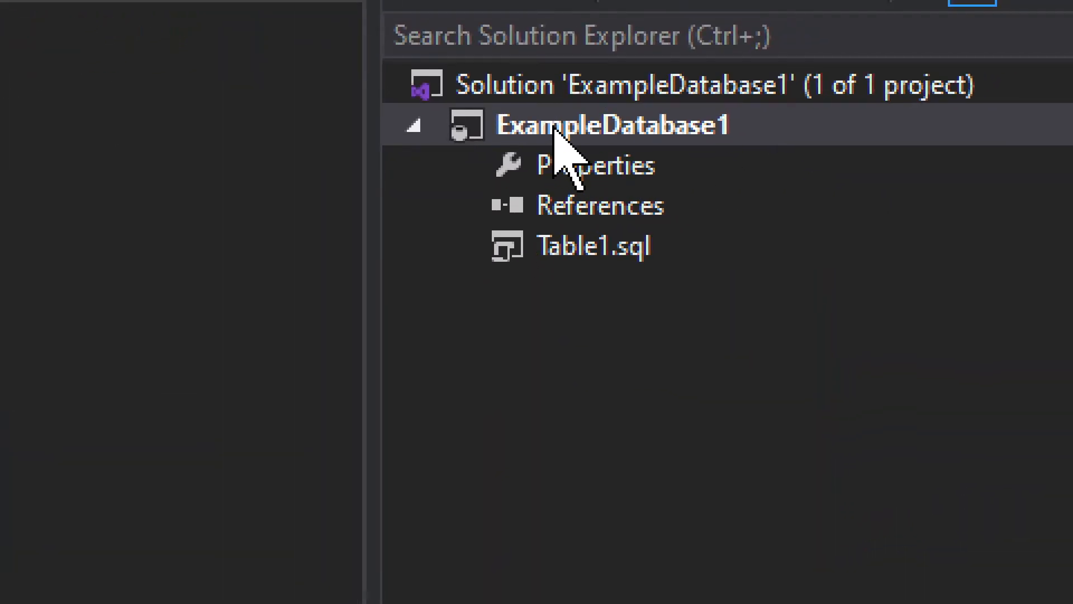
Publish ExampleDatabase1 from Solution Explorer and edit its target database connection.
{"action": "right_click", "coordinate": [611, 125]}
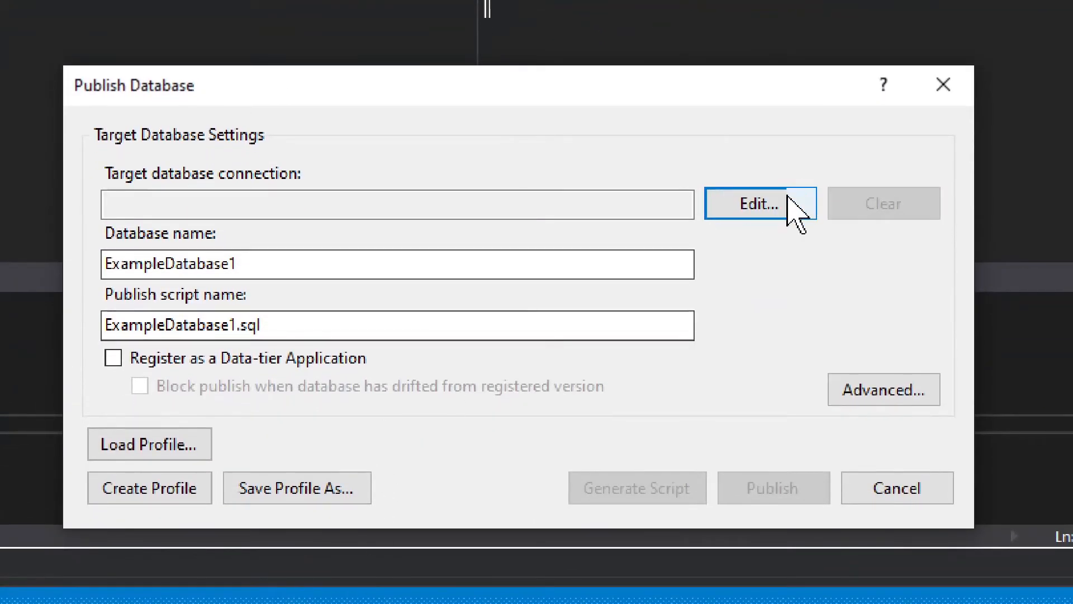
{"action": "mouse_move", "coordinate": [759, 236]}
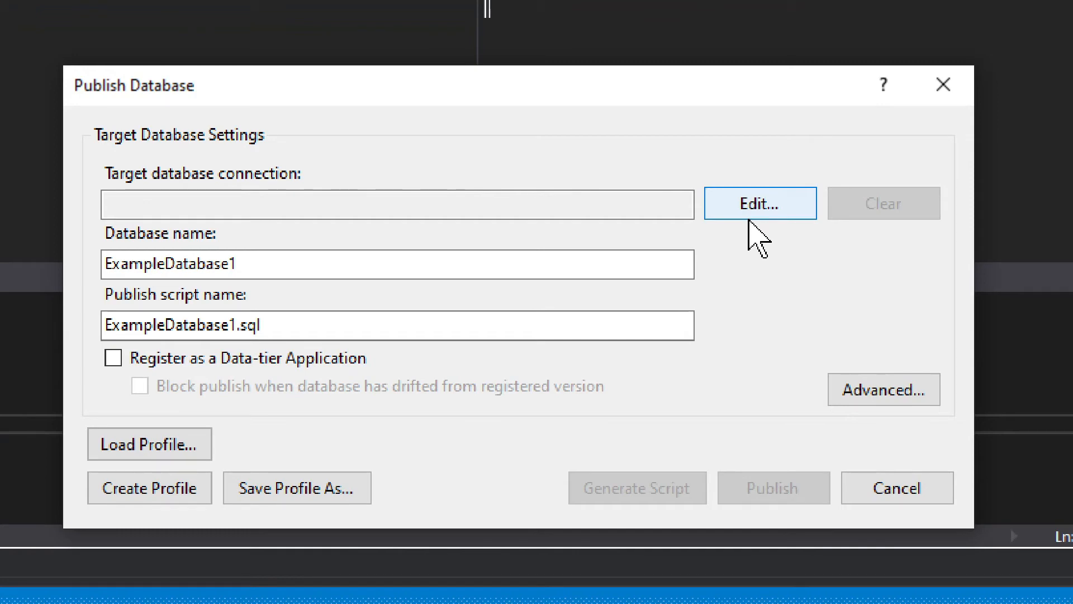
{"action": "left_click", "coordinate": [759, 204]}
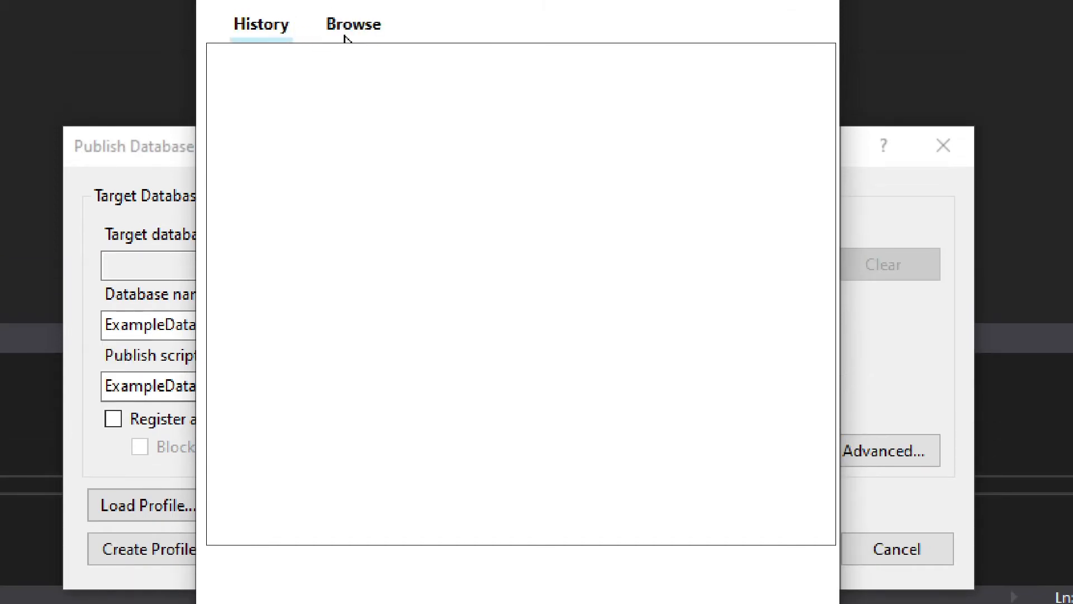
Switch the publish connection to SQL Server Authentication with user name testloginmaster.
{"action": "left_click", "coordinate": [354, 23]}
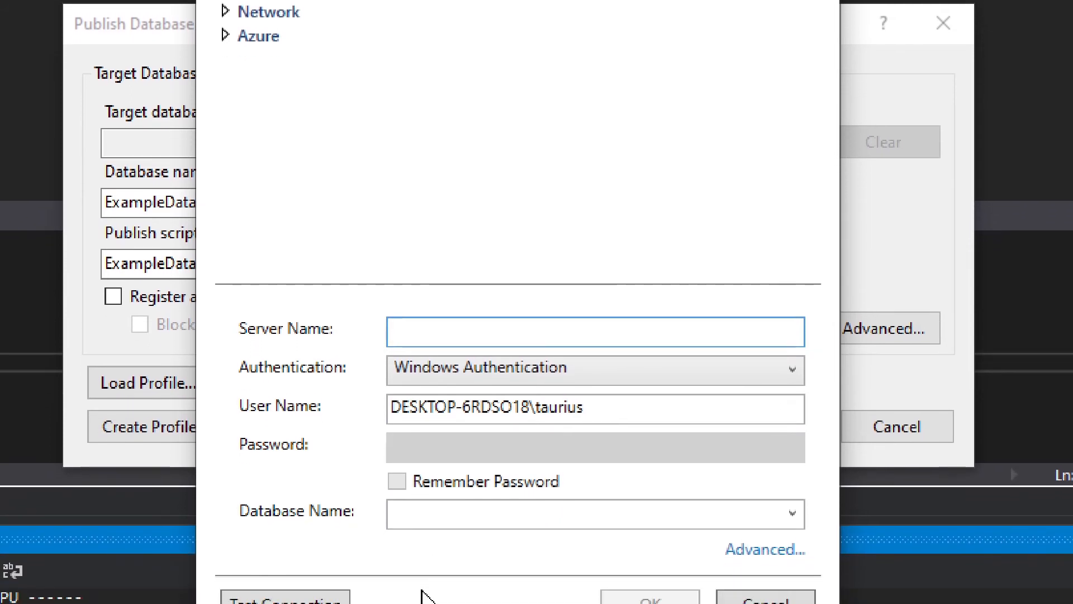
{"action": "left_click", "coordinate": [594, 370]}
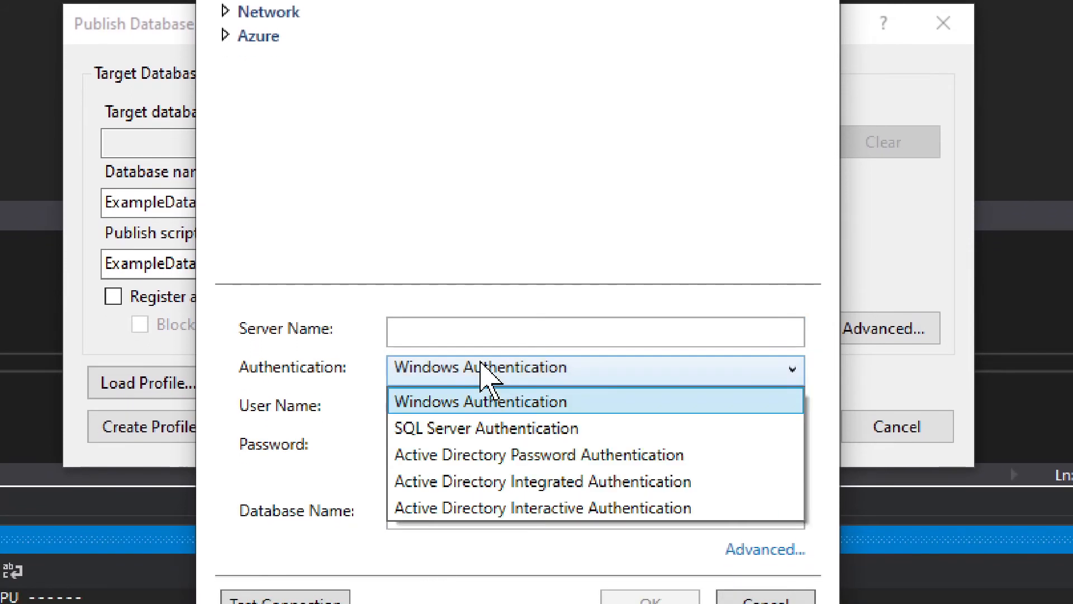
{"action": "left_click", "coordinate": [487, 428]}
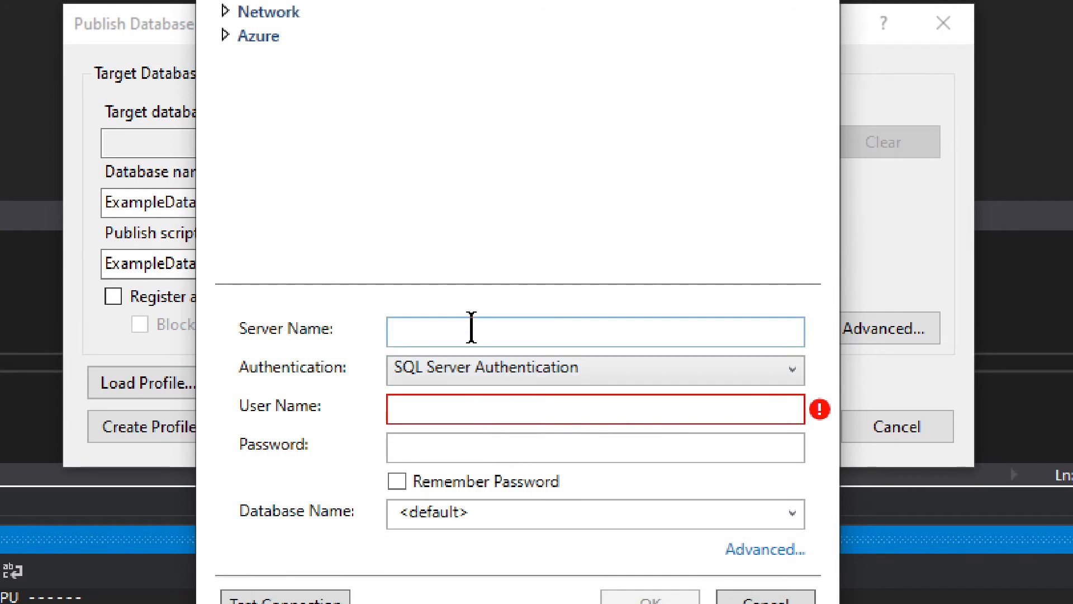
{"action": "left_click", "coordinate": [594, 408]}
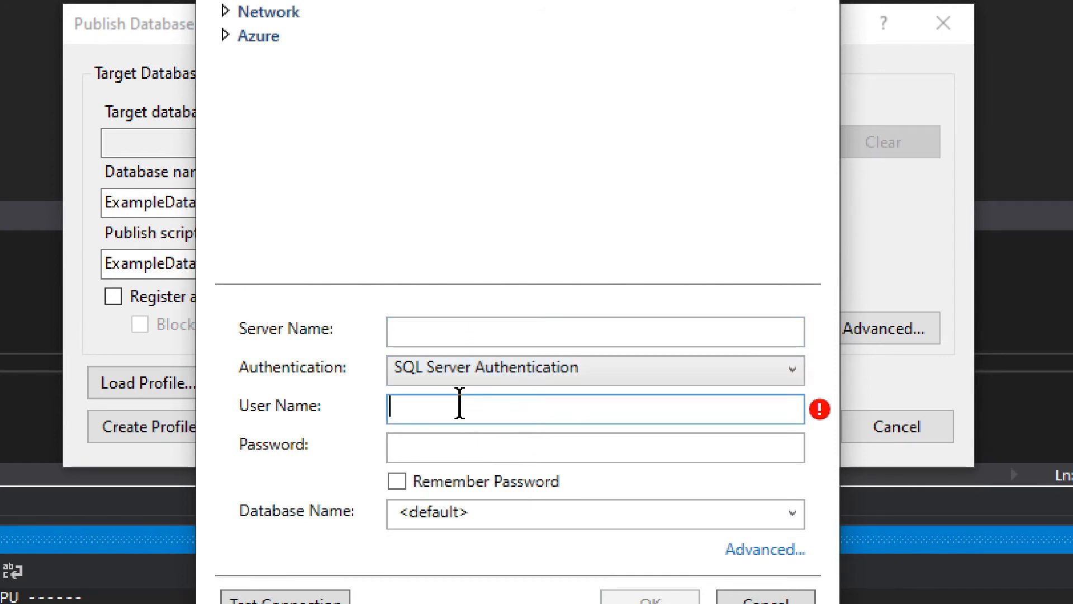
{"action": "type", "text": "test"}
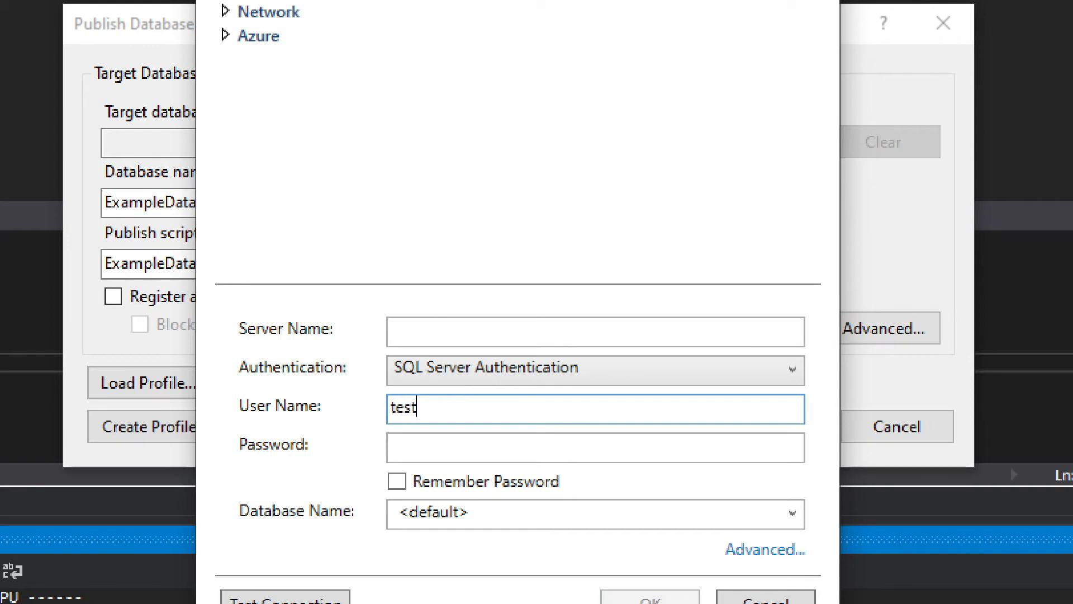
{"action": "type", "text": "loginm"}
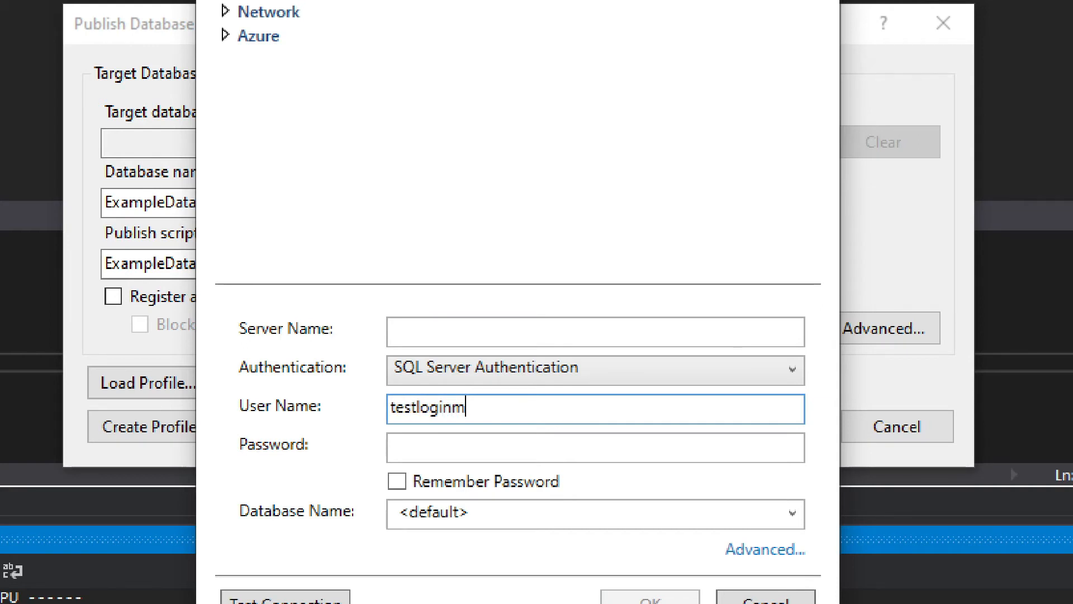
{"action": "type", "text": "aster"}
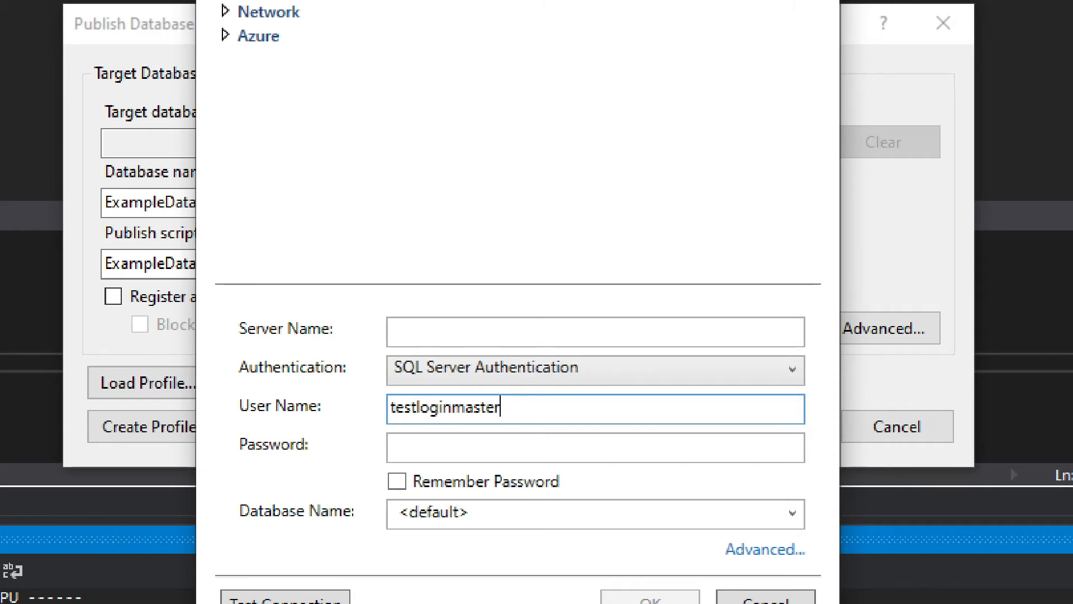
{"action": "left_click", "coordinate": [594, 332]}
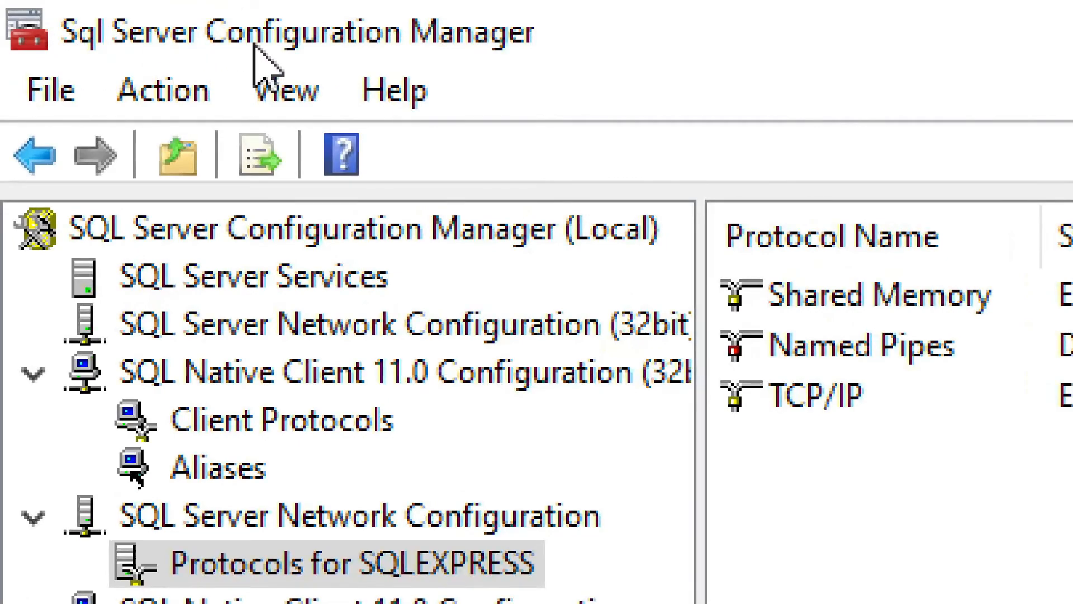
{"action": "mouse_move", "coordinate": [741, 27]}
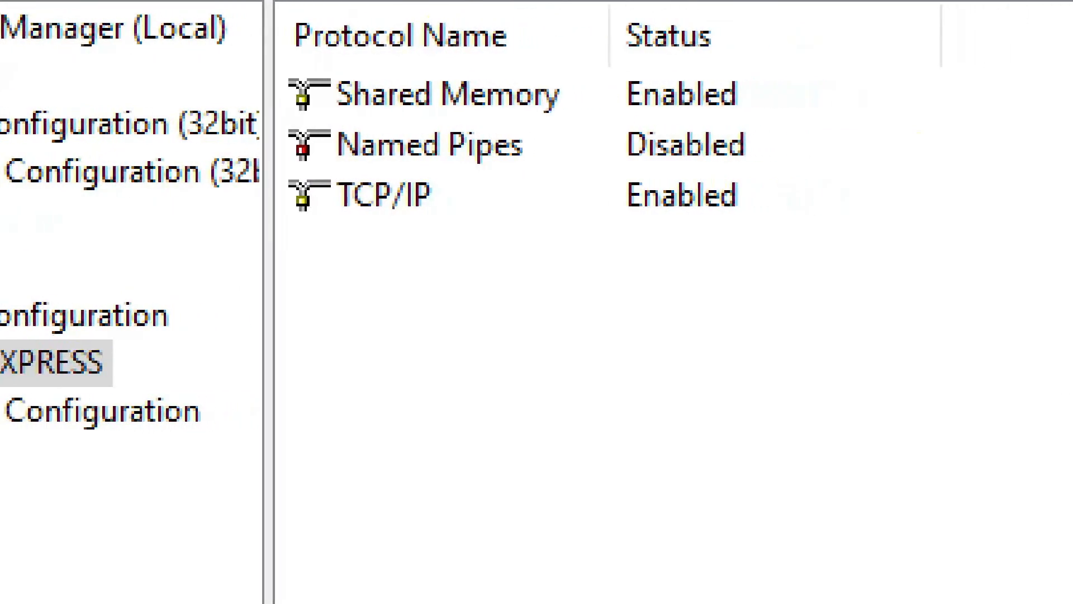
Open the TCP/IP Properties dialog for the SQLEXPRESS network protocol.
{"action": "left_click", "coordinate": [397, 196]}
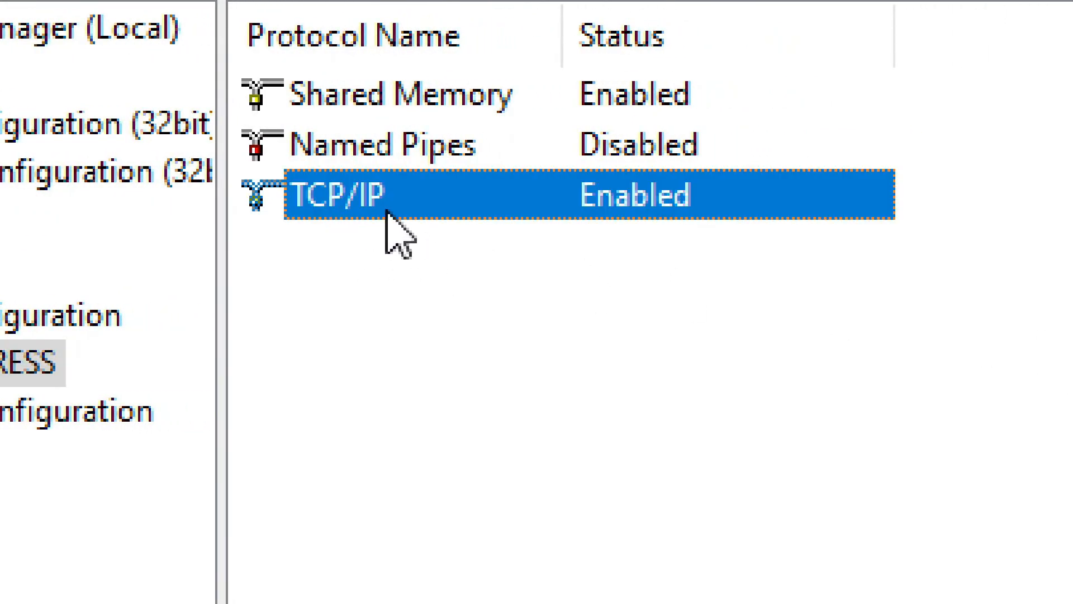
{"action": "mouse_move", "coordinate": [630, 240]}
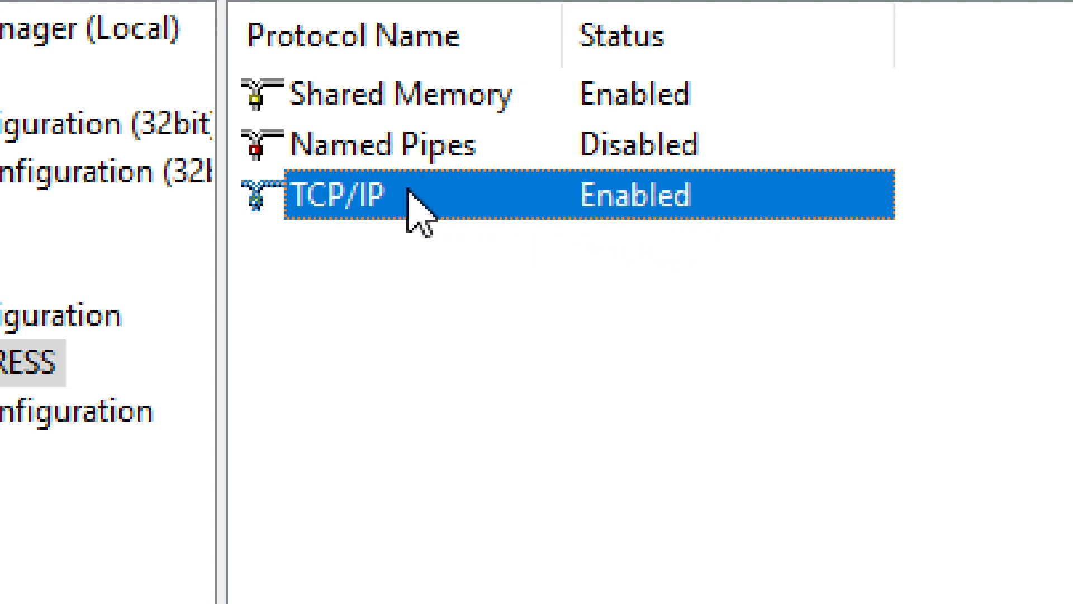
{"action": "right_click", "coordinate": [336, 195]}
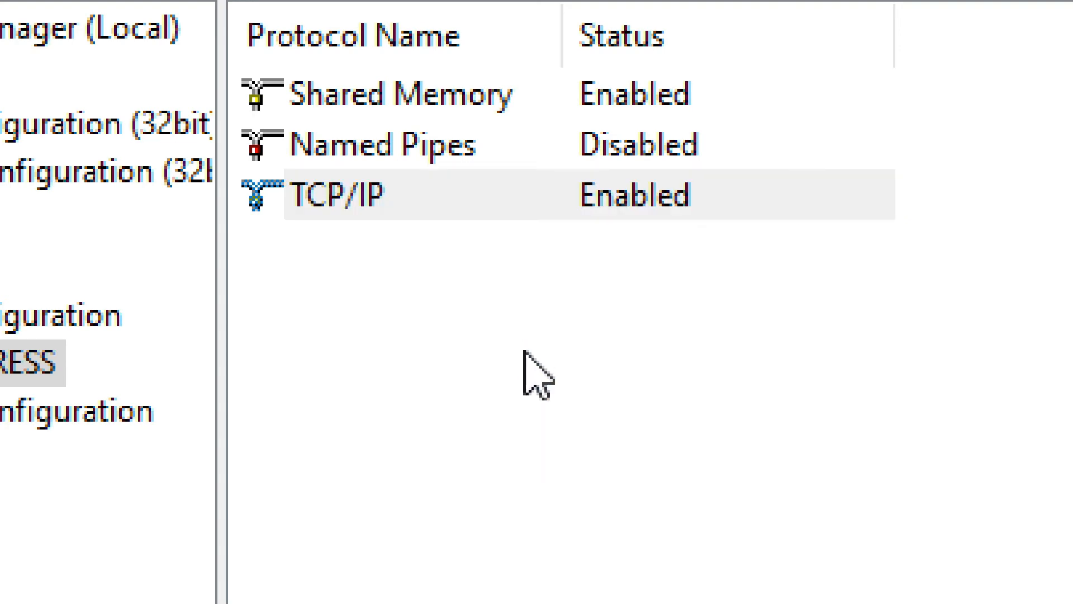
{"action": "double_click", "coordinate": [336, 195]}
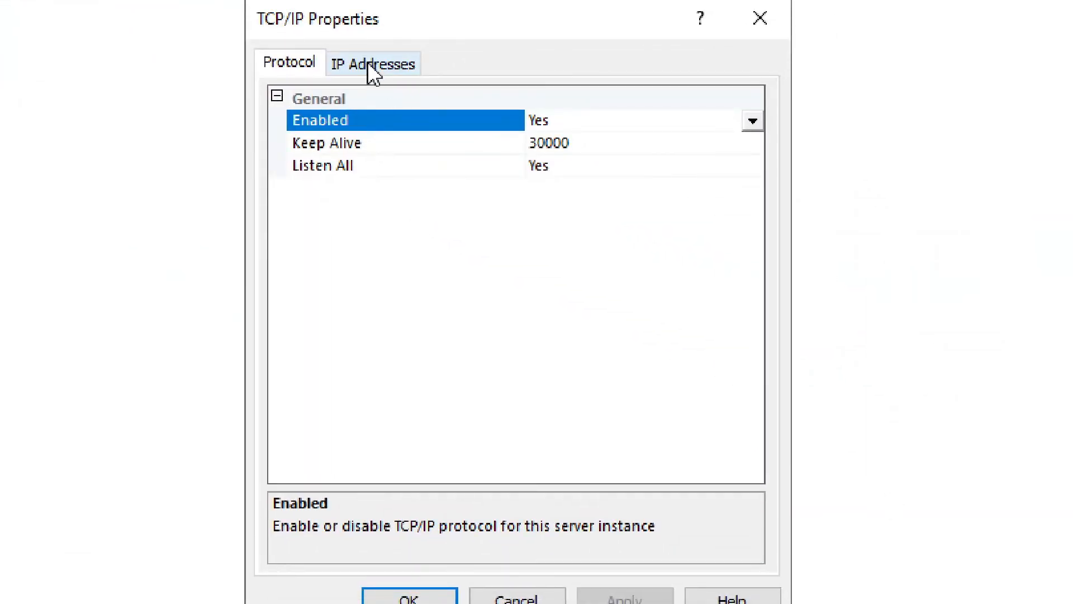
On IP Addresses, clear dynamic ports, confirm TCP port 1433 through IPAll, and close.
{"action": "left_click", "coordinate": [373, 63]}
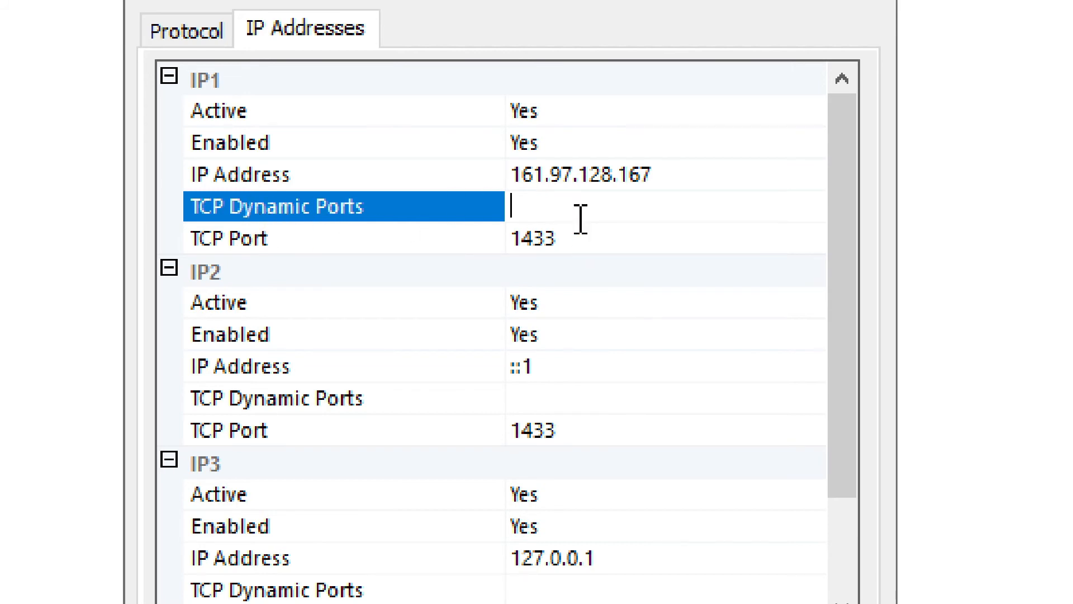
{"action": "type", "text": "0"}
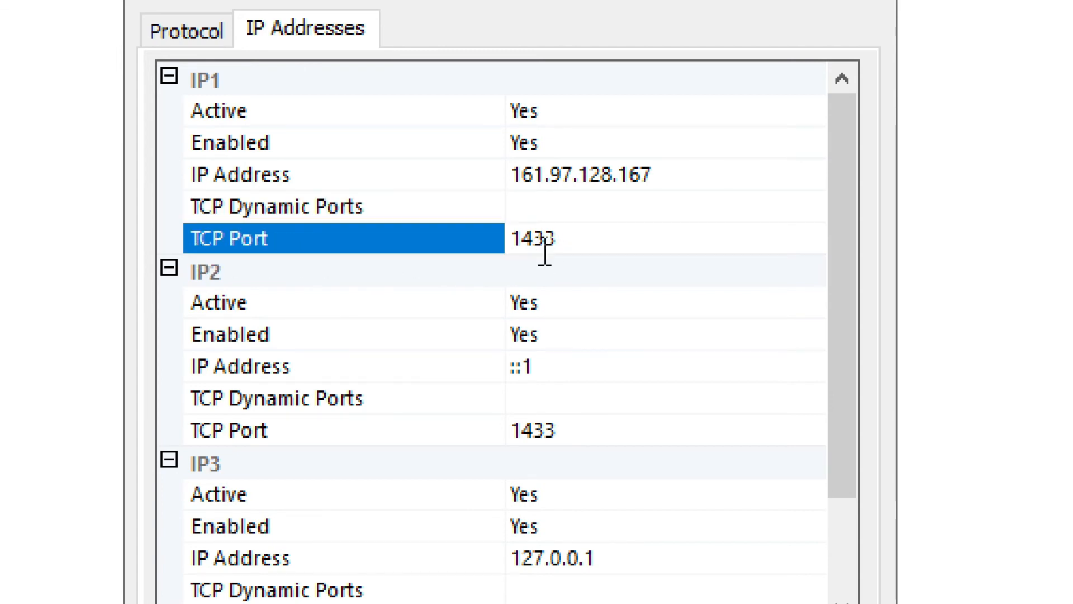
{"action": "mouse_move", "coordinate": [439, 250]}
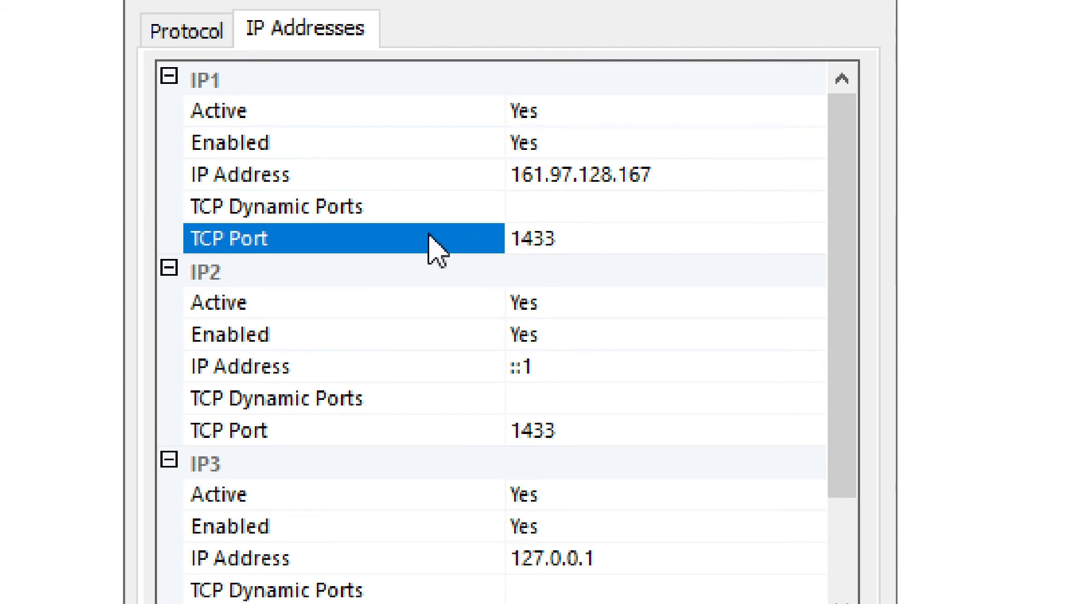
{"action": "mouse_move", "coordinate": [356, 228]}
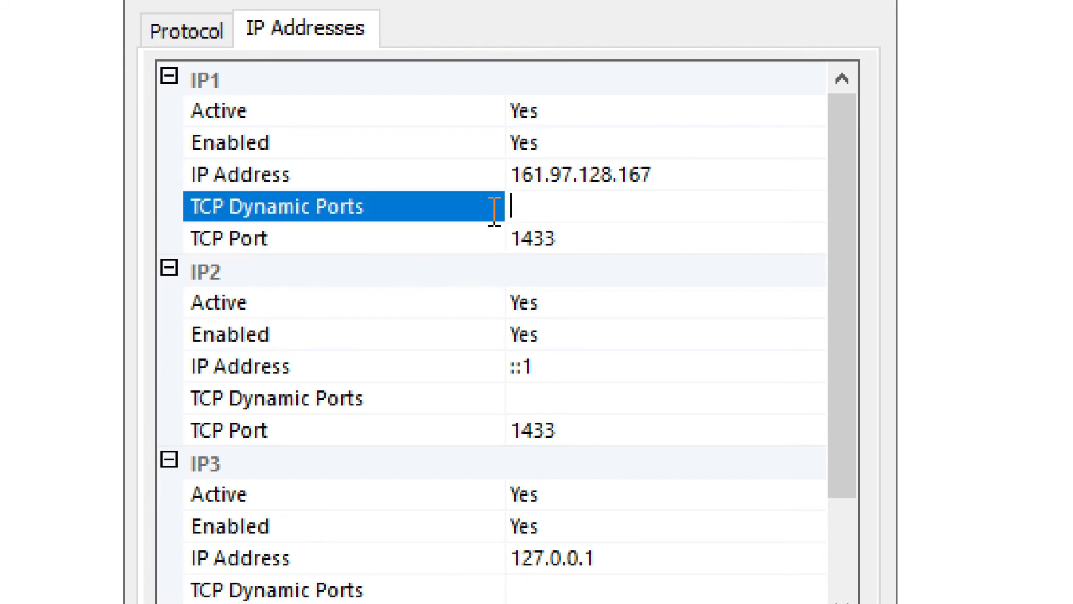
{"action": "mouse_move", "coordinate": [373, 248]}
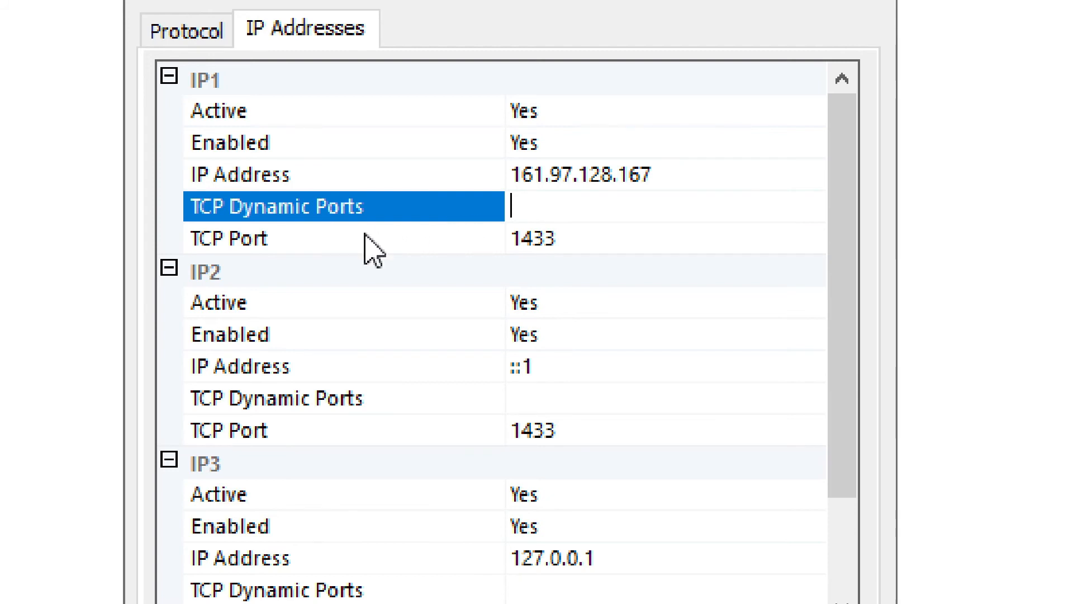
{"action": "left_click", "coordinate": [530, 237]}
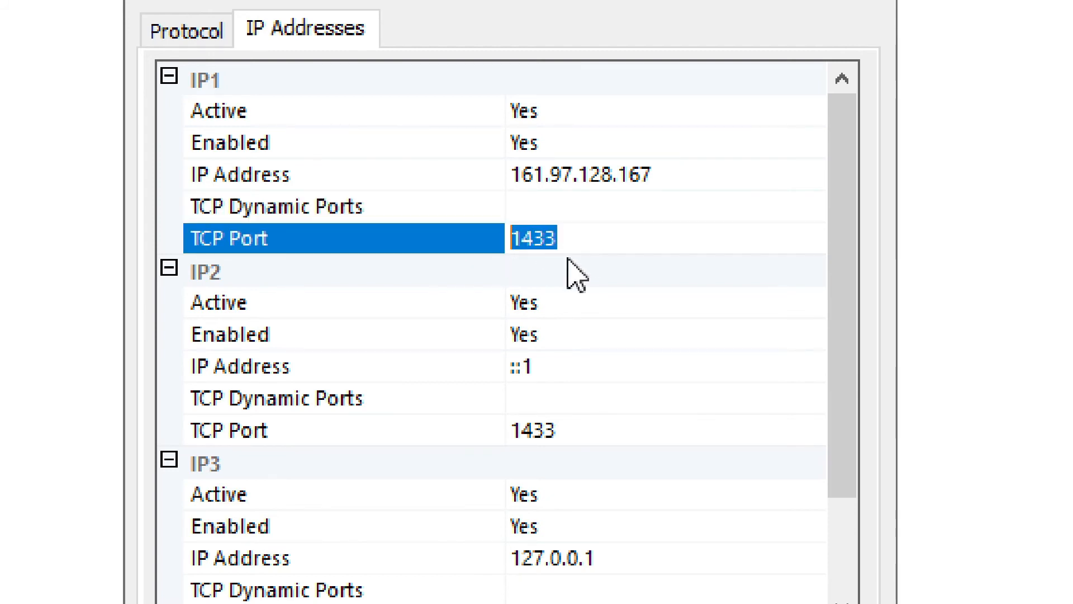
{"action": "mouse_move", "coordinate": [541, 281]}
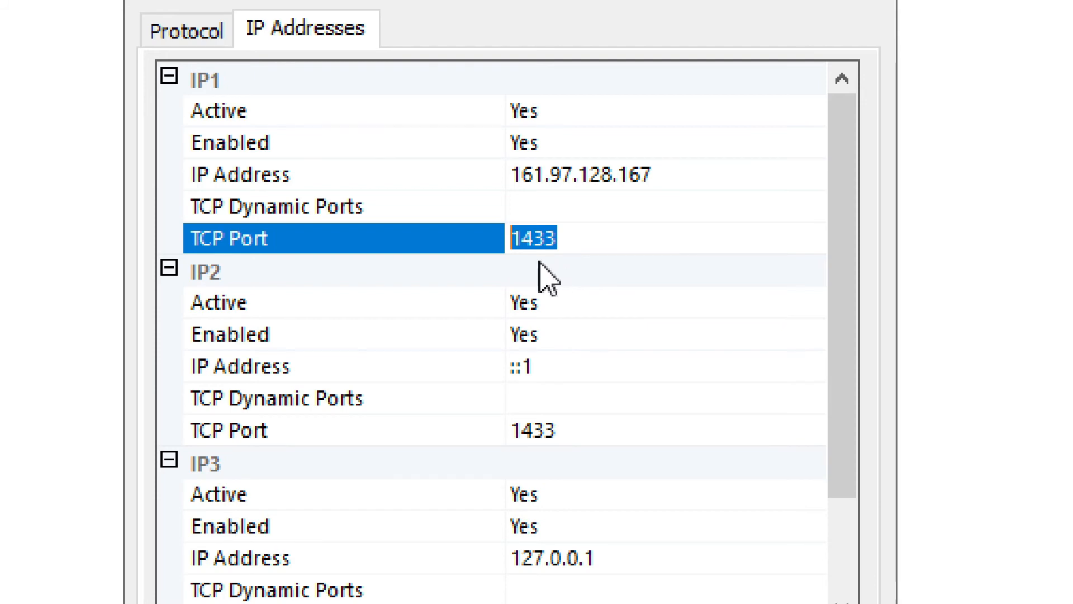
{"action": "scroll", "scroll_direction": "down", "scroll_amount": 3}
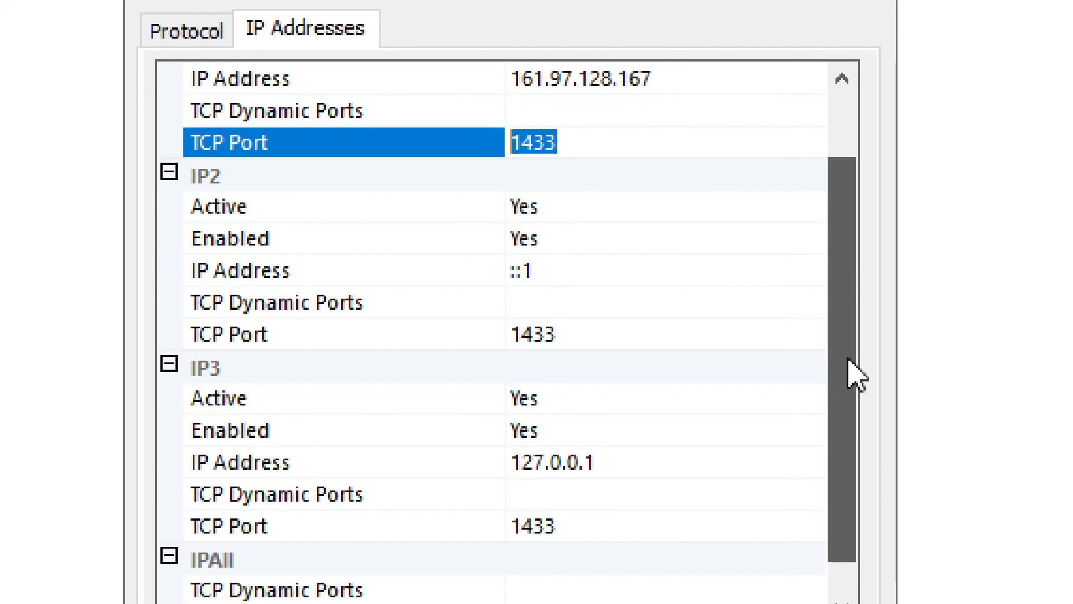
{"action": "mouse_move", "coordinate": [857, 437]}
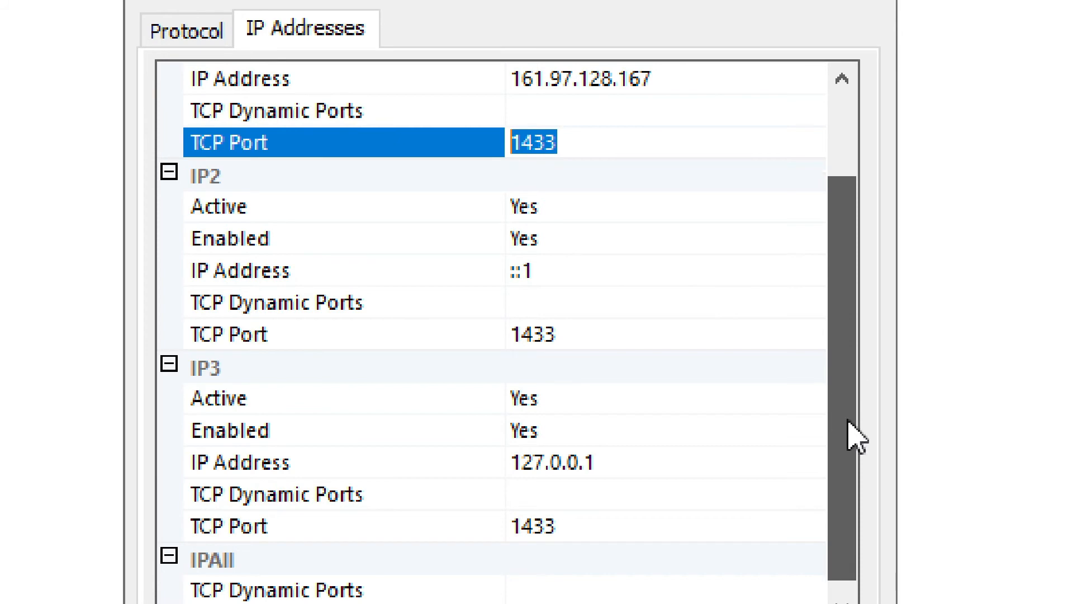
{"action": "scroll", "scroll_direction": "down", "scroll_amount": 3}
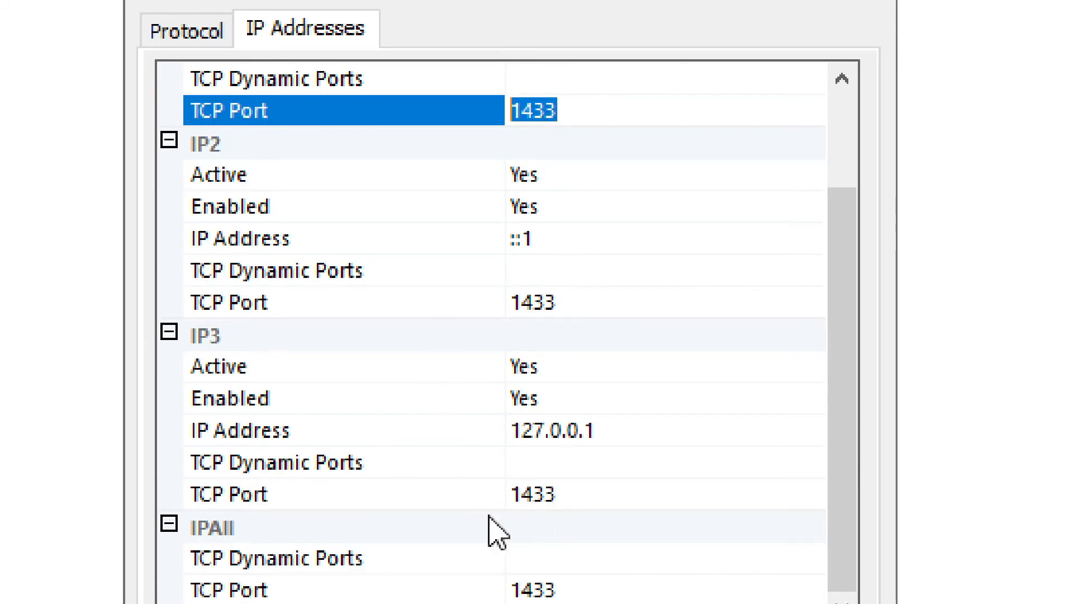
{"action": "mouse_move", "coordinate": [674, 300]}
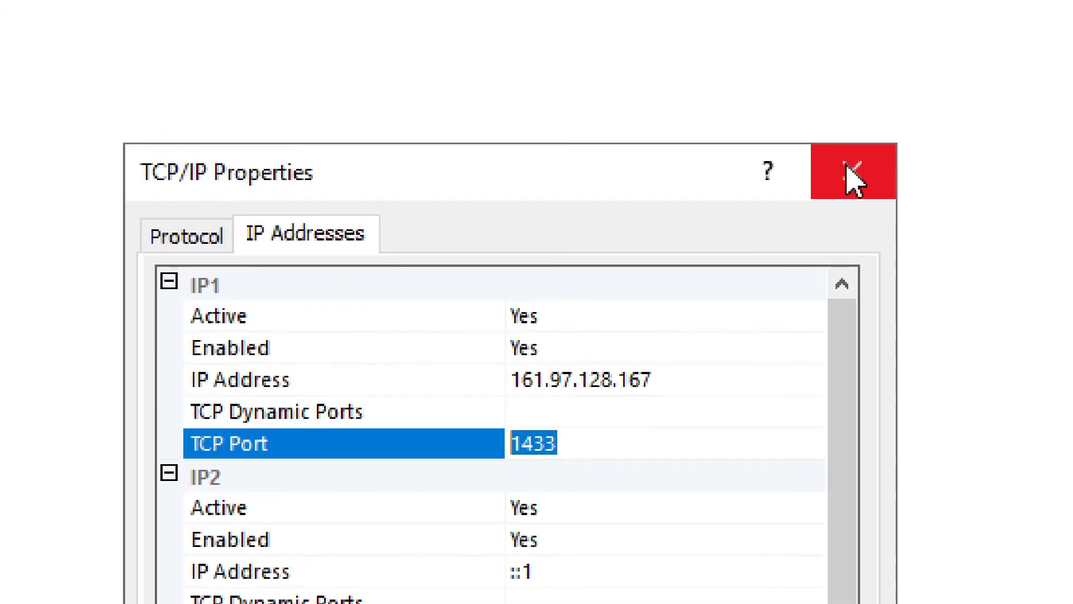
{"action": "left_click", "coordinate": [852, 171]}
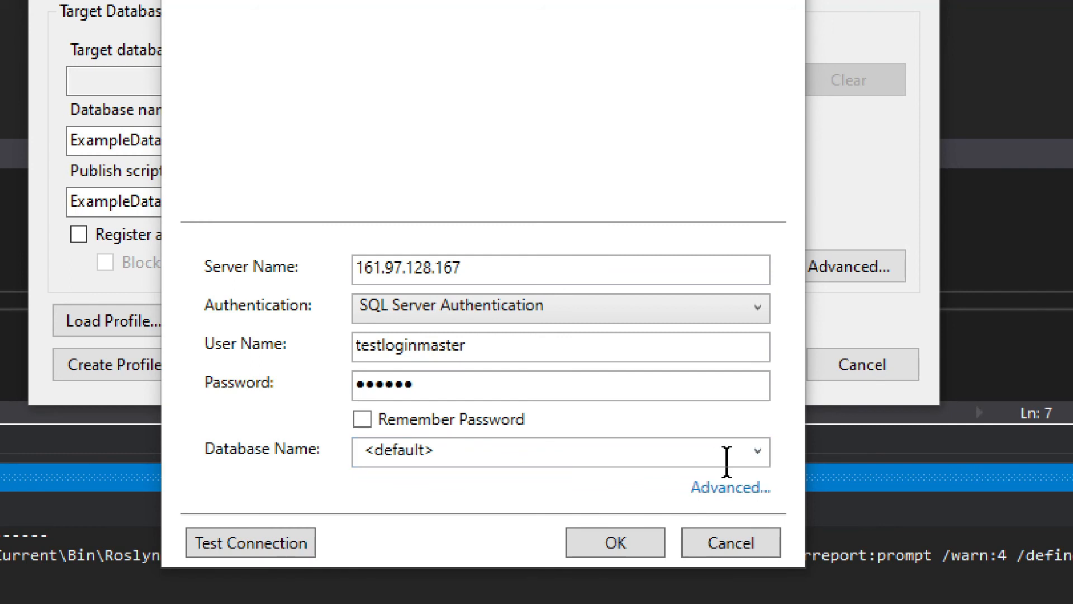
{"action": "mouse_move", "coordinate": [274, 542]}
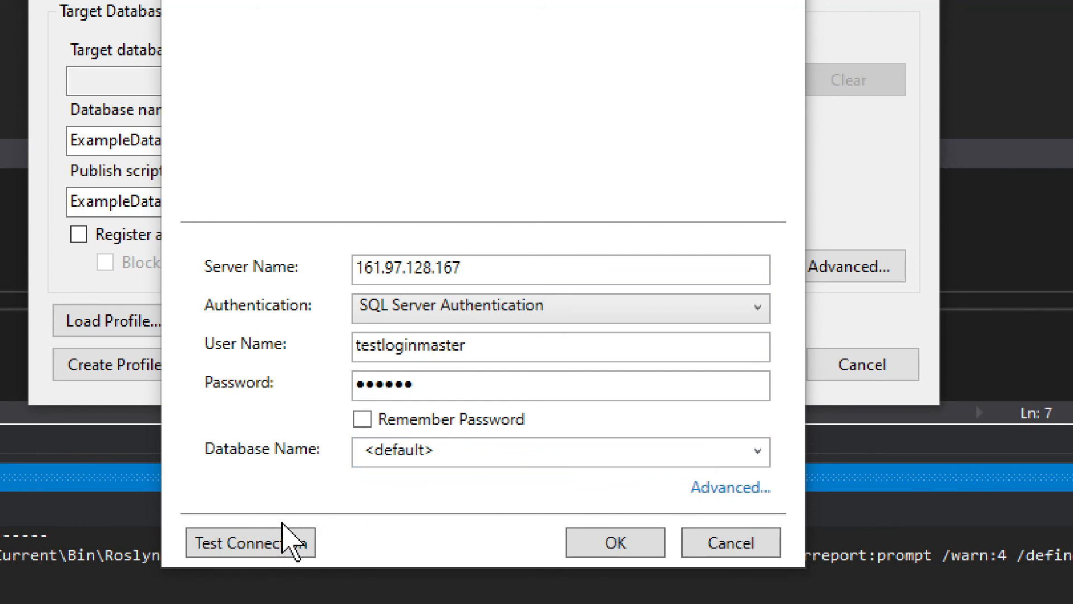
Test the testloginmaster connection to 161.97.128.167, dismiss the success message, and accept the settings.
{"action": "left_click", "coordinate": [250, 543]}
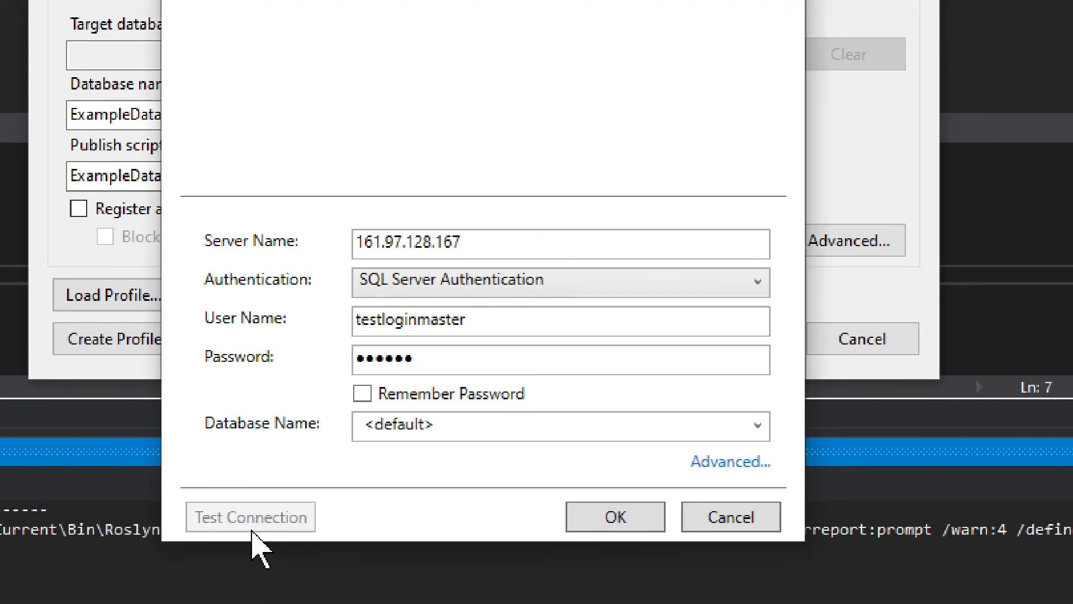
{"action": "left_click", "coordinate": [250, 516]}
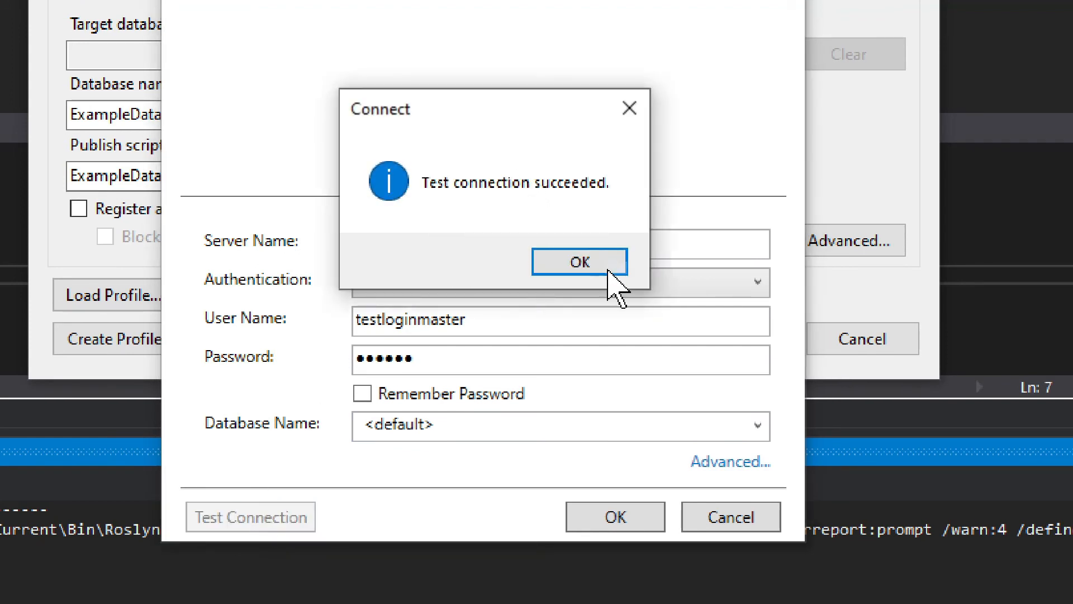
{"action": "left_click", "coordinate": [579, 261]}
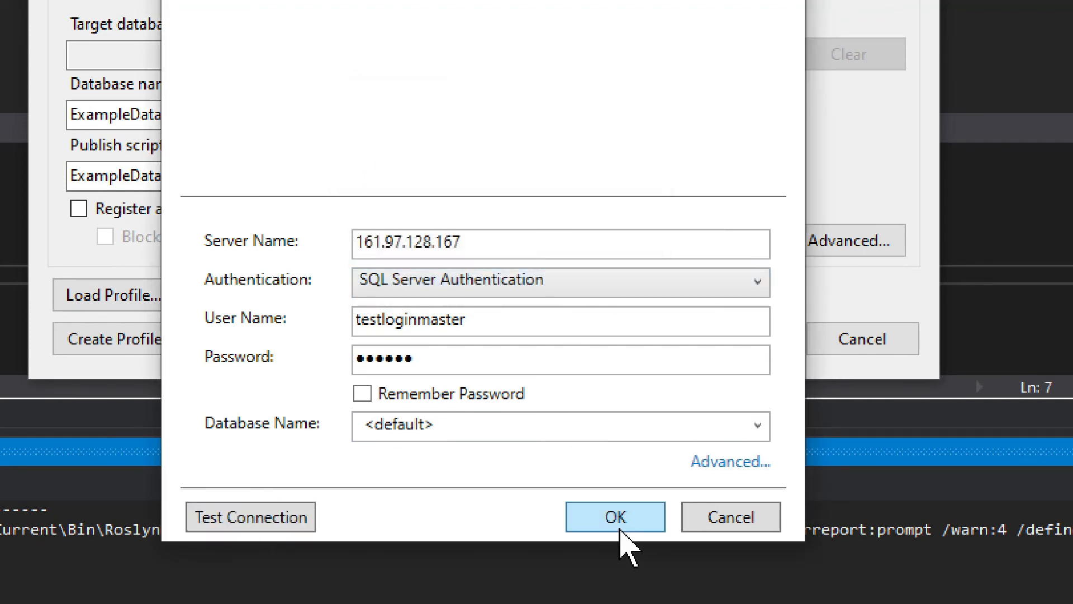
{"action": "left_click", "coordinate": [613, 516]}
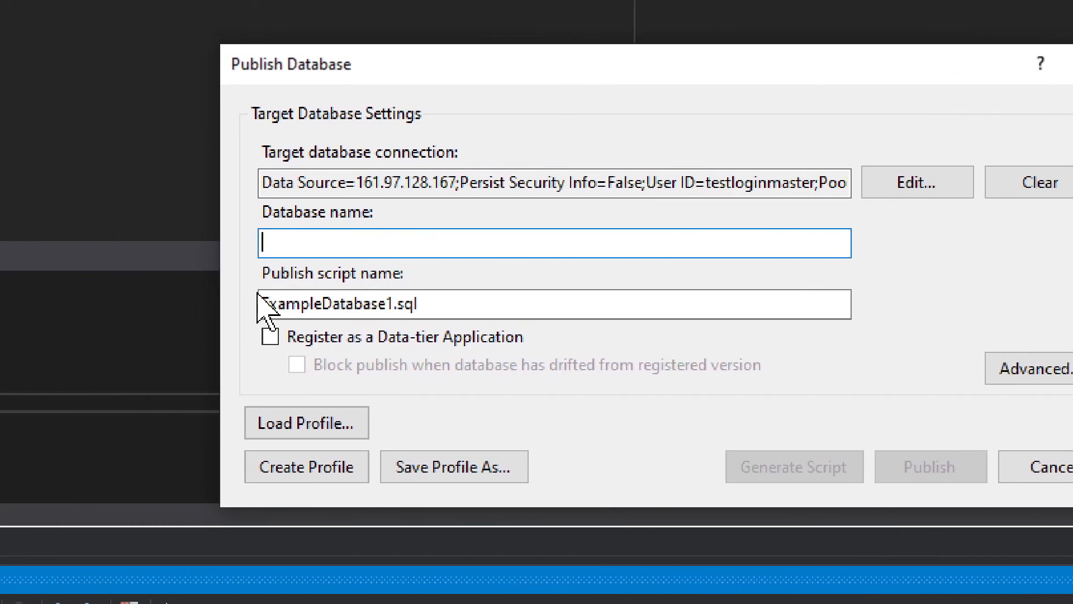
Name the target database ExampleDB2 and publish the project to 161.97.128.167.
{"action": "type", "text": "EX"}
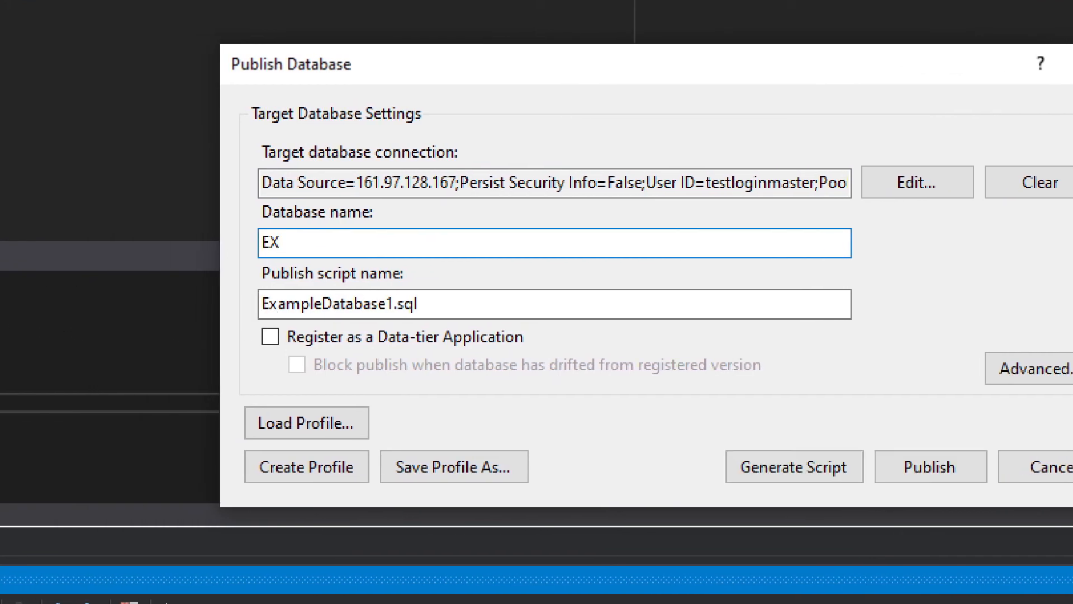
{"action": "type", "text": "ExampleDB"}
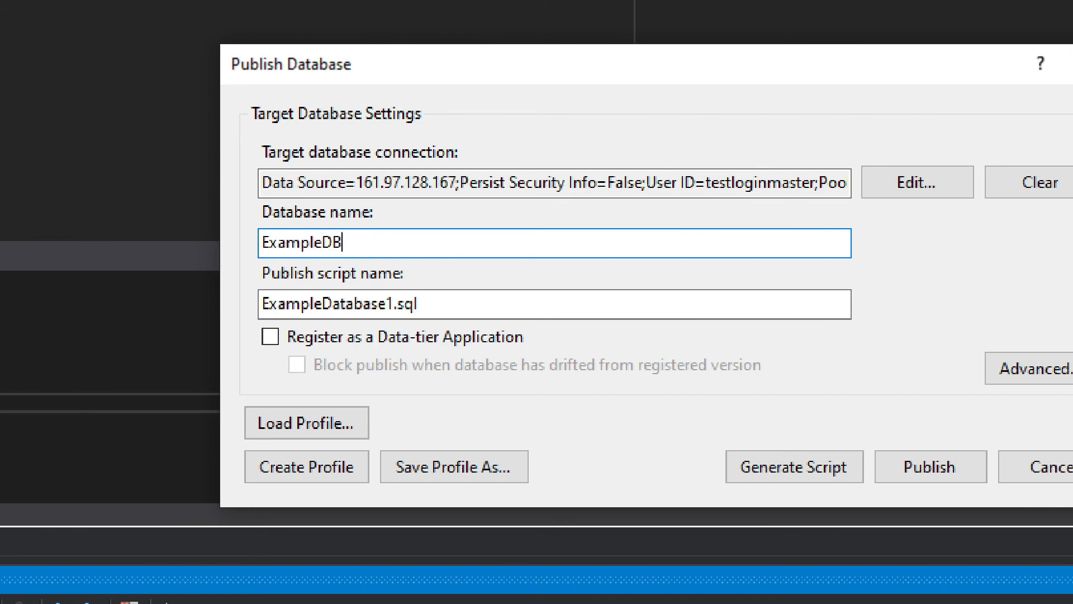
{"action": "type", "text": "2"}
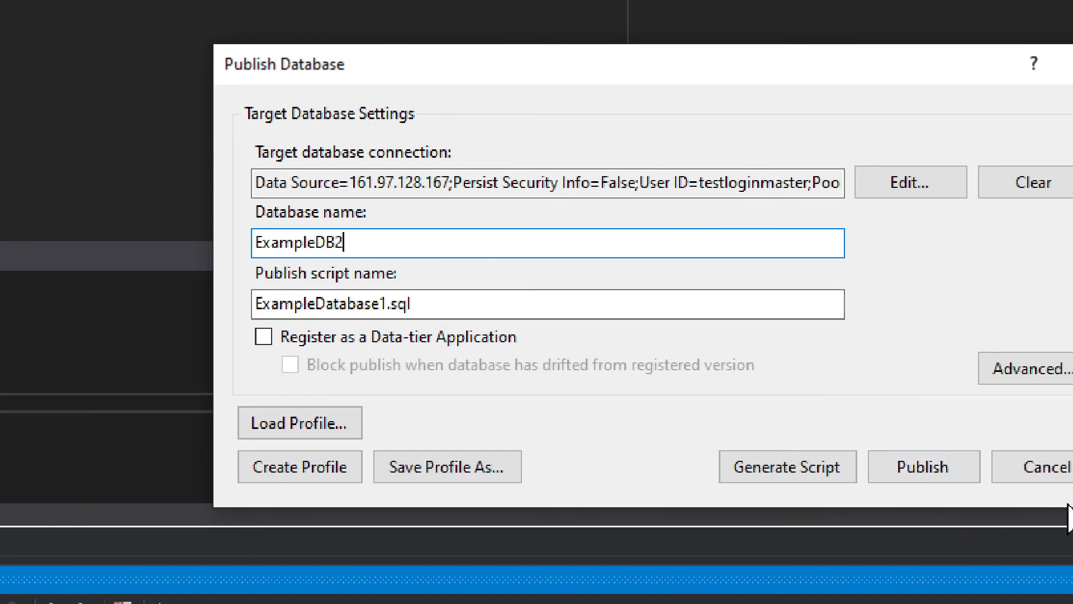
{"action": "left_click", "coordinate": [787, 466]}
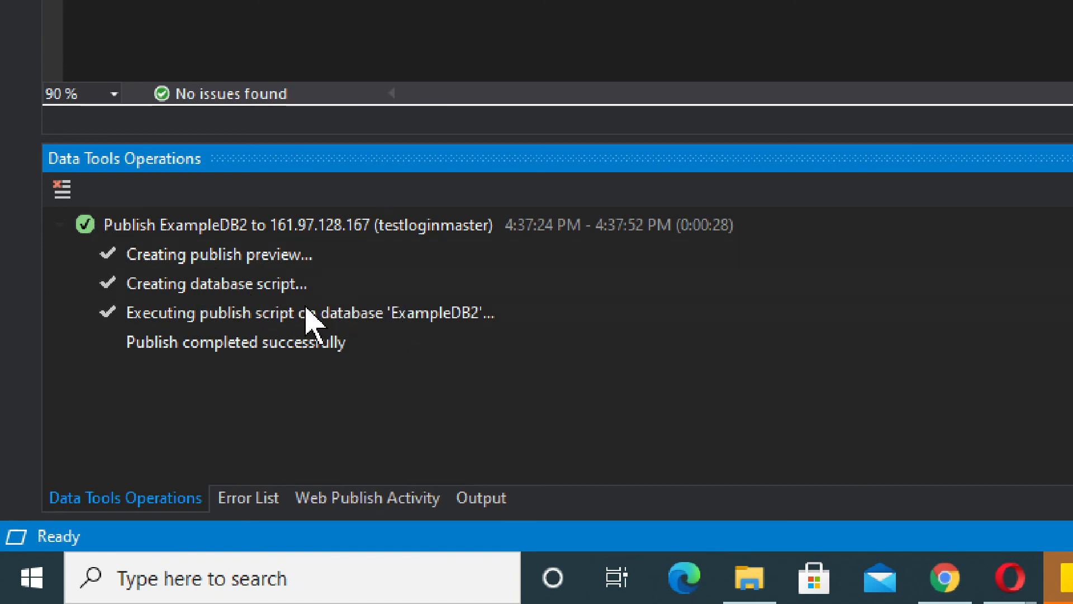
{"action": "mouse_move", "coordinate": [318, 342]}
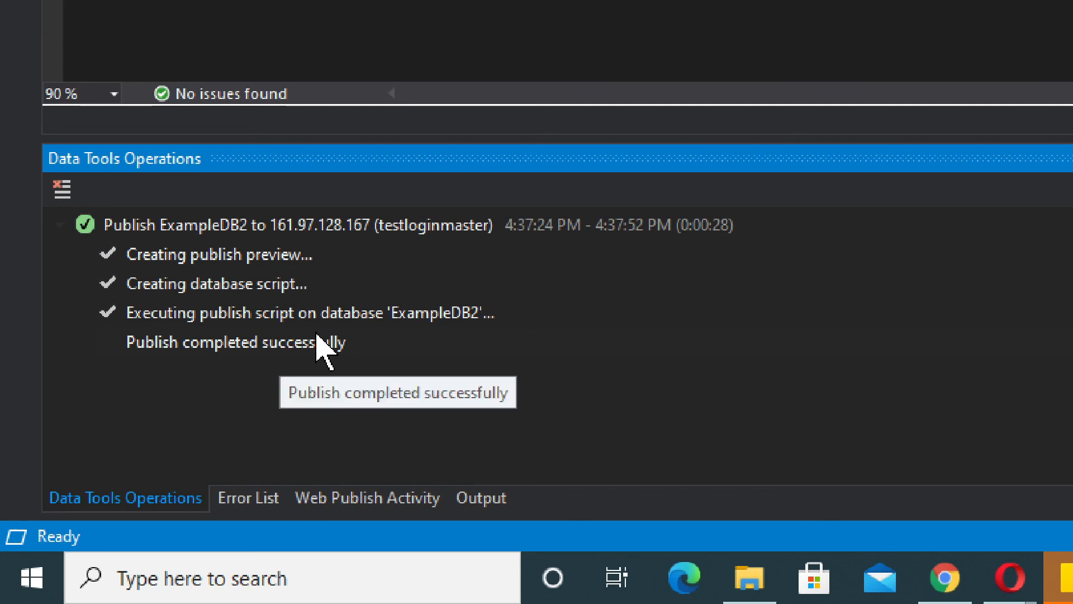
{"action": "mouse_move", "coordinate": [335, 359]}
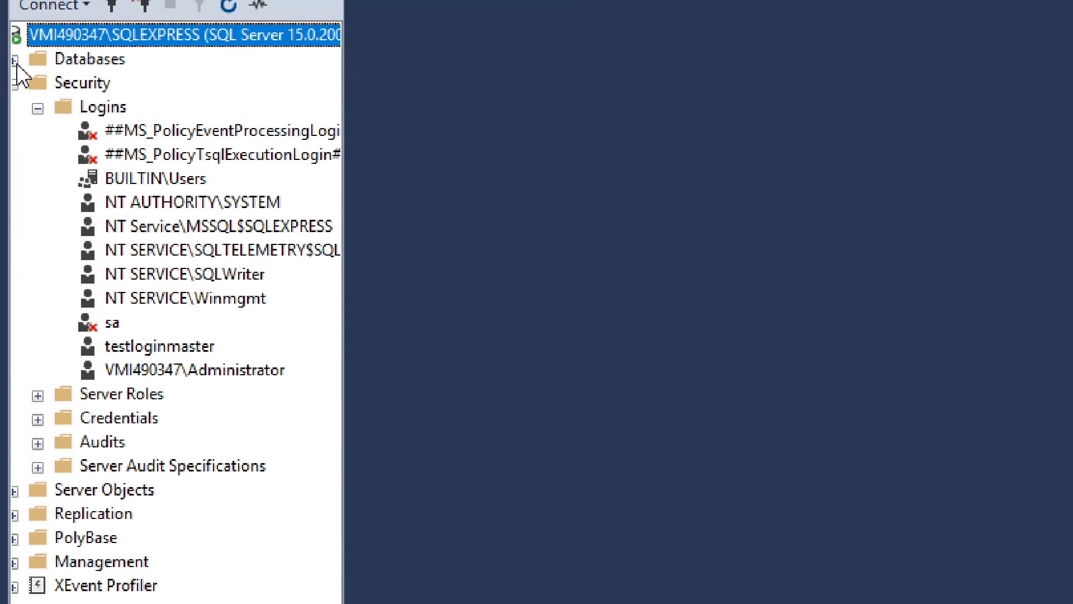
Refresh the server in Object Explorer and expand ExampleDB2's Tables to show dbo.Table1.
{"action": "right_click", "coordinate": [91, 58]}
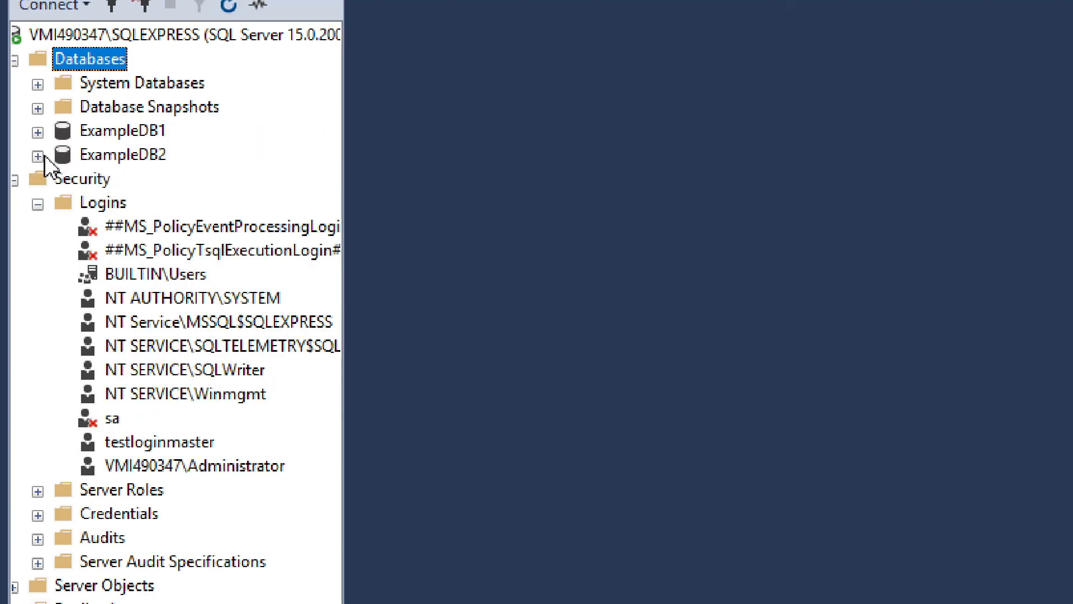
{"action": "left_click", "coordinate": [37, 154]}
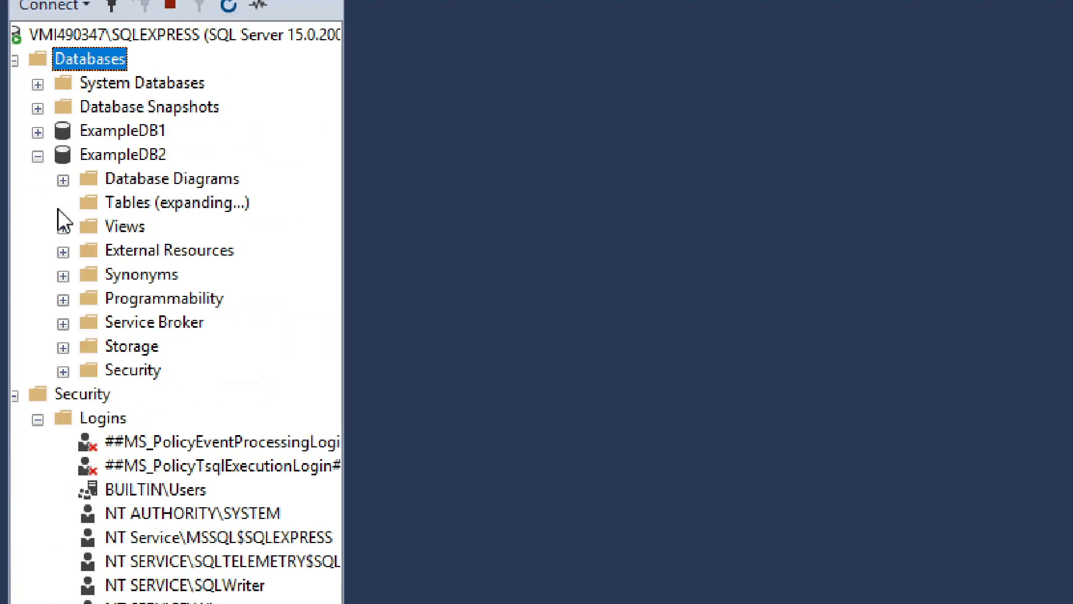
{"action": "left_click", "coordinate": [62, 202]}
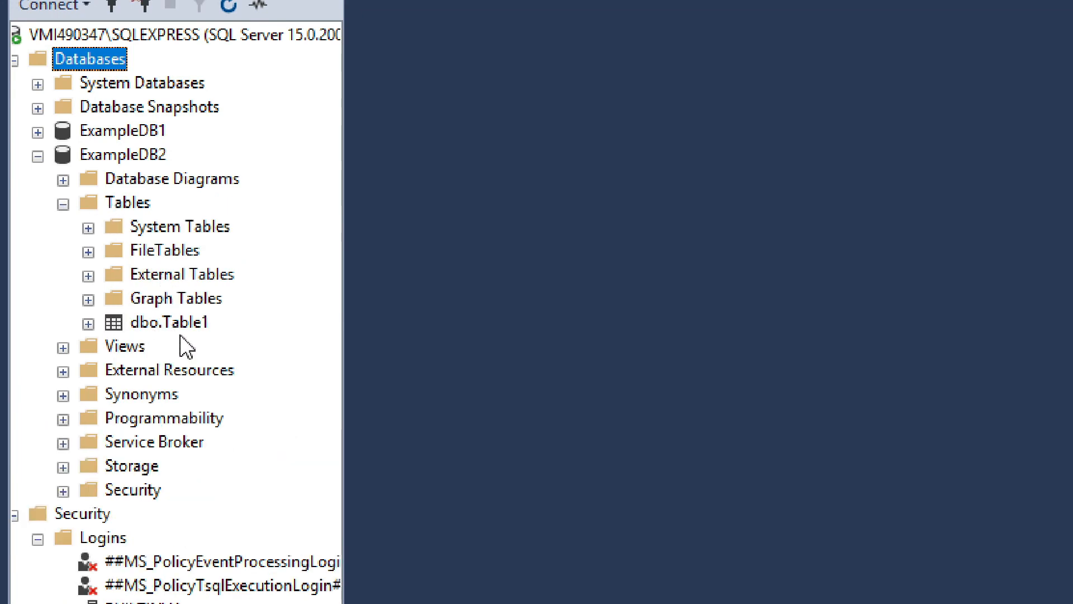